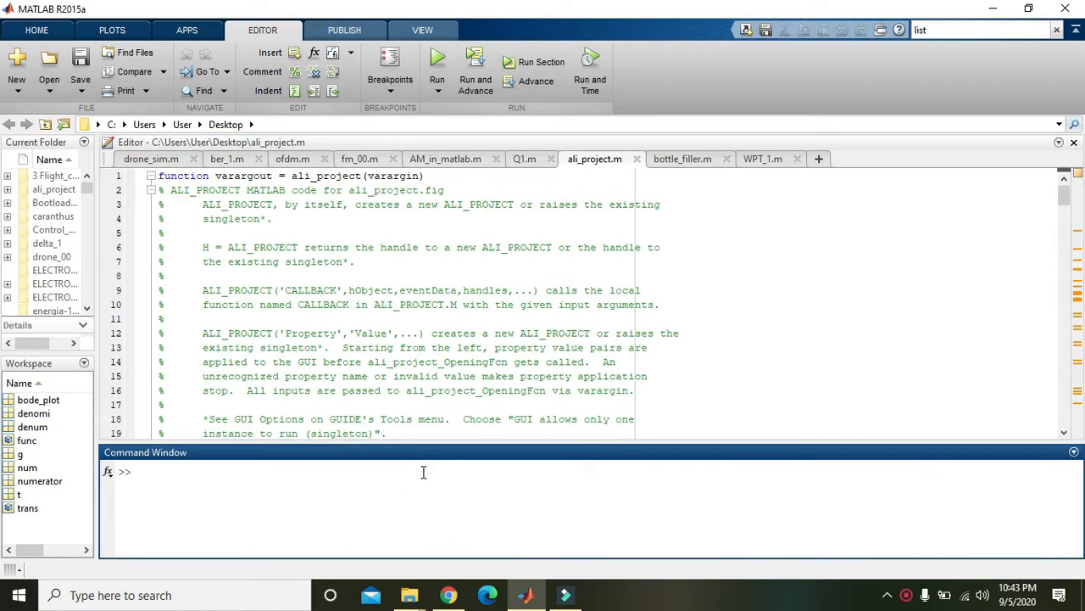
Launch GUIDE with the guide command and create a new Blank GUI (untitled.fig)
{"action": "type", "text": "guide"}
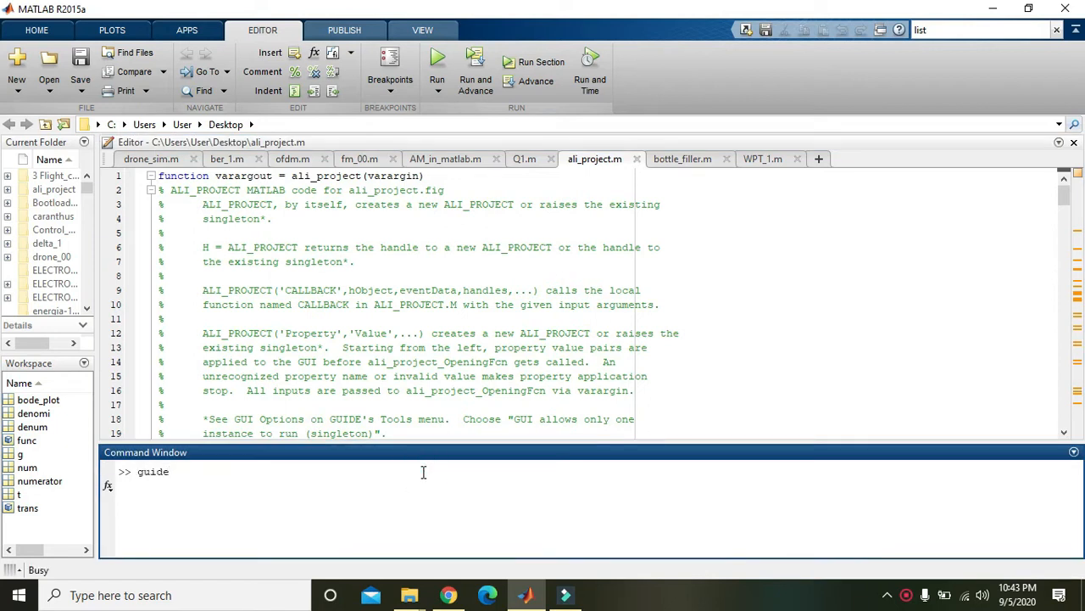
{"action": "key", "text": "enter"}
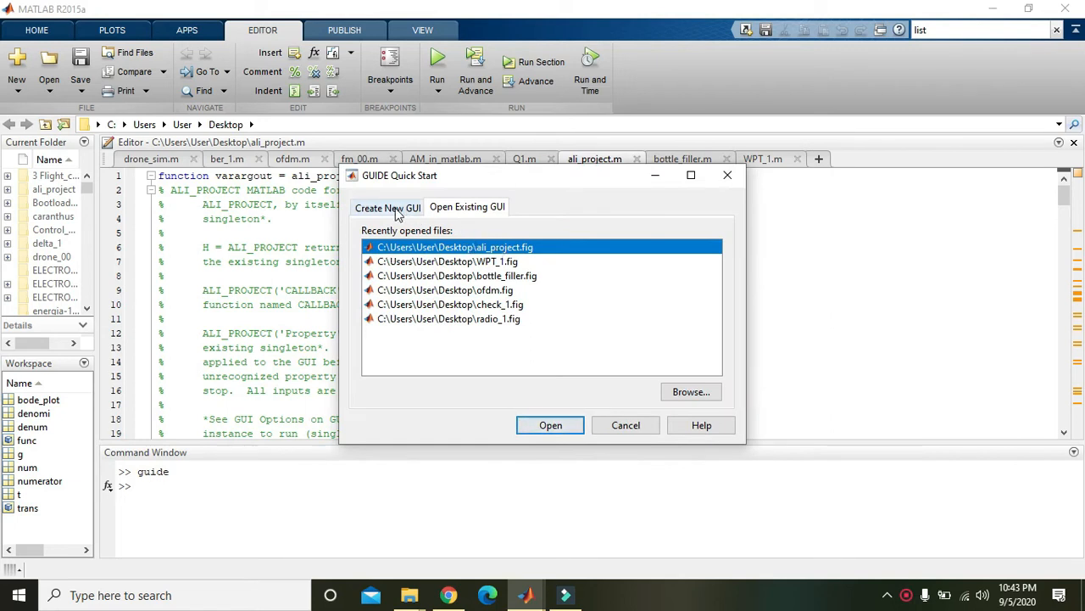
{"action": "left_click", "coordinate": [387, 207]}
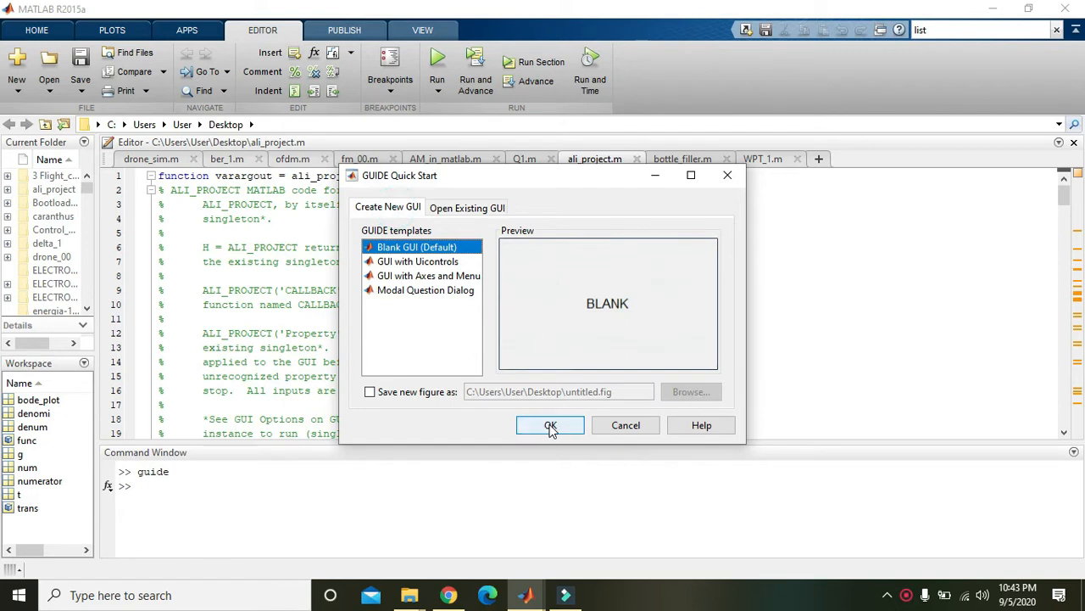
{"action": "left_click", "coordinate": [550, 425]}
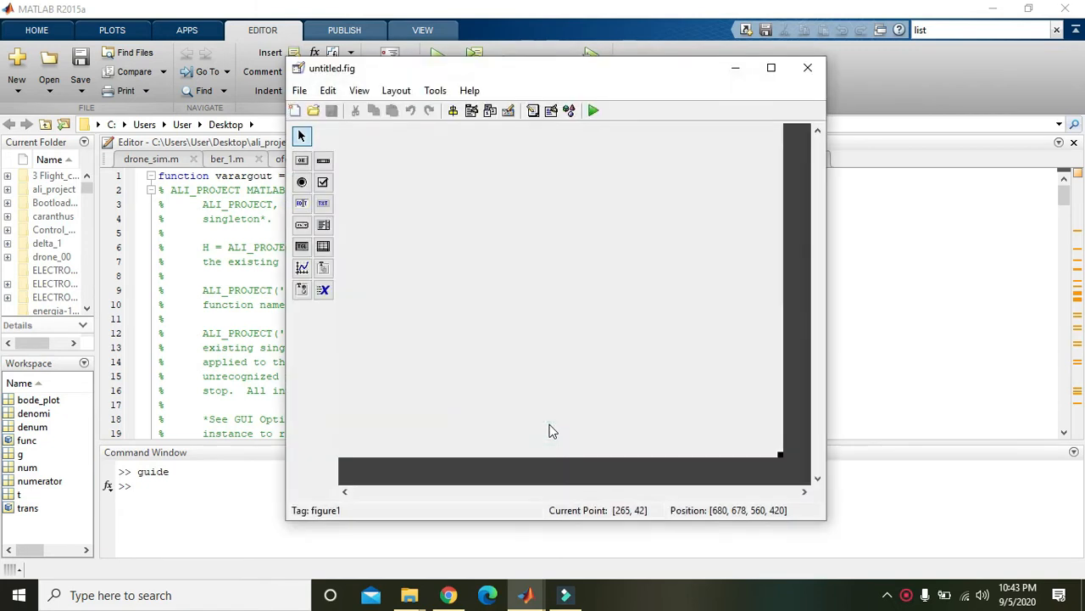
Maximize the editor and draw a top static text banner with black background and teal text
{"action": "left_click", "coordinate": [771, 68]}
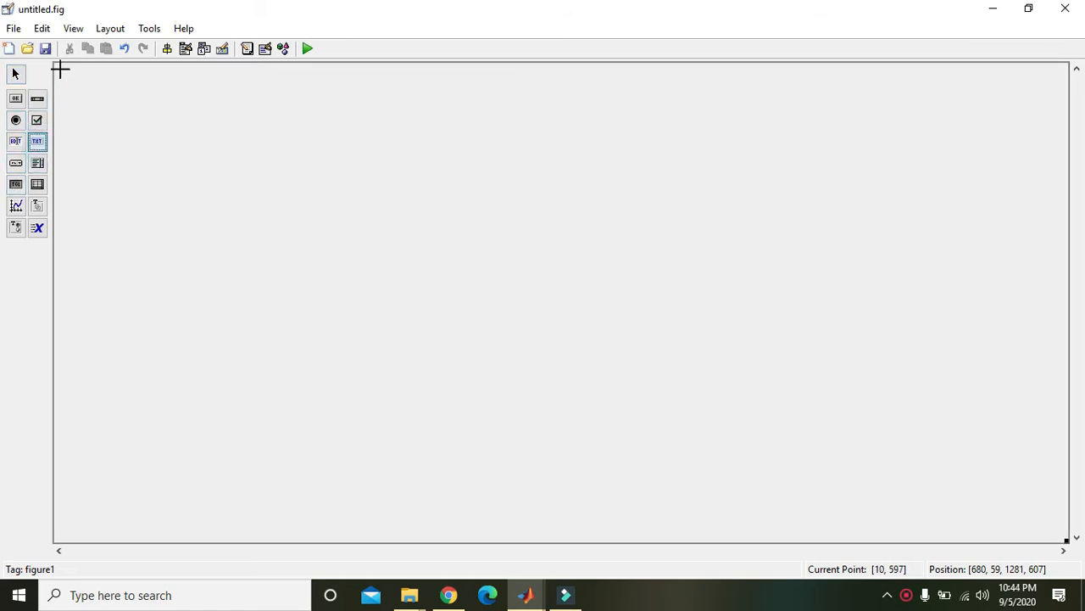
{"action": "left_click_drag", "start_coordinate": [59, 69], "coordinate": [1043, 132]}
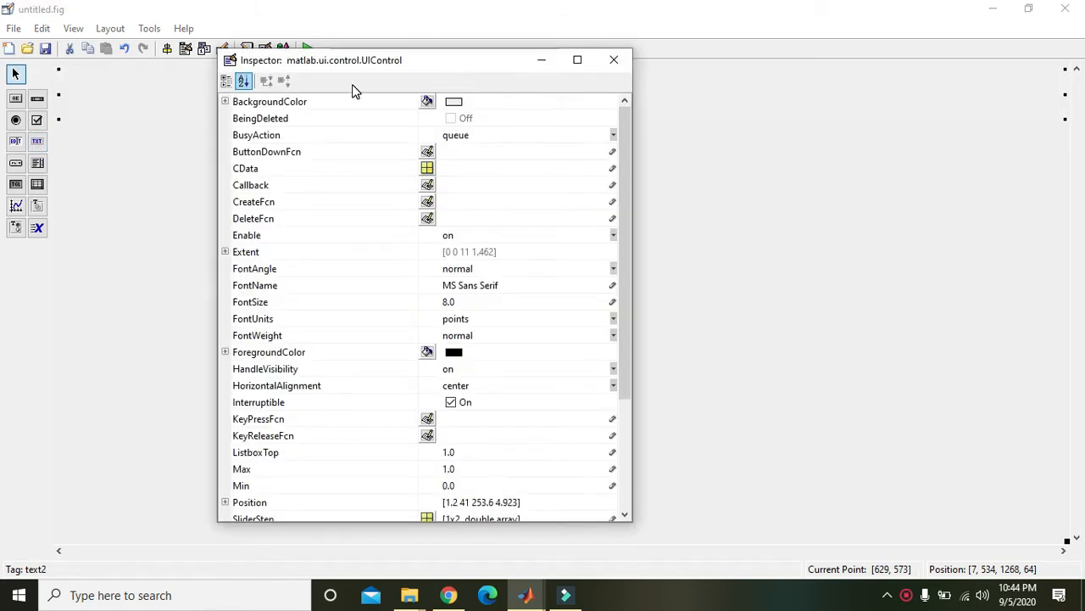
{"action": "left_click", "coordinate": [427, 102]}
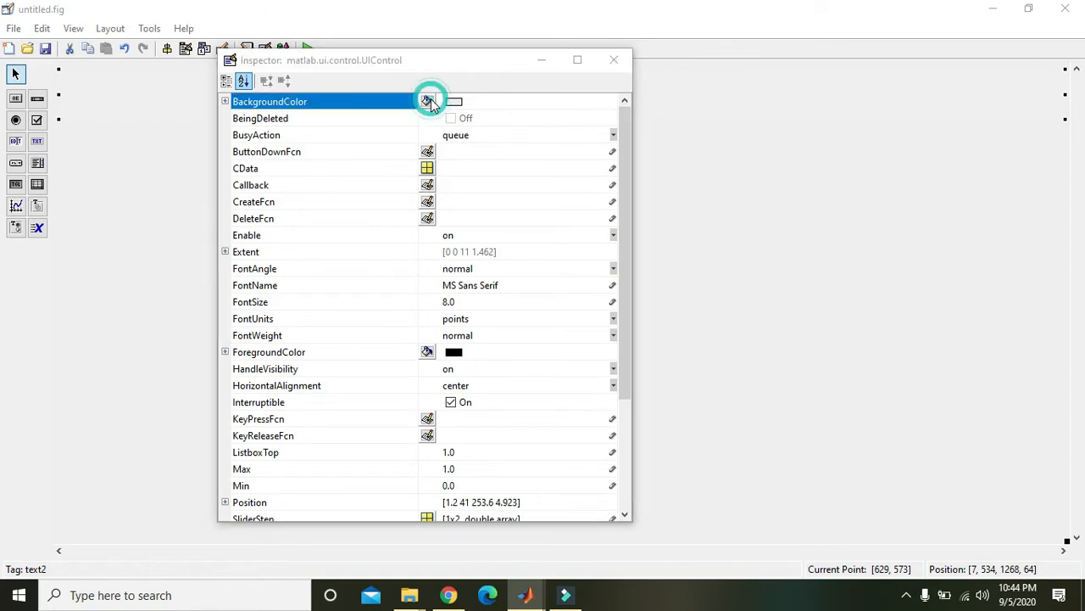
{"action": "left_click", "coordinate": [427, 101]}
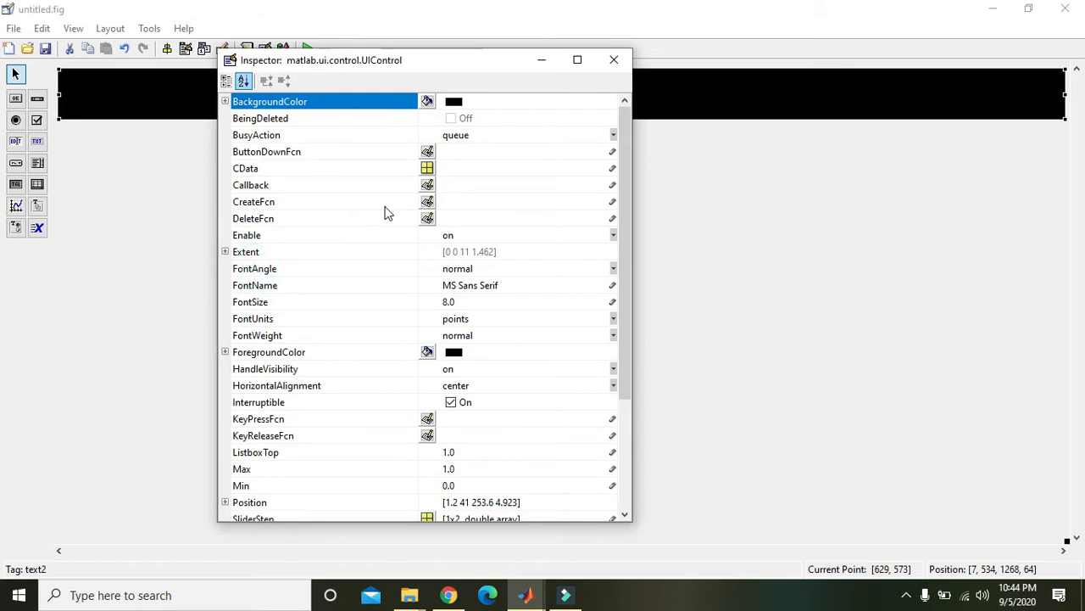
{"action": "left_click", "coordinate": [297, 351]}
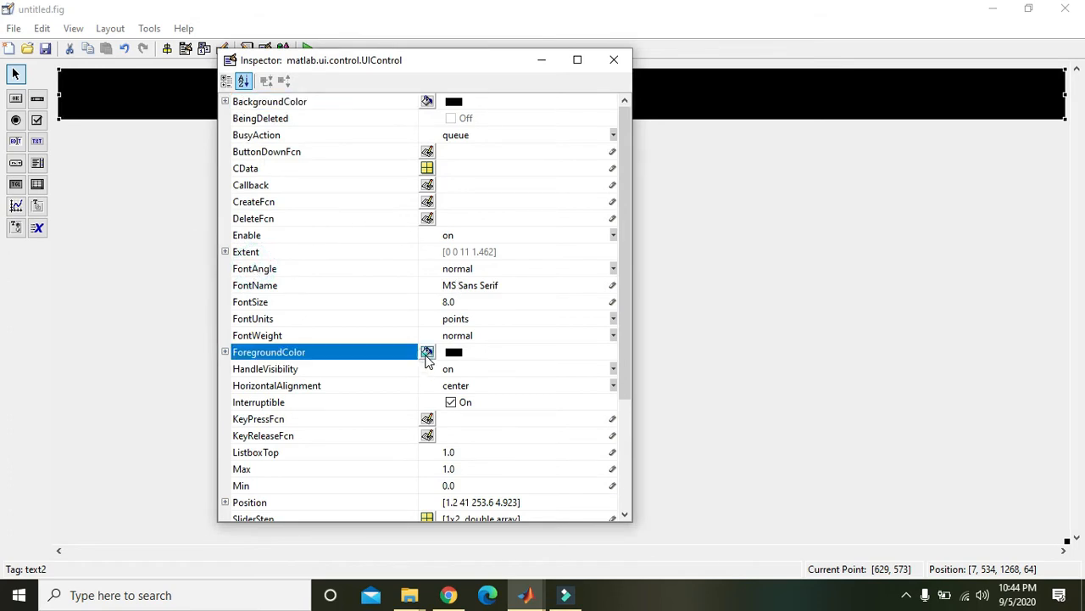
{"action": "left_click", "coordinate": [427, 351]}
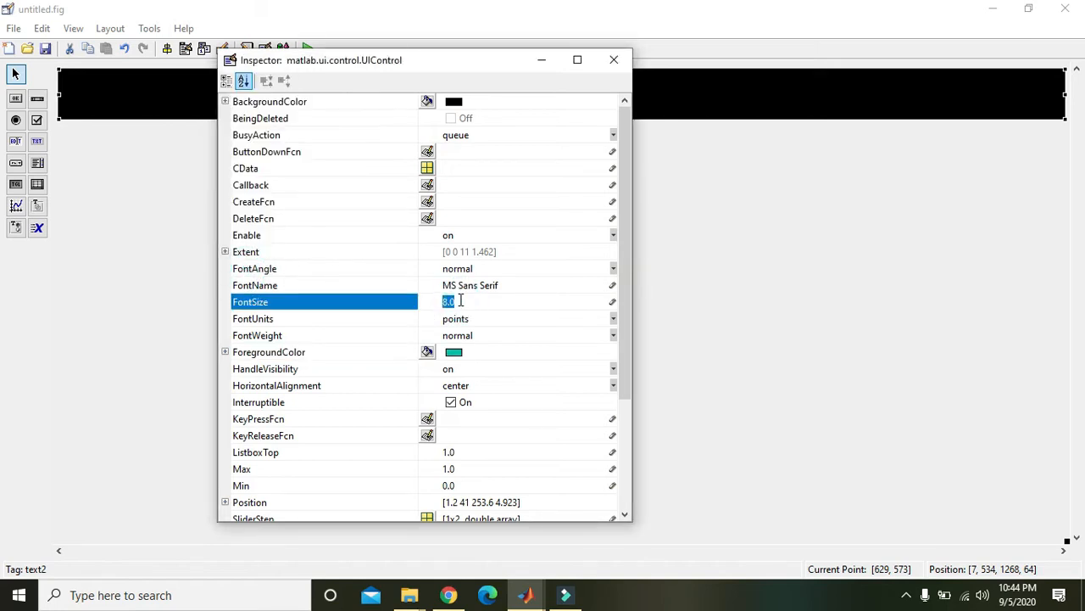
Make the banner text 20pt bold reading 'Simple Dice Game' and close the Inspector
{"action": "type", "text": "20"}
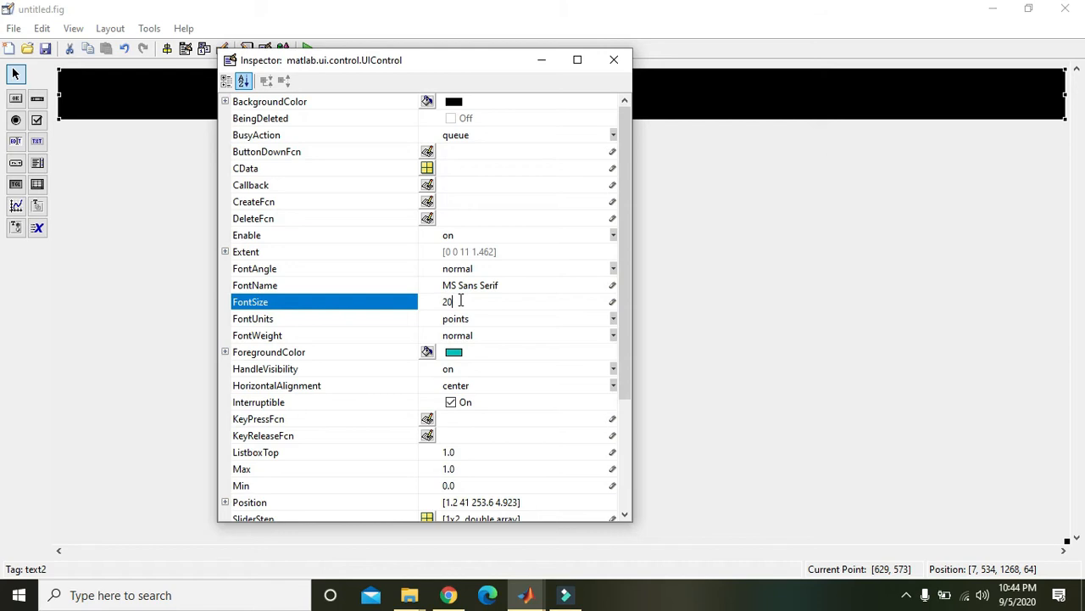
{"action": "left_click", "coordinate": [614, 335]}
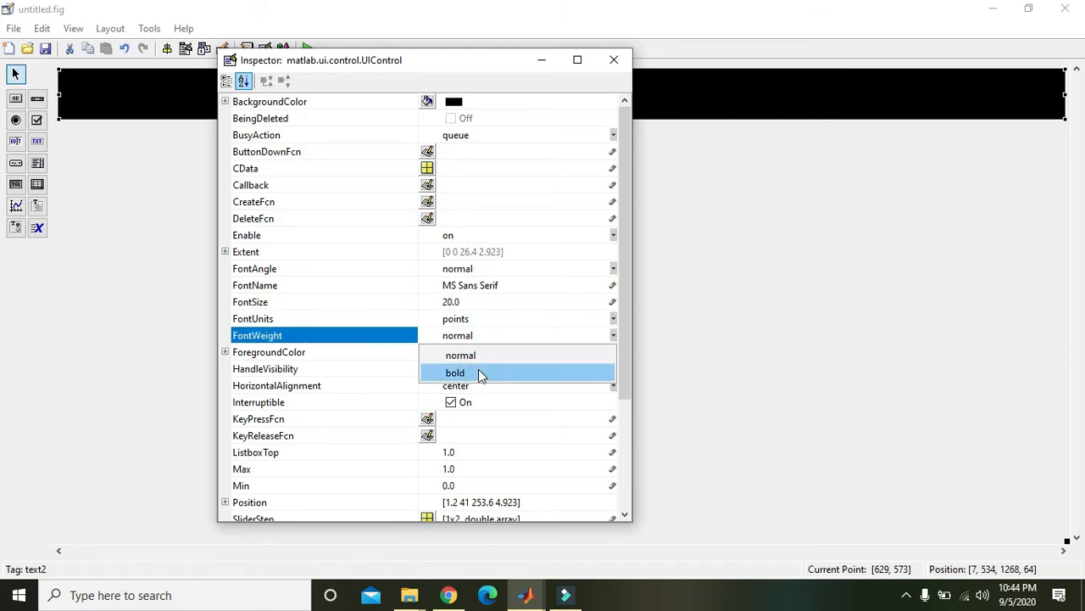
{"action": "left_click", "coordinate": [456, 372]}
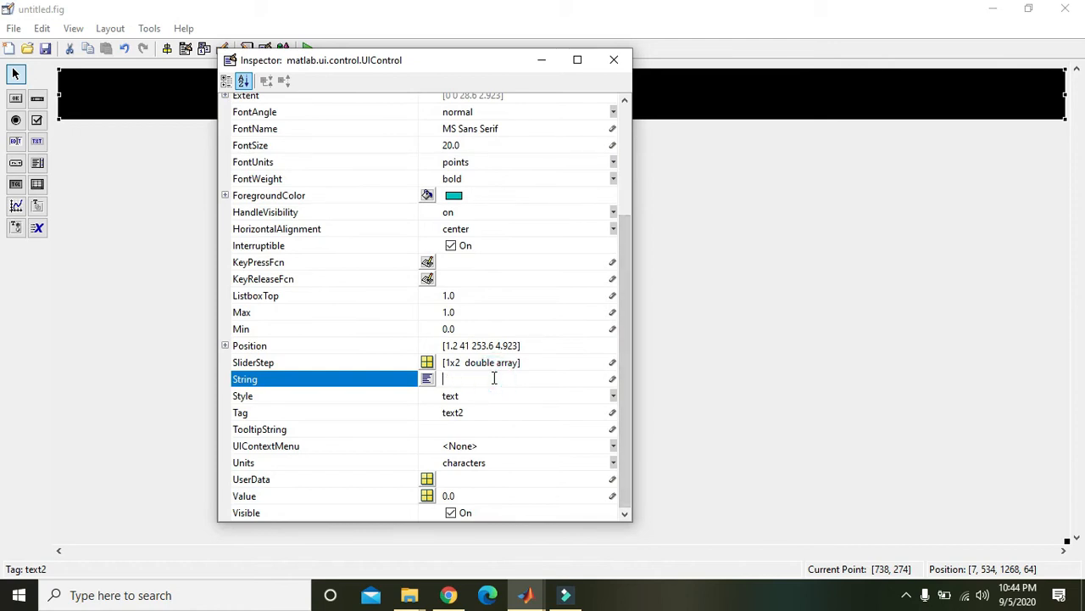
{"action": "type", "text": "Simple Dice"}
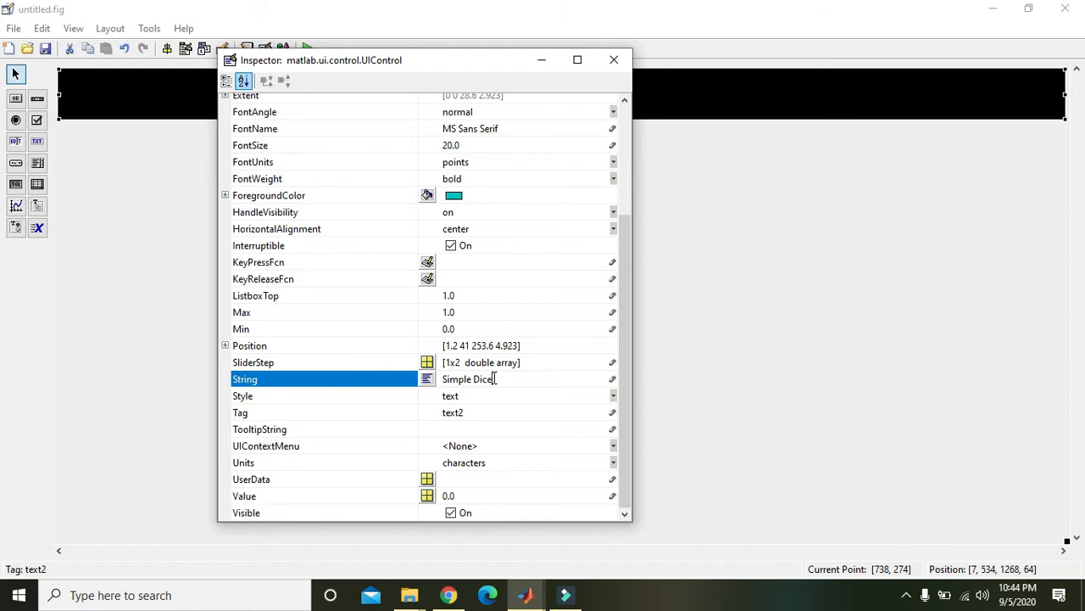
{"action": "type", "text": "Game"}
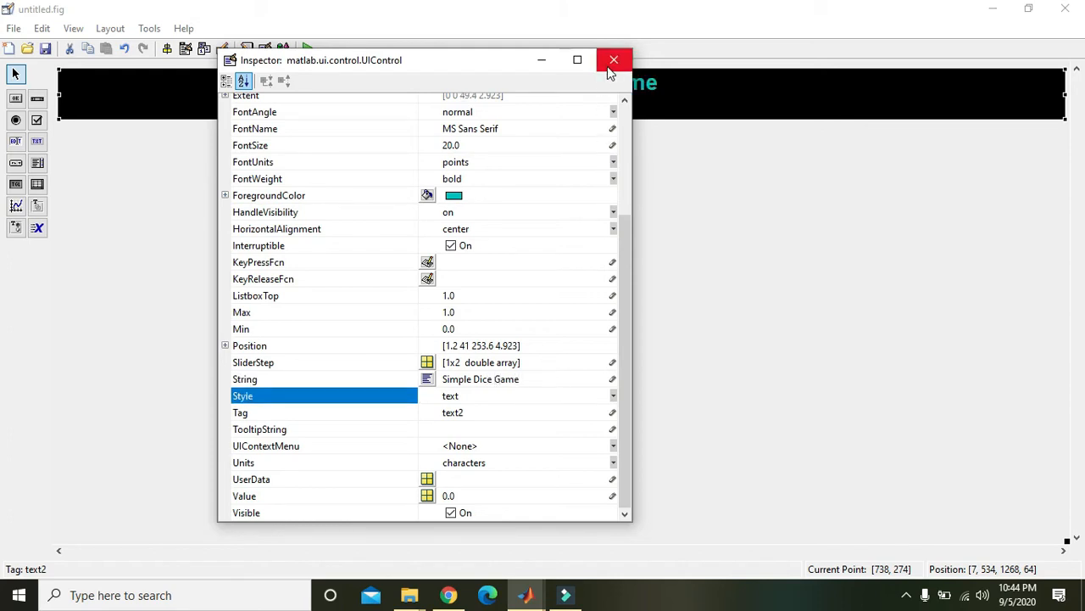
{"action": "left_click", "coordinate": [613, 59]}
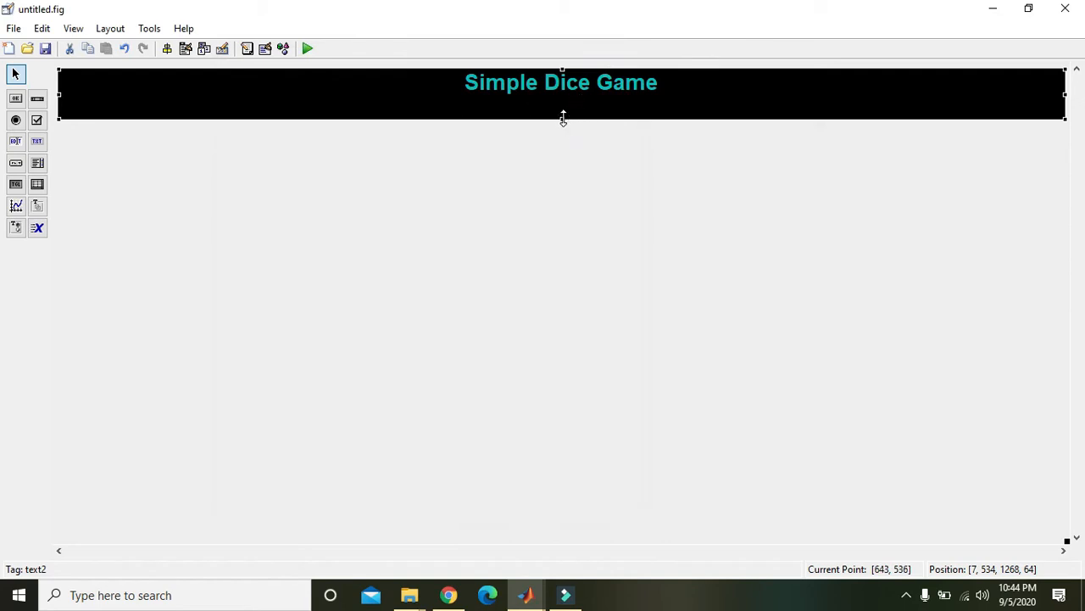
Adjust the banner height and place a second static text label on its right side
{"action": "left_click_drag", "start_coordinate": [563, 118], "coordinate": [563, 111]}
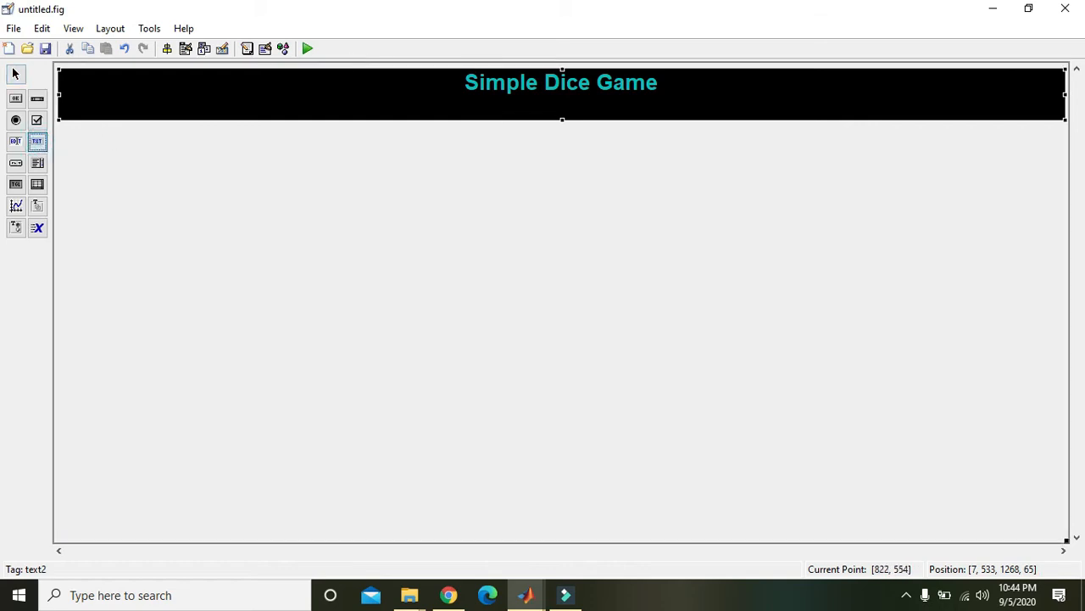
{"action": "left_click_drag", "start_coordinate": [700, 100], "coordinate": [980, 116]}
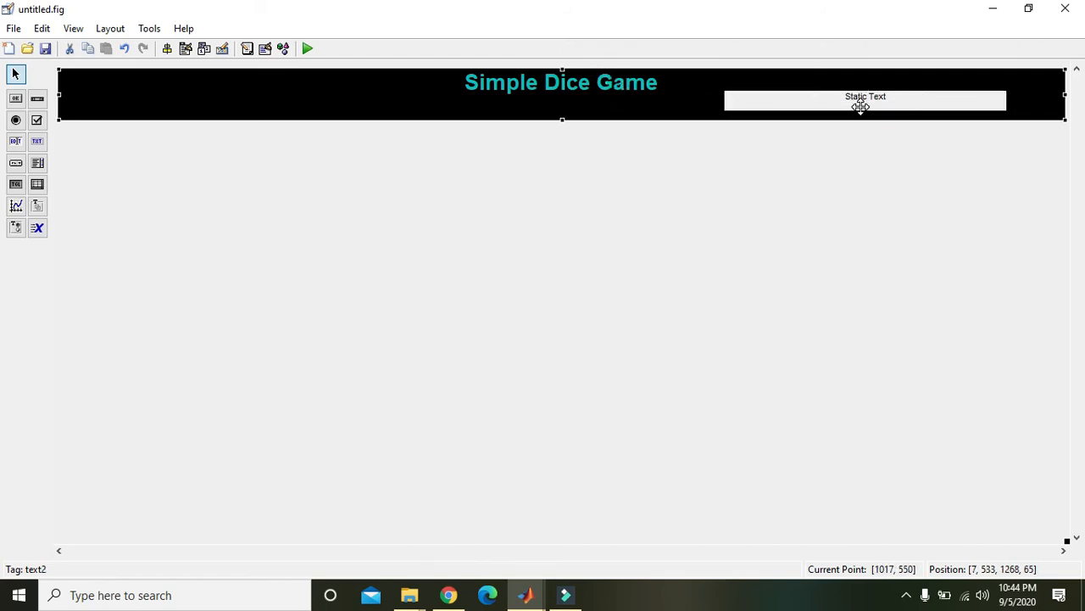
{"action": "left_click_drag", "start_coordinate": [865, 100], "coordinate": [911, 103]}
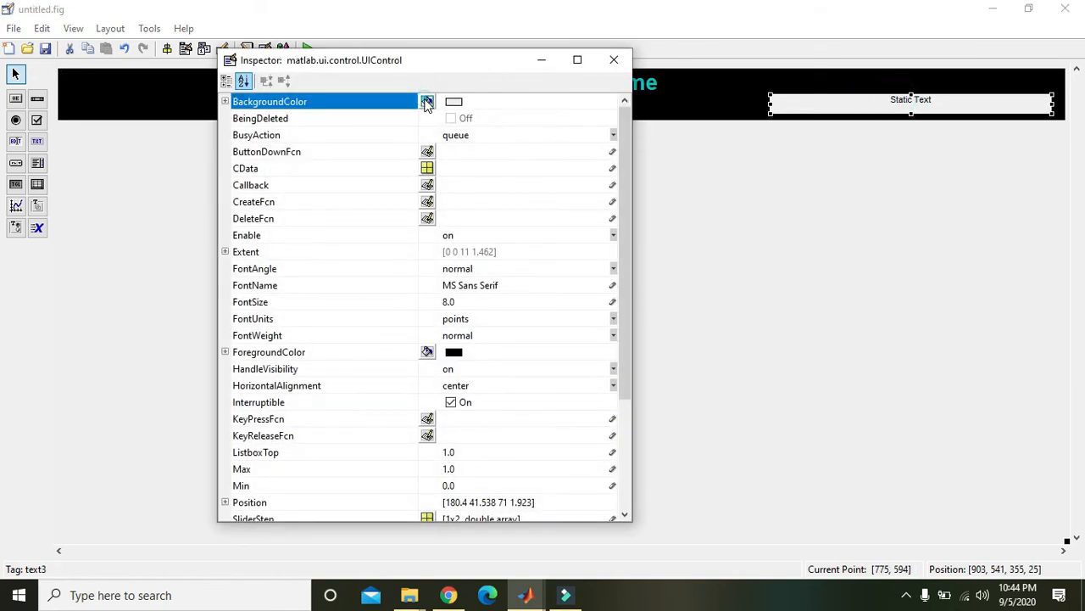
Give the second label a black background, teal text and 'made By Nelson Darwin Pak Tech'
{"action": "left_click", "coordinate": [427, 101]}
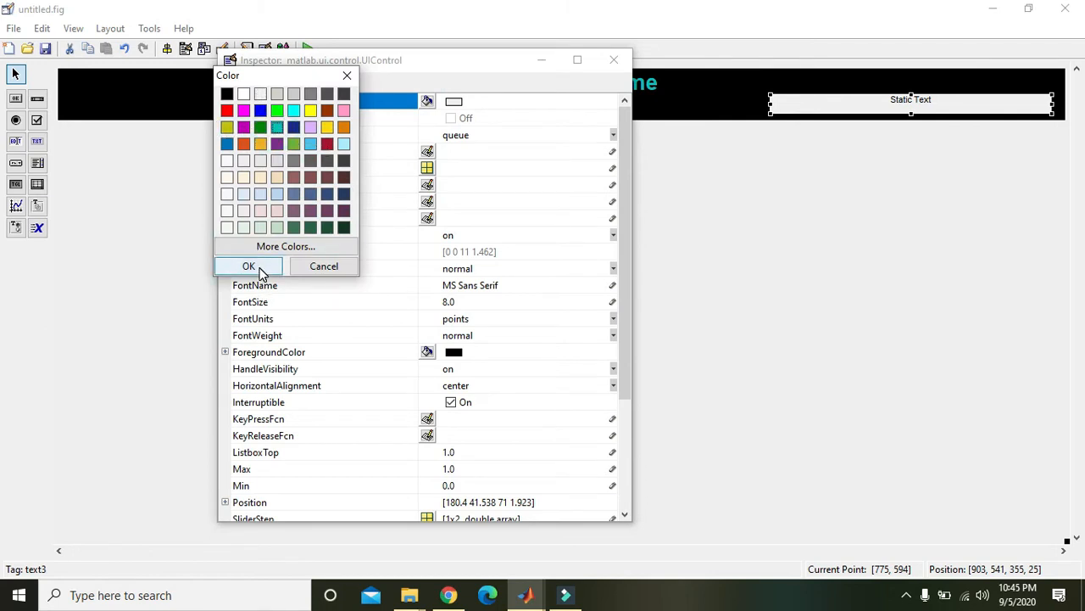
{"action": "left_click", "coordinate": [248, 266]}
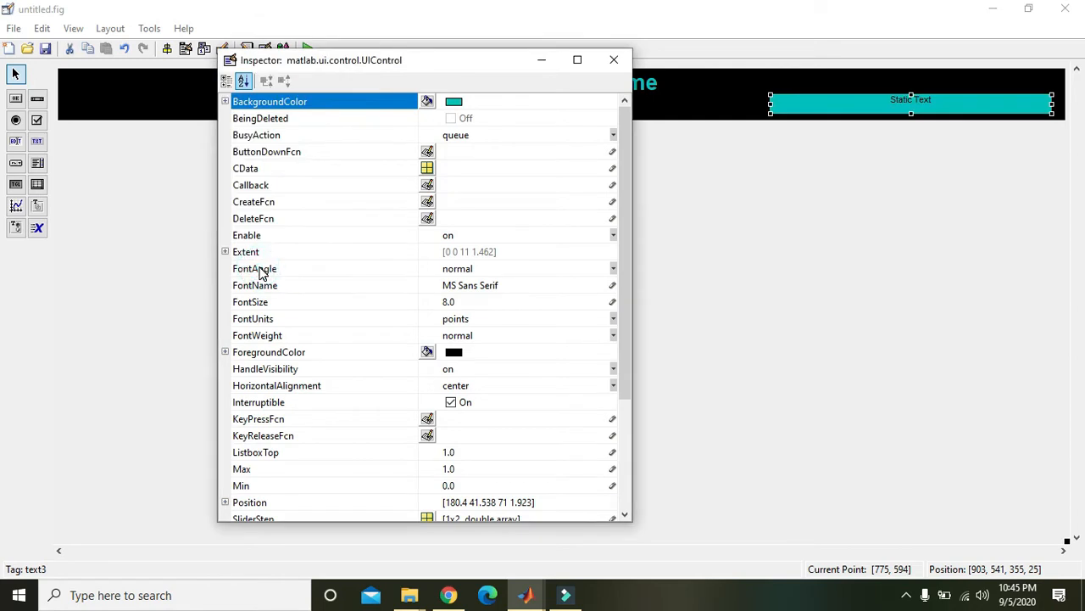
{"action": "left_click", "coordinate": [427, 101]}
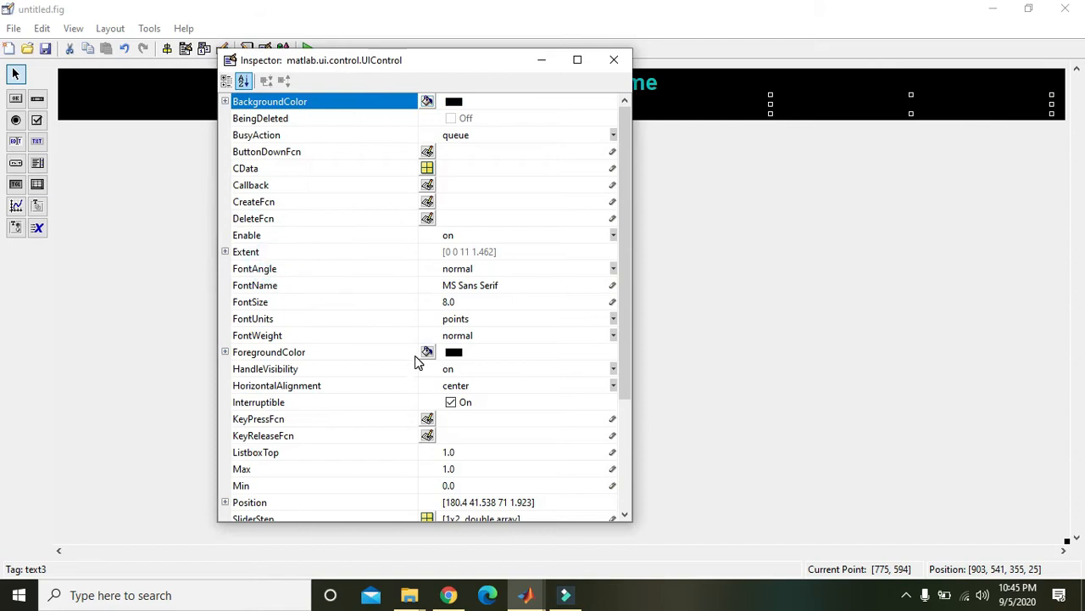
{"action": "left_click", "coordinate": [427, 351]}
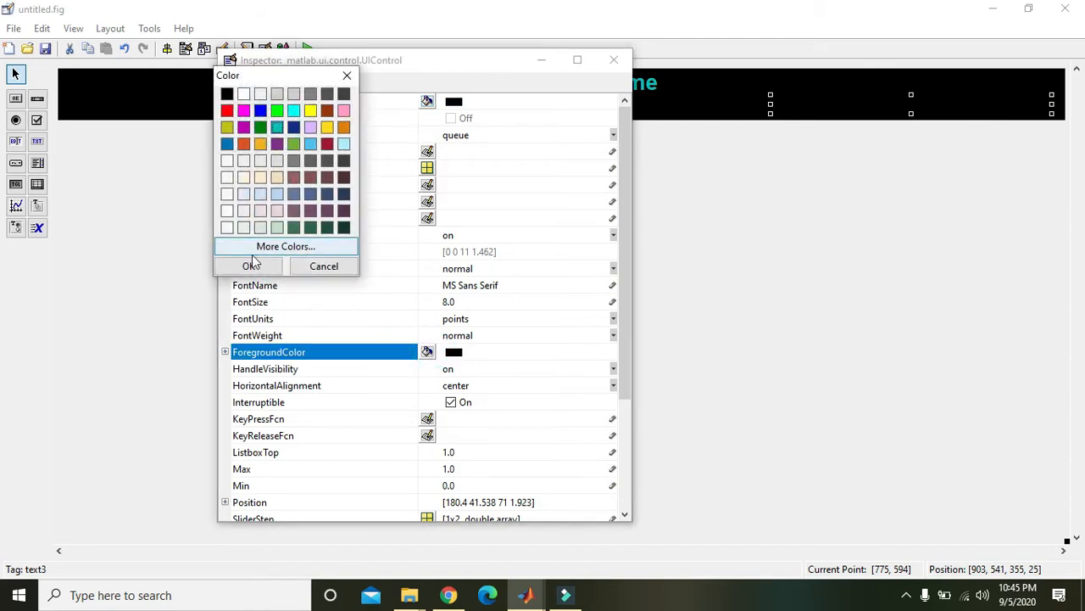
{"action": "left_click", "coordinate": [251, 266]}
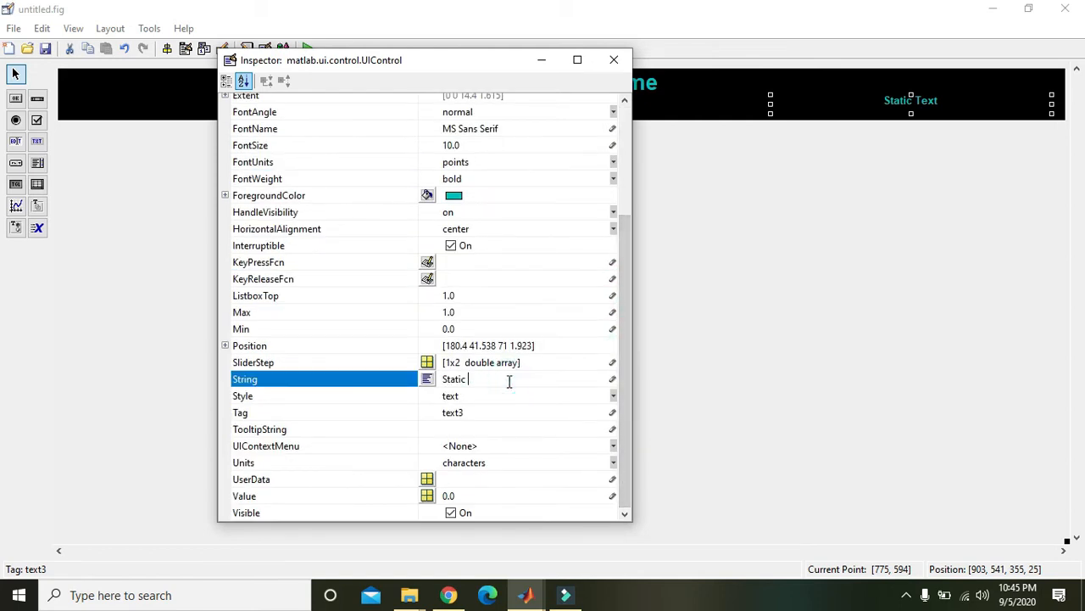
{"action": "type", "text": "made"}
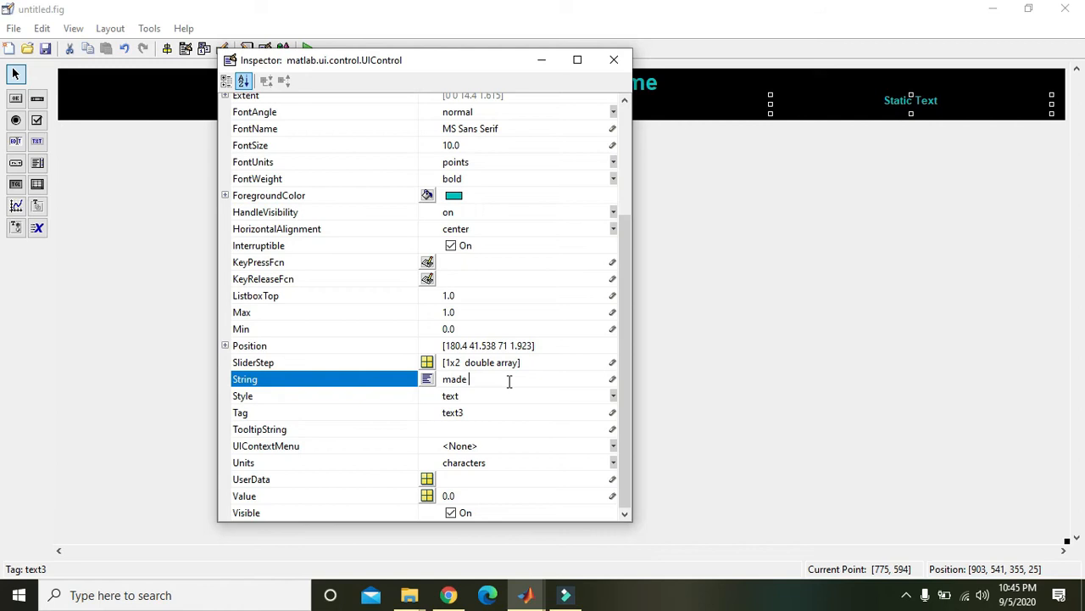
{"action": "type", "text": "By Nelson Darwin Pak Tech"}
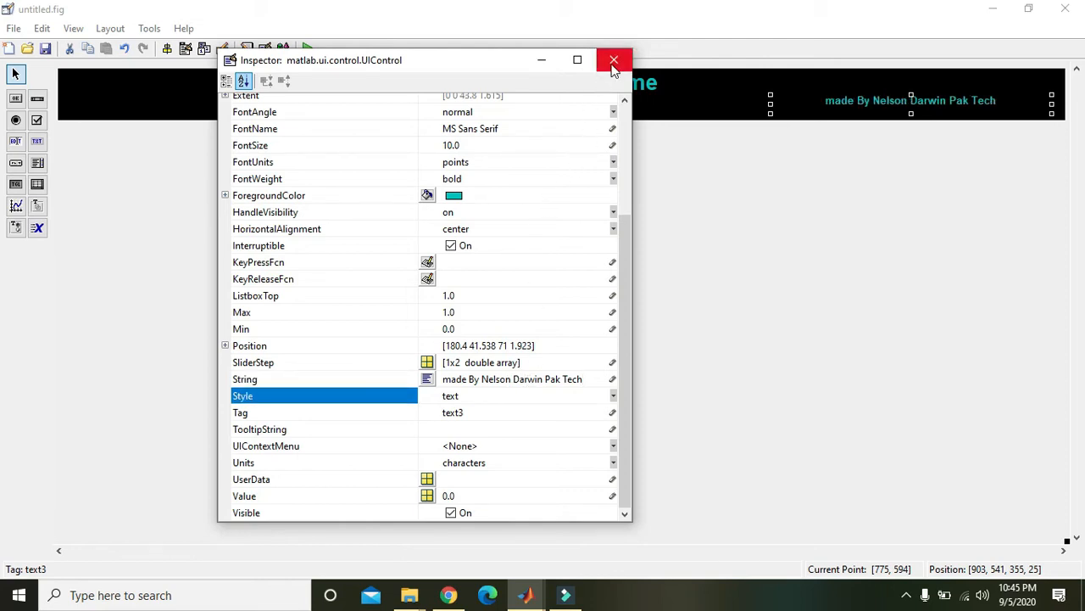
{"action": "left_click", "coordinate": [614, 59]}
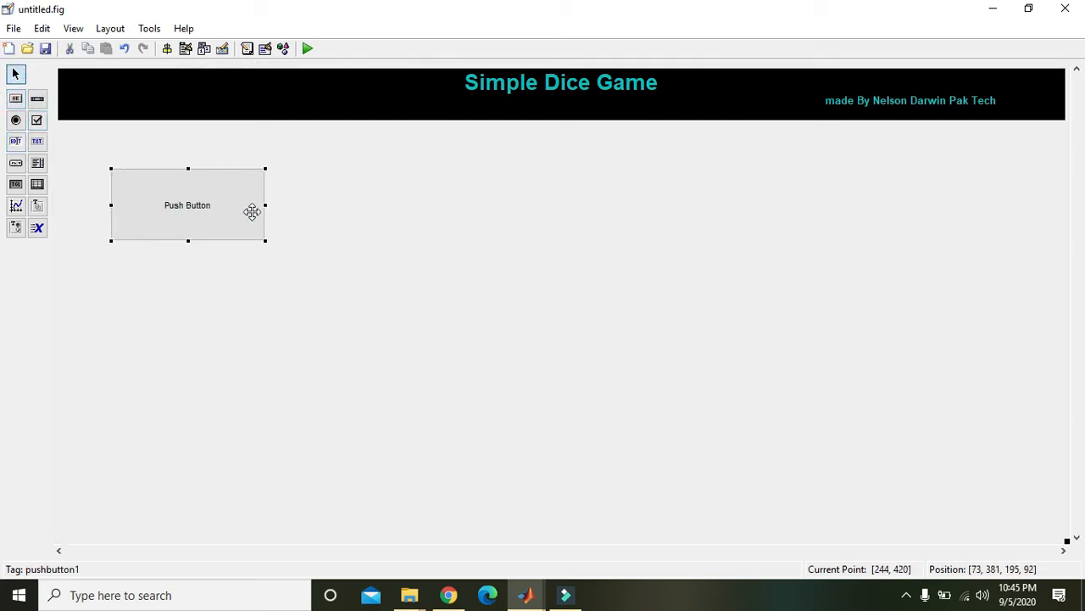
{"action": "mouse_move", "coordinate": [185, 198]}
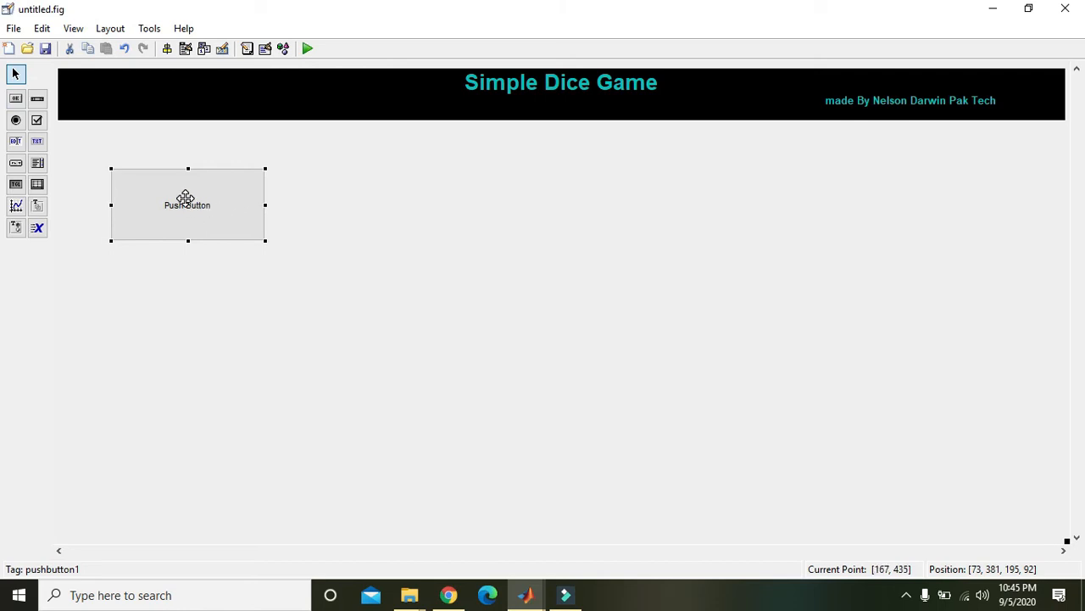
Relabel the push button 'Click...' with grey background and 14pt font, then move it lower
{"action": "double_click", "coordinate": [186, 204]}
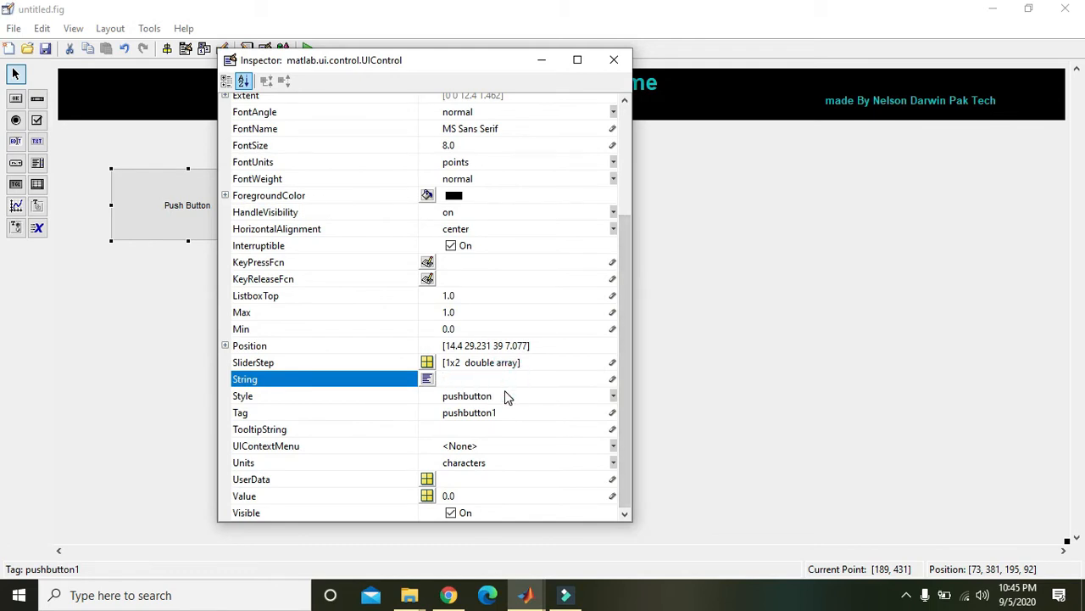
{"action": "type", "text": "Cli"}
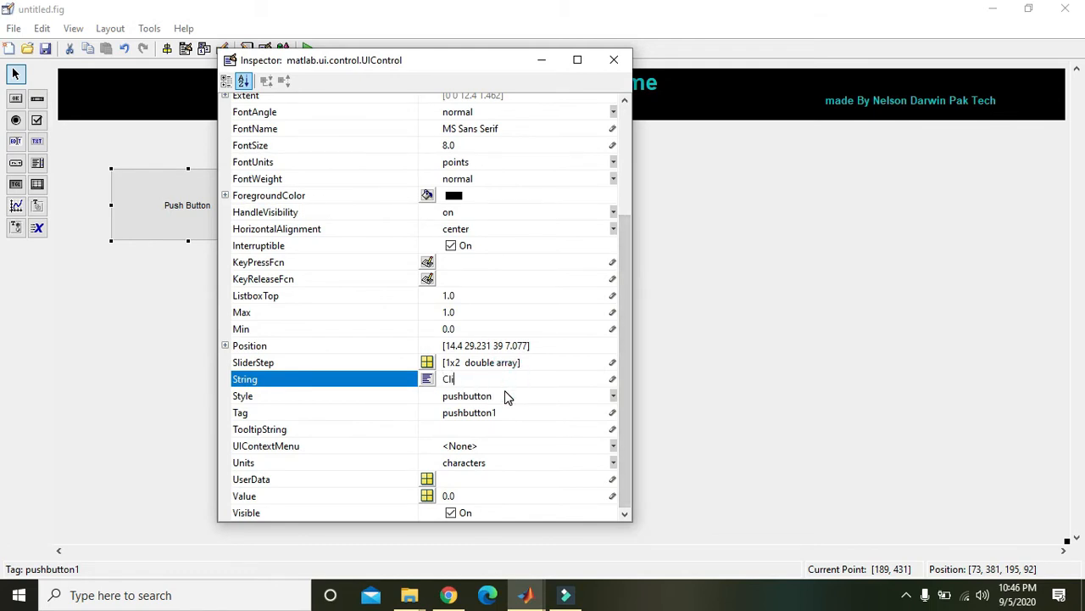
{"action": "type", "text": "Click..."}
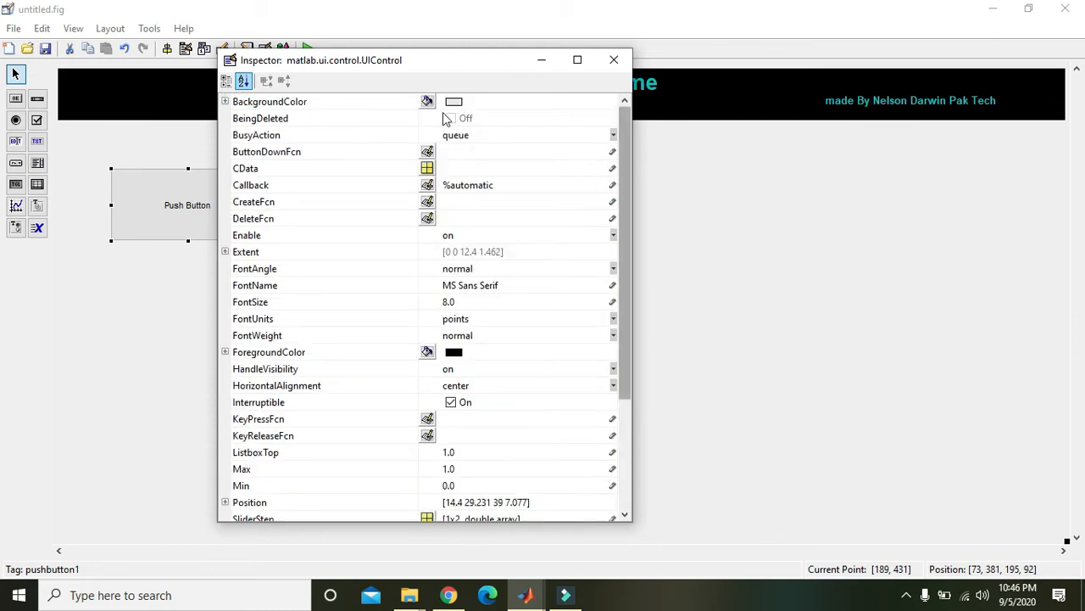
{"action": "left_click", "coordinate": [426, 101]}
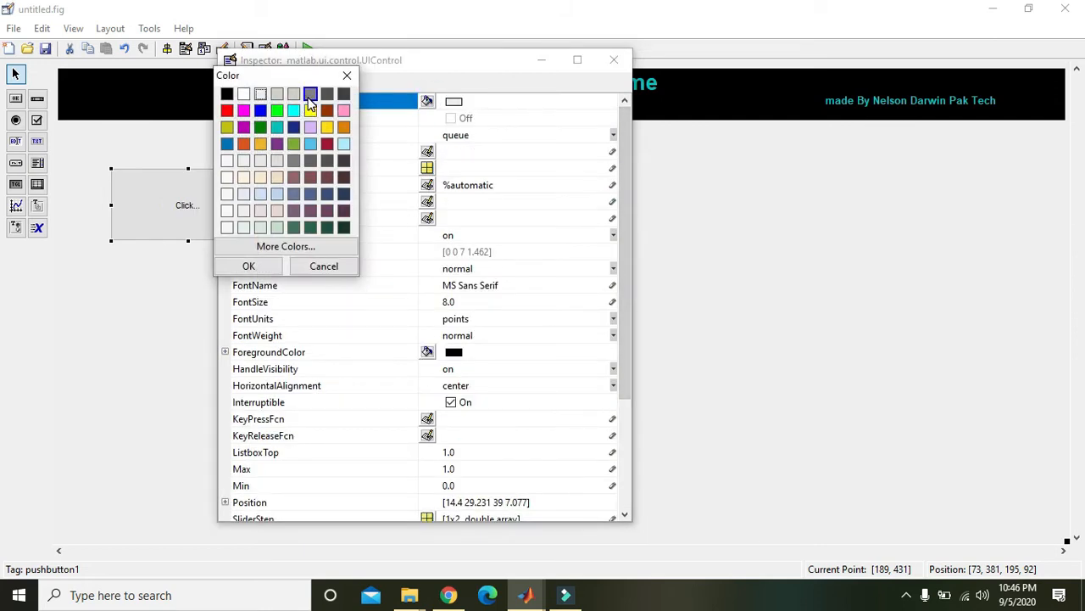
{"action": "left_click", "coordinate": [249, 265]}
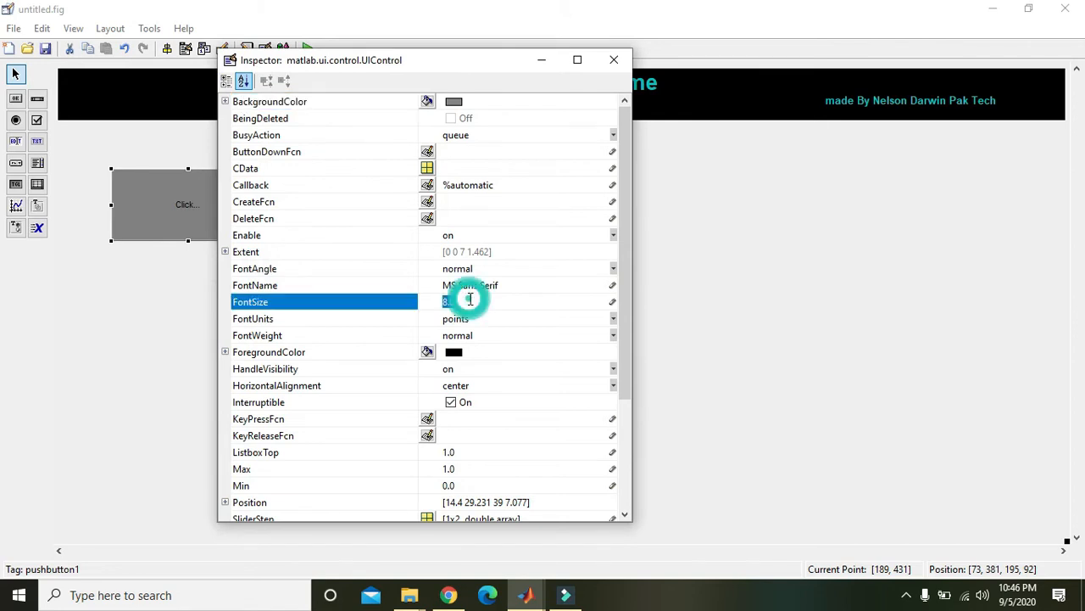
{"action": "type", "text": "14"}
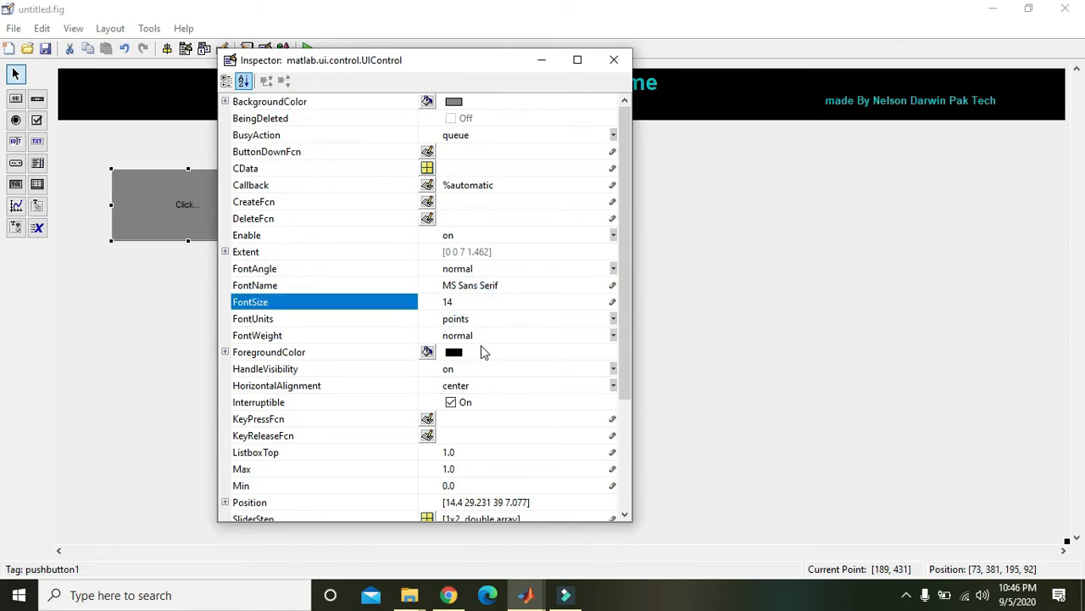
{"action": "left_click", "coordinate": [612, 335]}
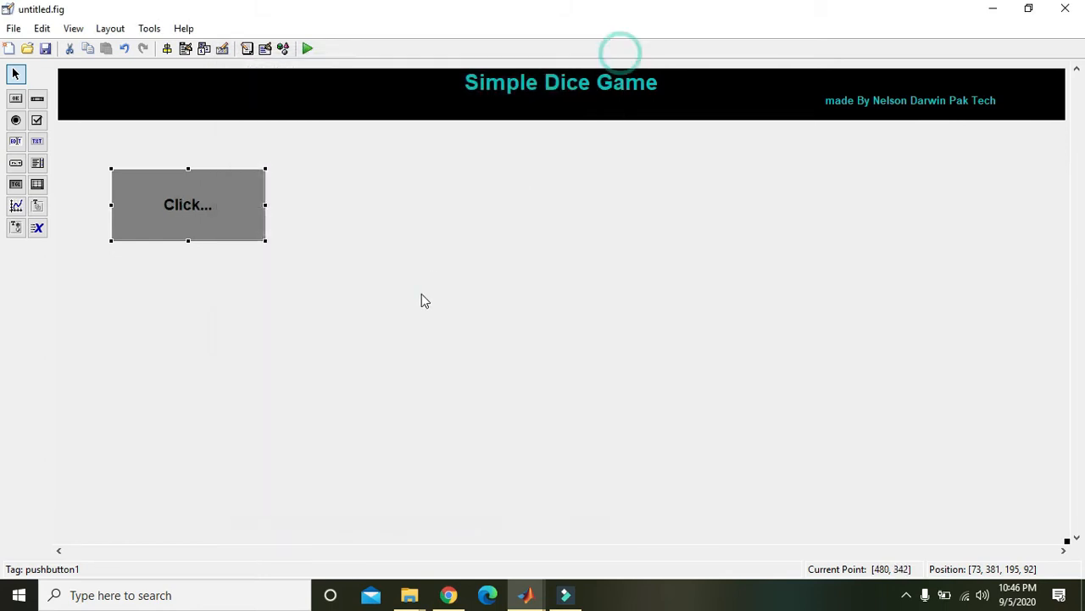
{"action": "left_click_drag", "start_coordinate": [187, 205], "coordinate": [196, 237]}
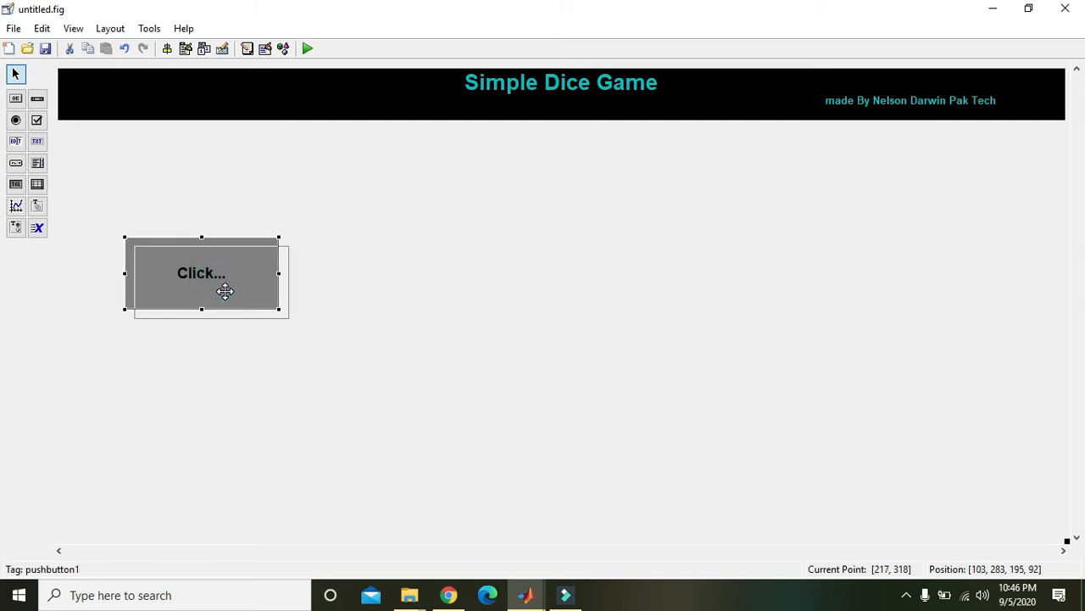
{"action": "left_click_drag", "start_coordinate": [201, 273], "coordinate": [233, 315]}
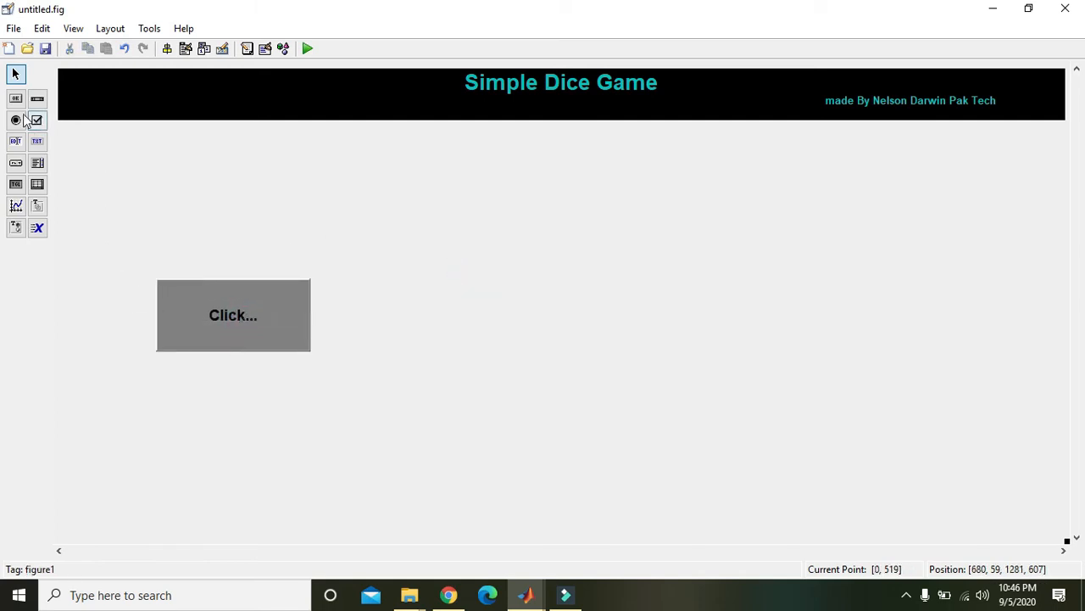
Draw a large axes1 region across the right half of the layout
{"action": "left_click", "coordinate": [15, 206]}
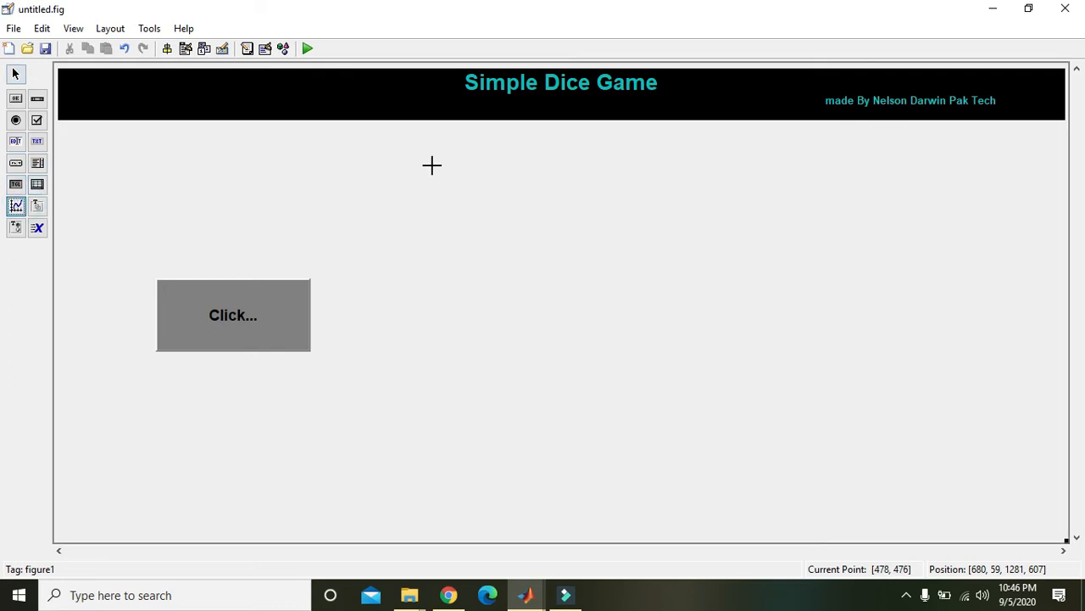
{"action": "left_click_drag", "start_coordinate": [593, 158], "coordinate": [1039, 466]}
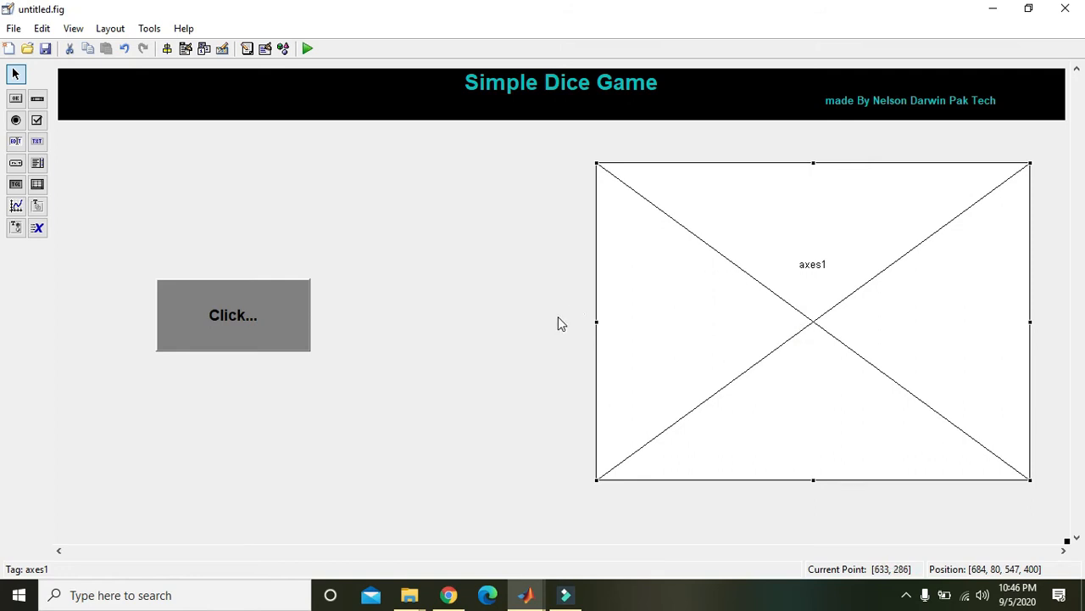
{"action": "mouse_move", "coordinate": [461, 336]}
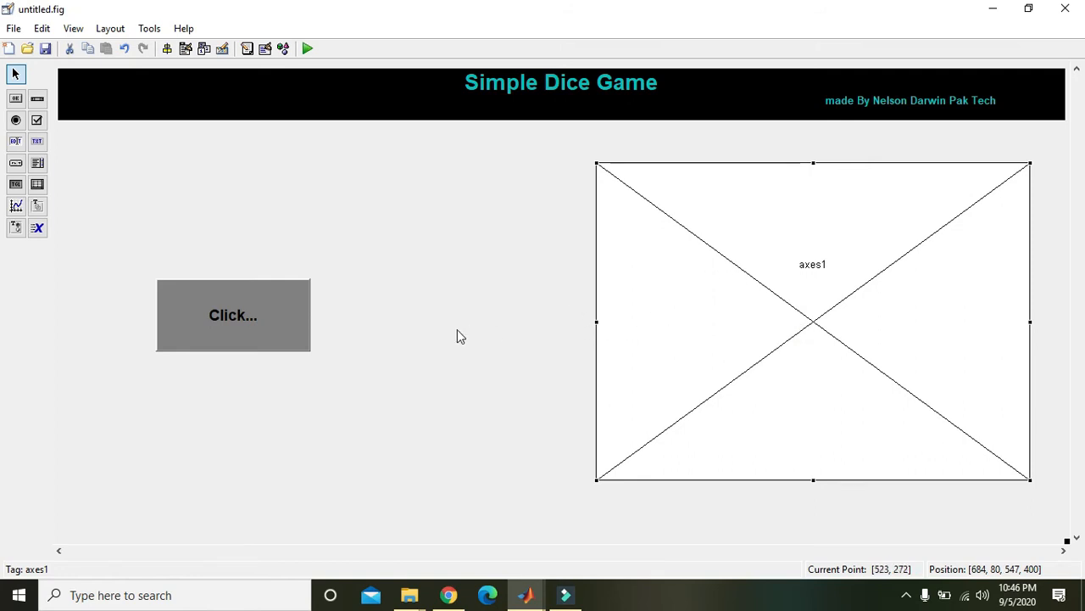
Open the button's Callback, saving the layout as dicer_000 to show its generated code
{"action": "right_click", "coordinate": [246, 301]}
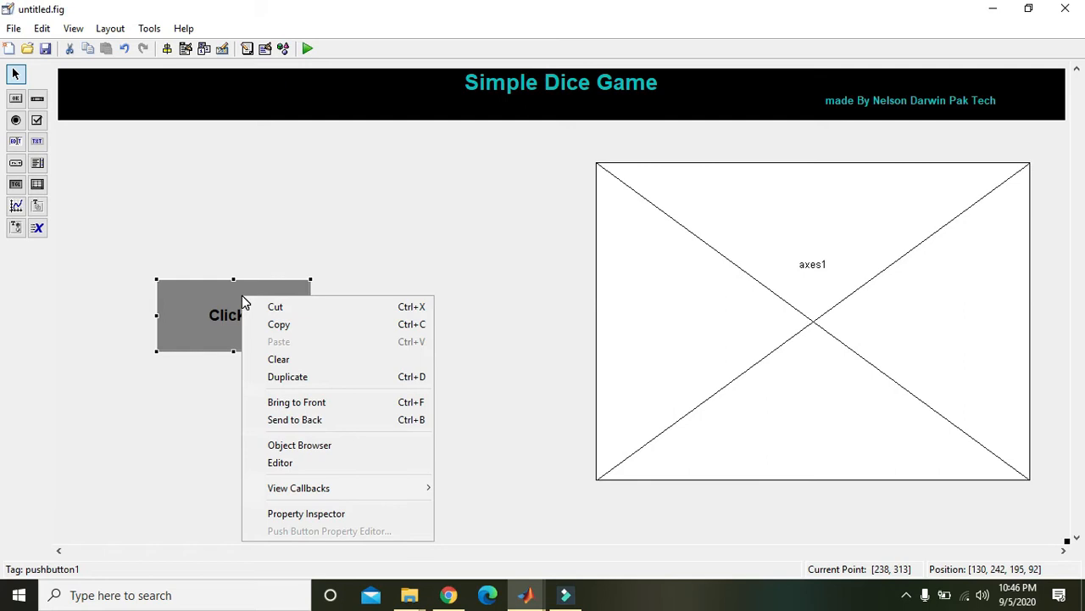
{"action": "mouse_move", "coordinate": [808, 349]}
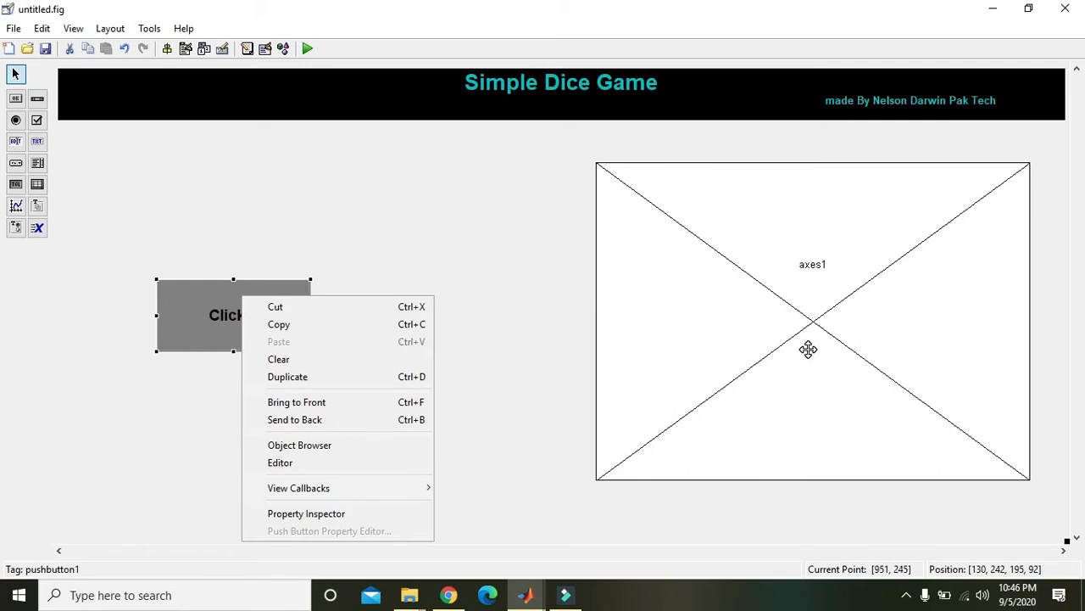
{"action": "mouse_move", "coordinate": [209, 273]}
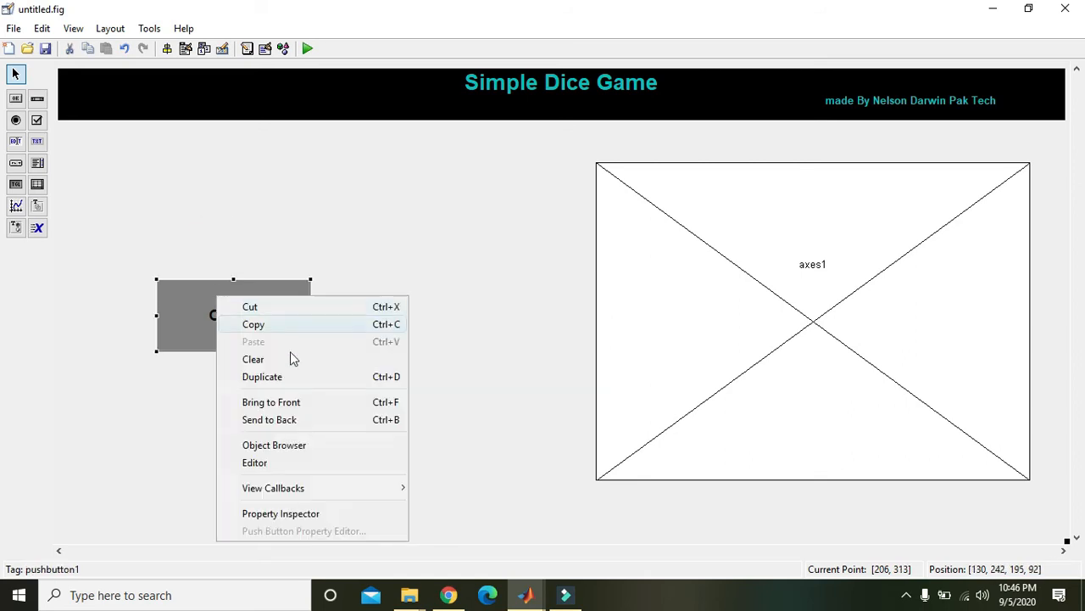
{"action": "mouse_move", "coordinate": [273, 487]}
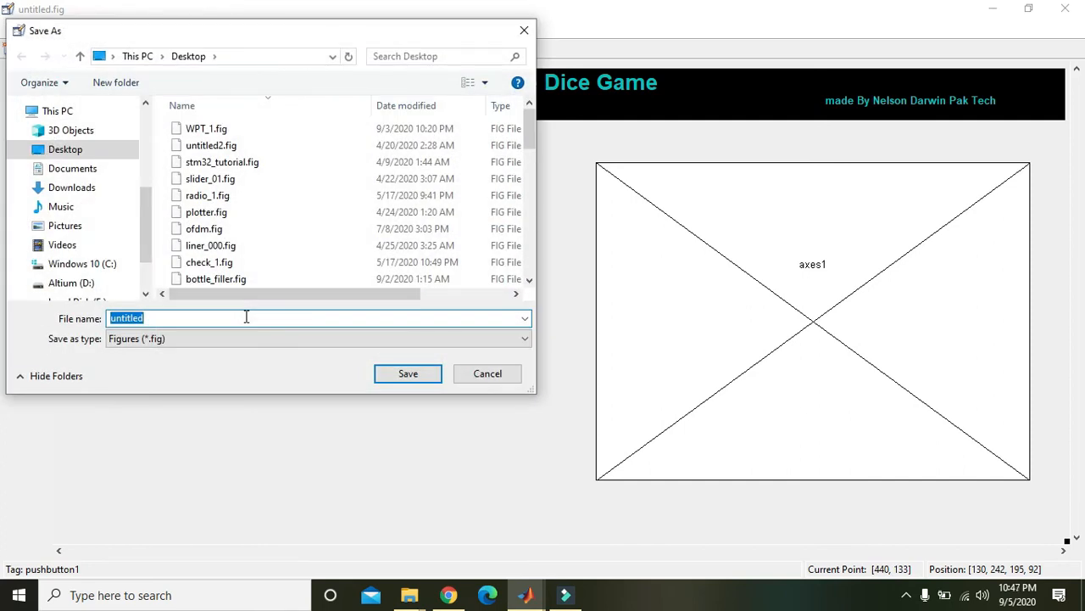
{"action": "type", "text": "dicer_00"}
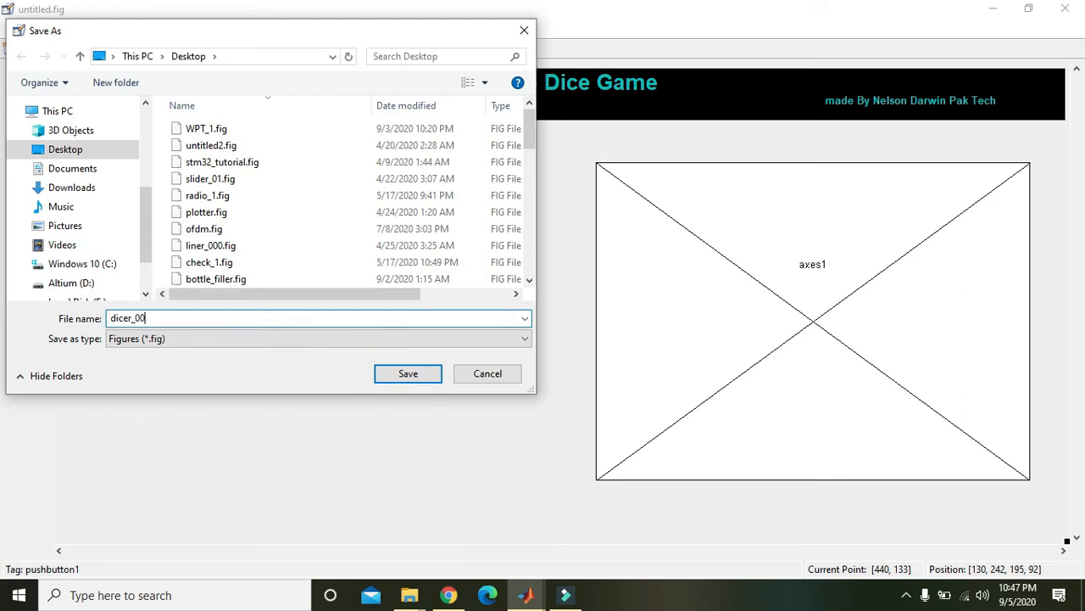
{"action": "left_click", "coordinate": [408, 373]}
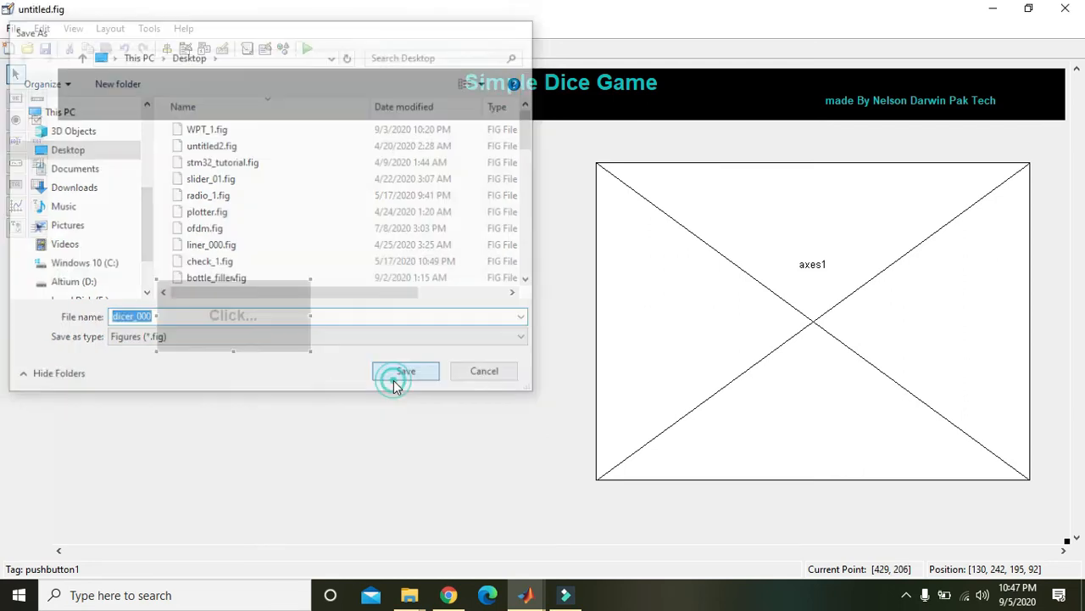
{"action": "left_click", "coordinate": [404, 372]}
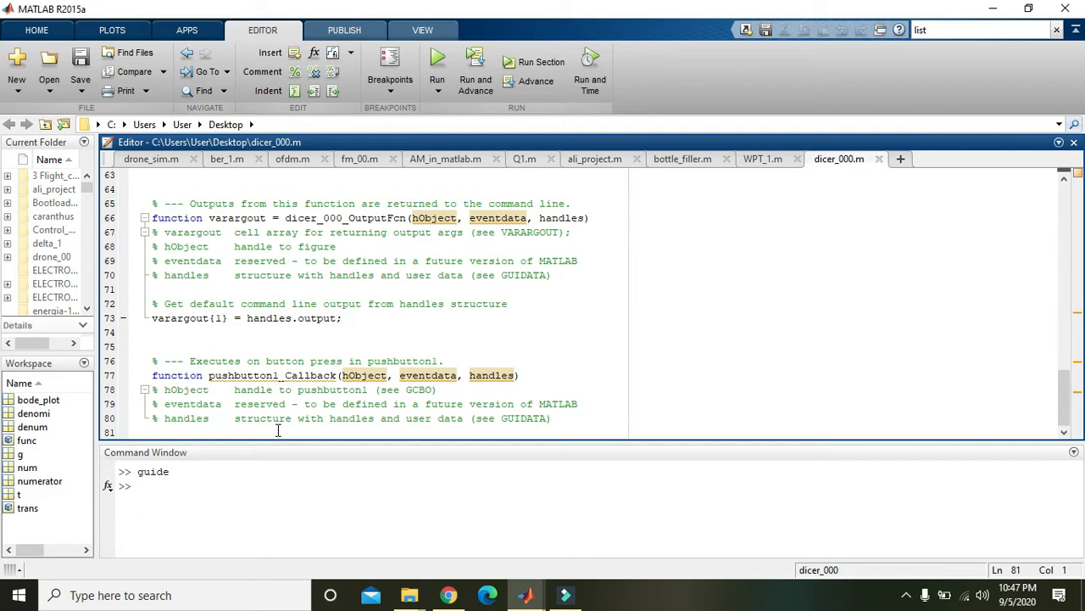
Add t=randn to pushbutton1_Callback, run the GUI, and press Click... four times
{"action": "type", "text": "t="}
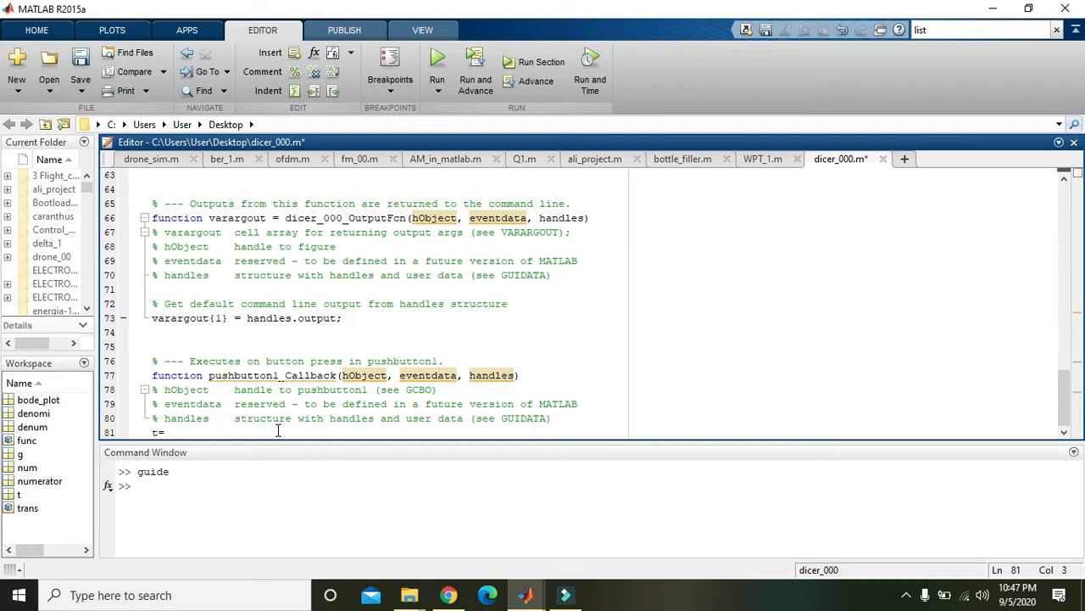
{"action": "type", "text": "randn"}
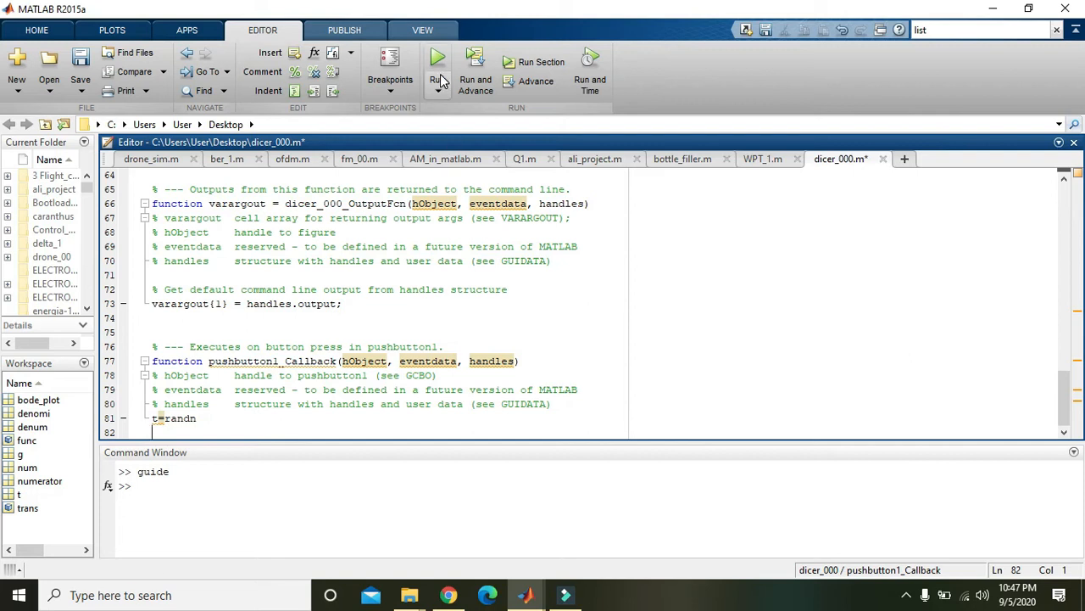
{"action": "left_click", "coordinate": [438, 61]}
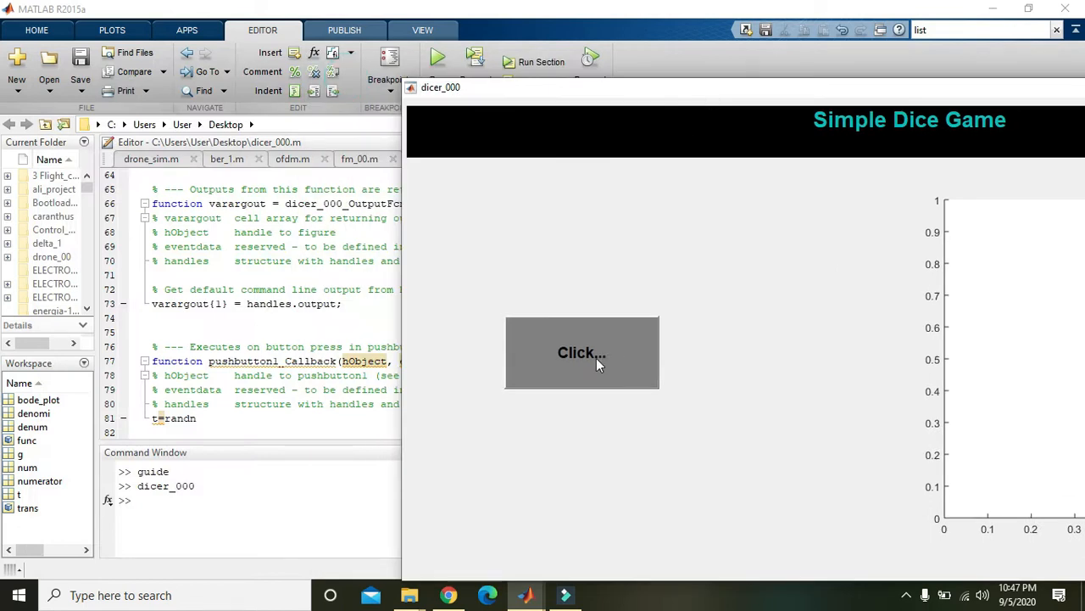
{"action": "left_click", "coordinate": [581, 352]}
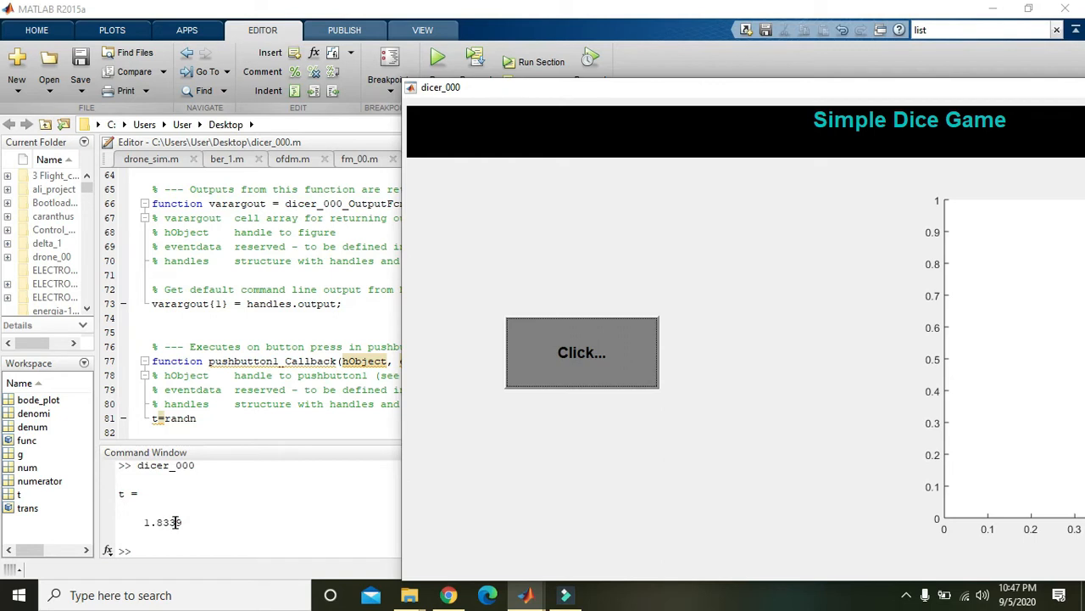
{"action": "left_click", "coordinate": [581, 352]}
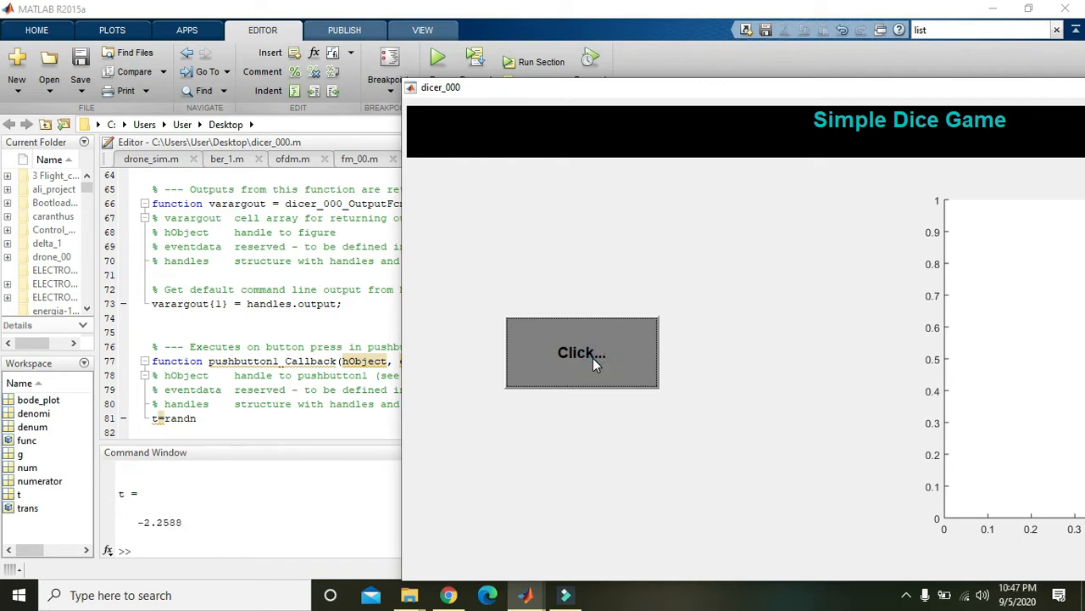
{"action": "left_click", "coordinate": [581, 352]}
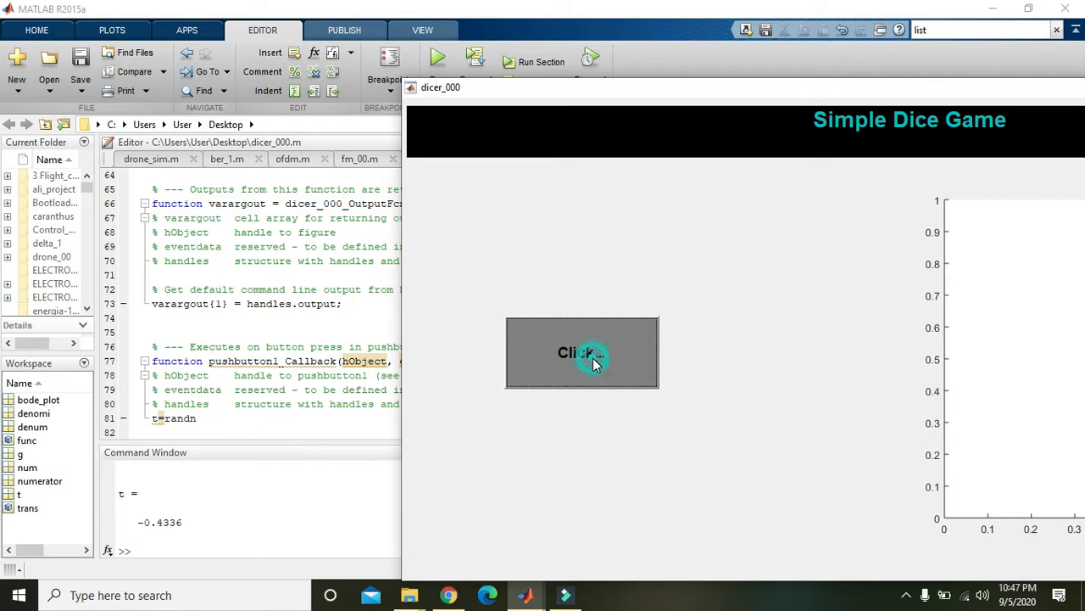
{"action": "left_click", "coordinate": [582, 352]}
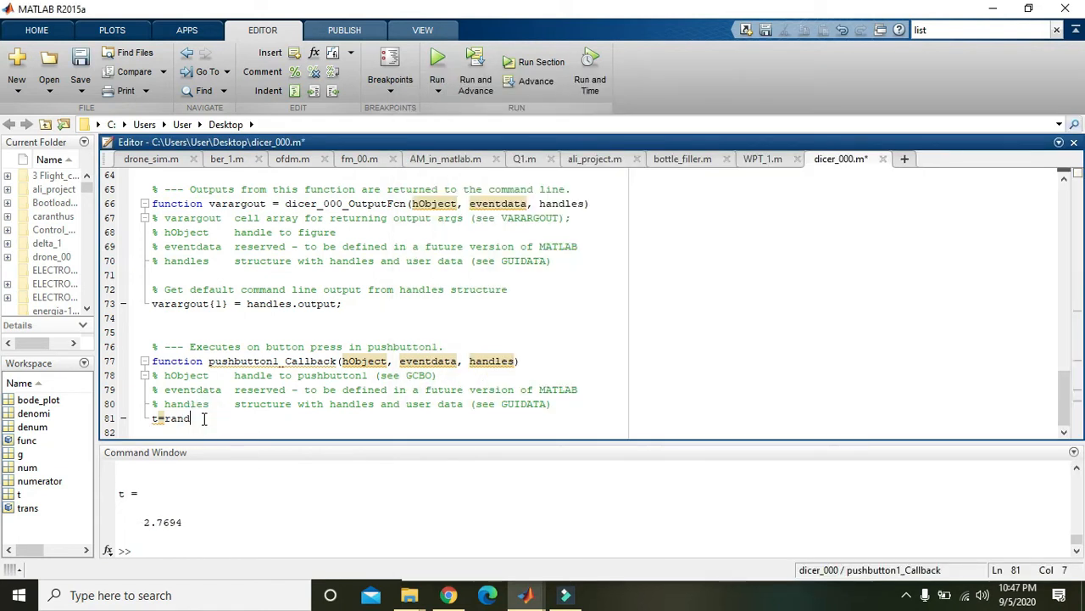
Rerun the dice game, press Click... repeatedly for t values, then put the caret after t=rand
{"action": "left_click", "coordinate": [436, 61]}
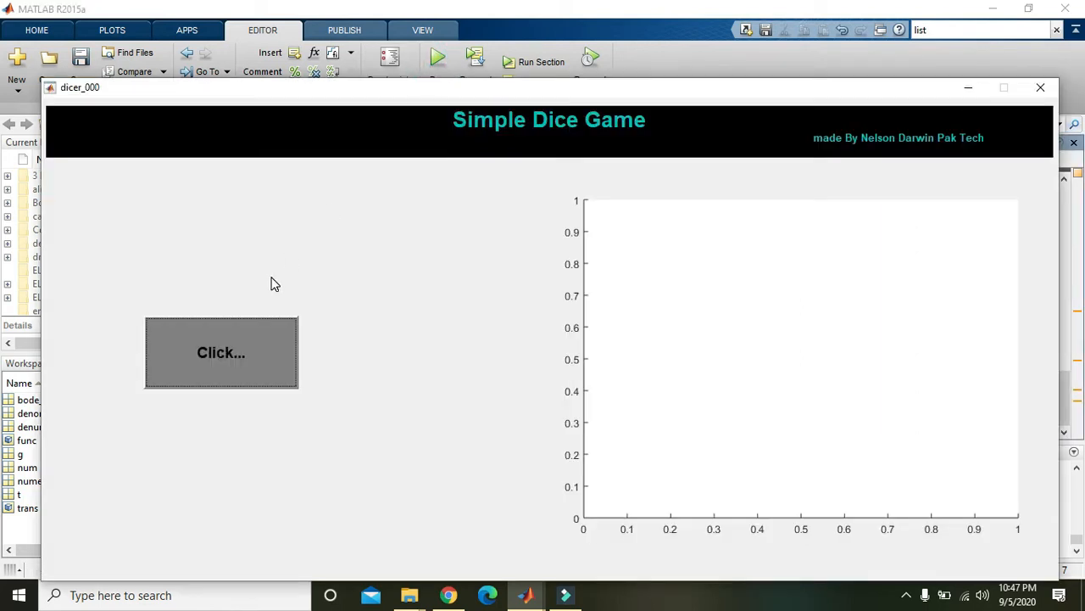
{"action": "left_click", "coordinate": [221, 352]}
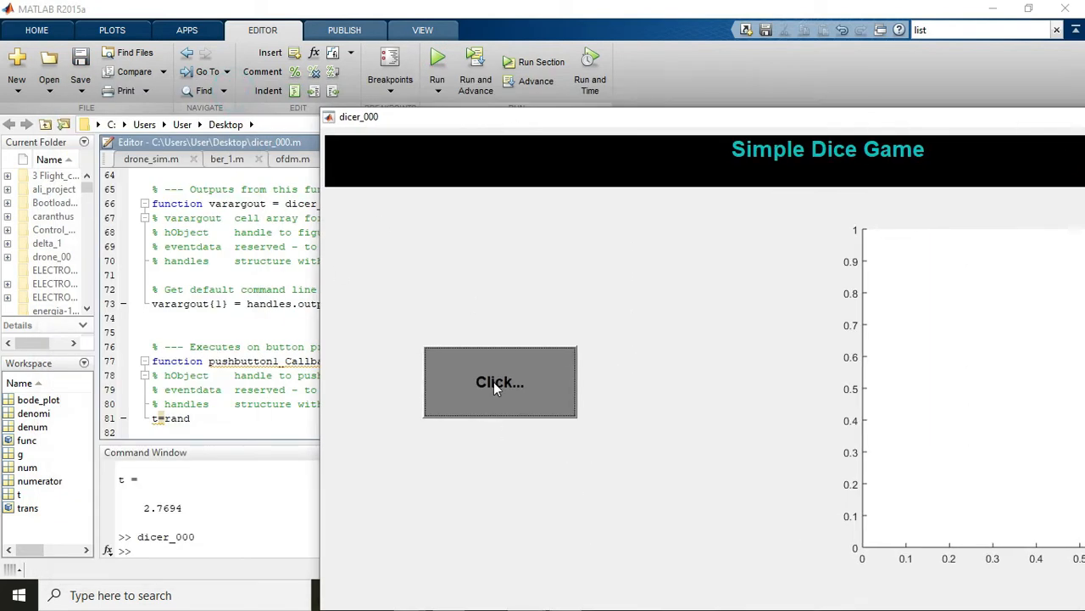
{"action": "left_click", "coordinate": [500, 381]}
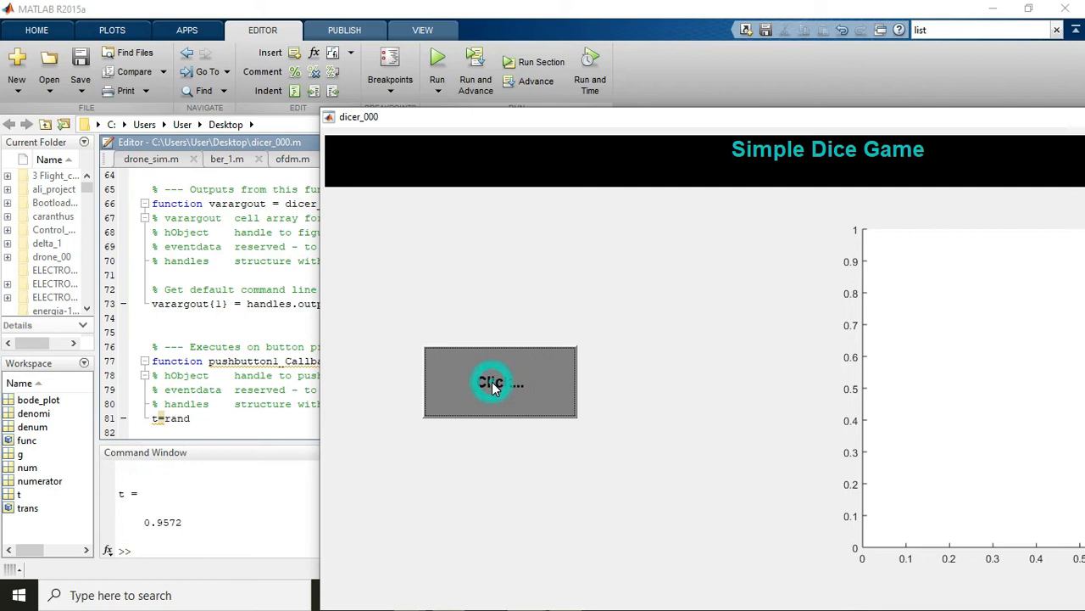
{"action": "left_click", "coordinate": [500, 382]}
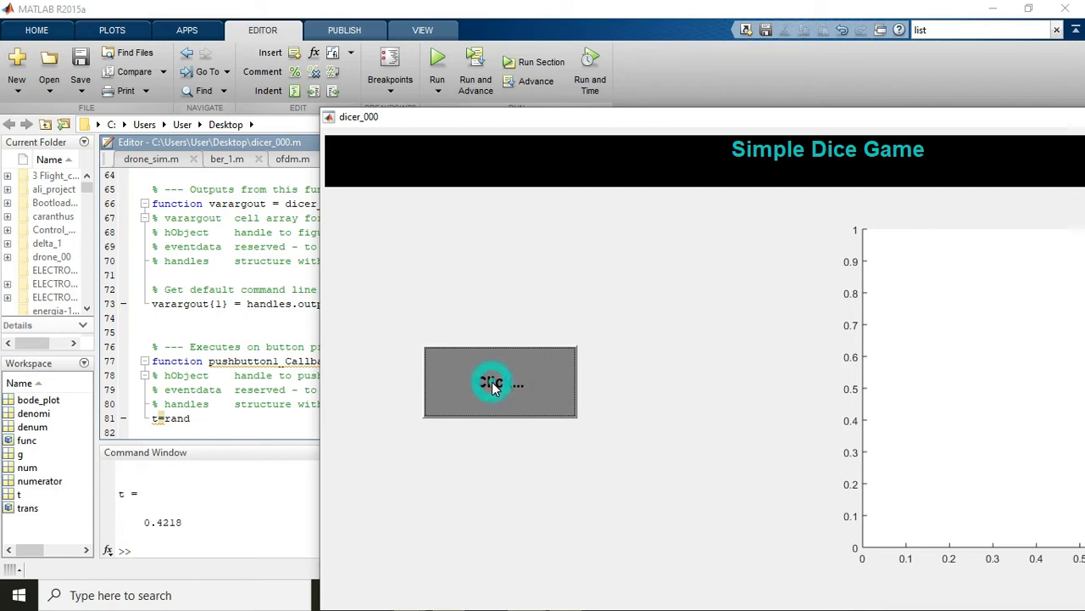
{"action": "left_click", "coordinate": [494, 383]}
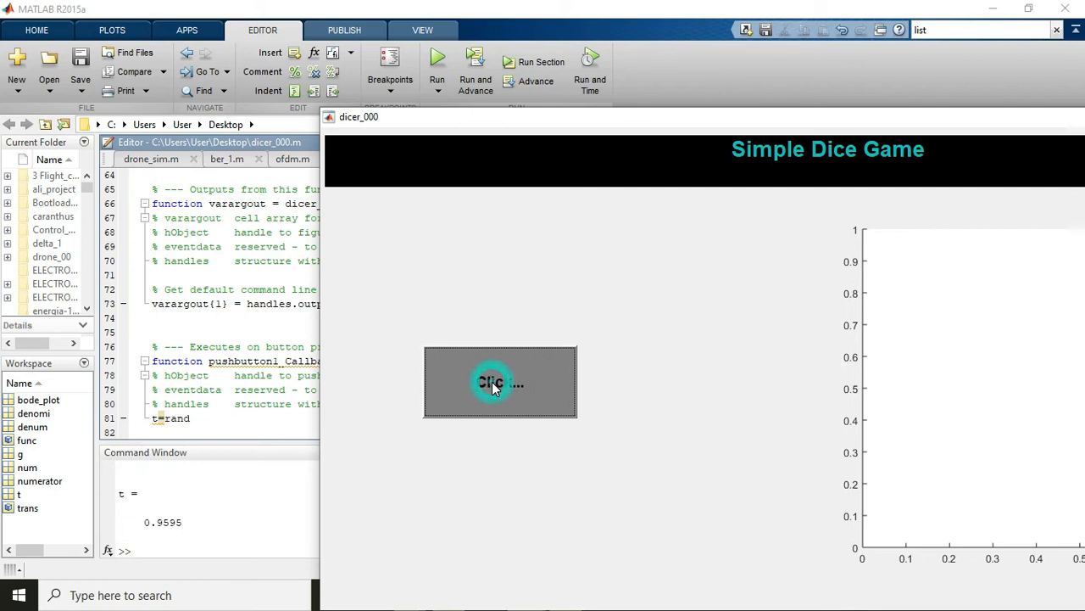
{"action": "left_click", "coordinate": [499, 381]}
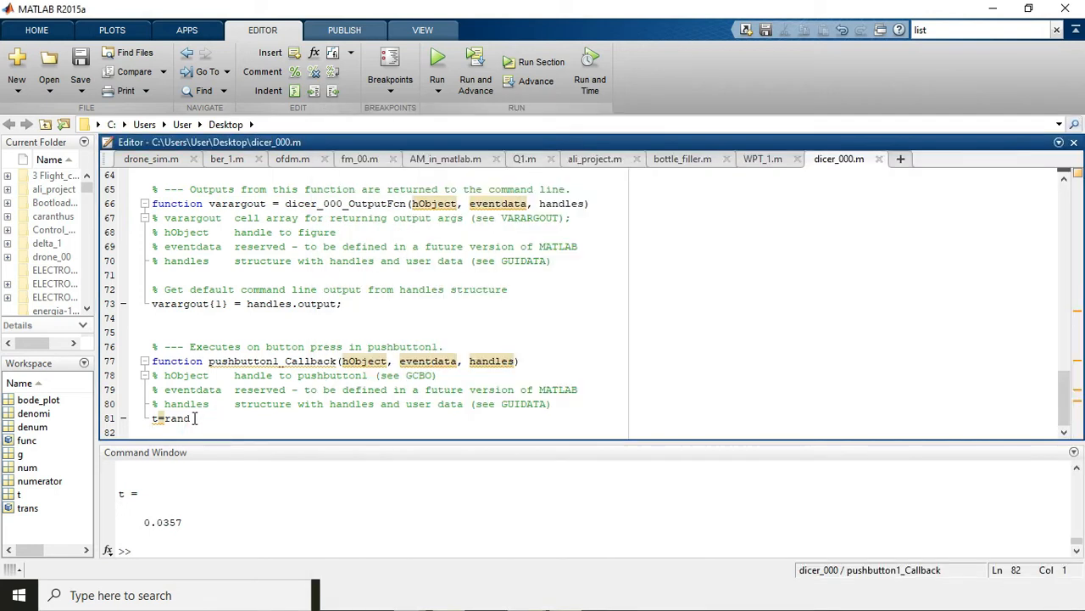
{"action": "double_click", "coordinate": [175, 418]}
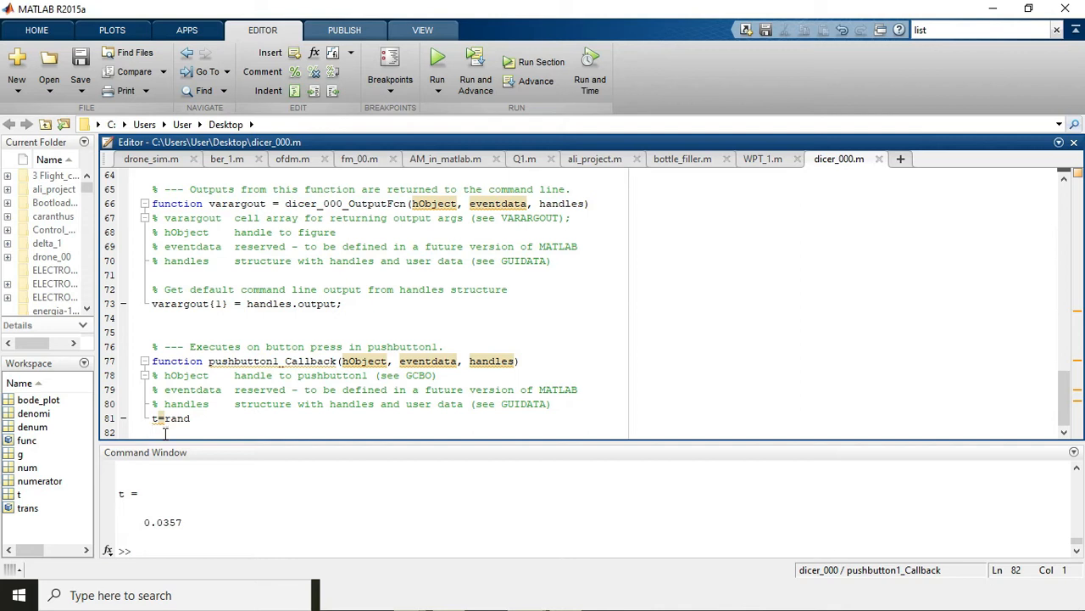
Write the if(t>0 && t<0.2) block with print('2') and end under t=rand
{"action": "type", "text": "if"}
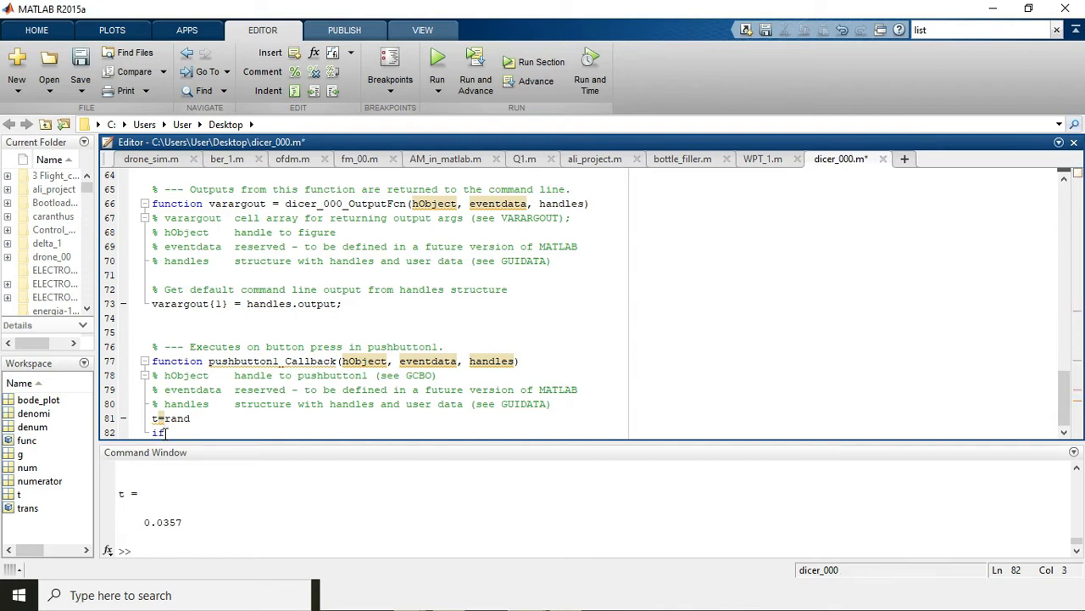
{"action": "type", "text": "()"}
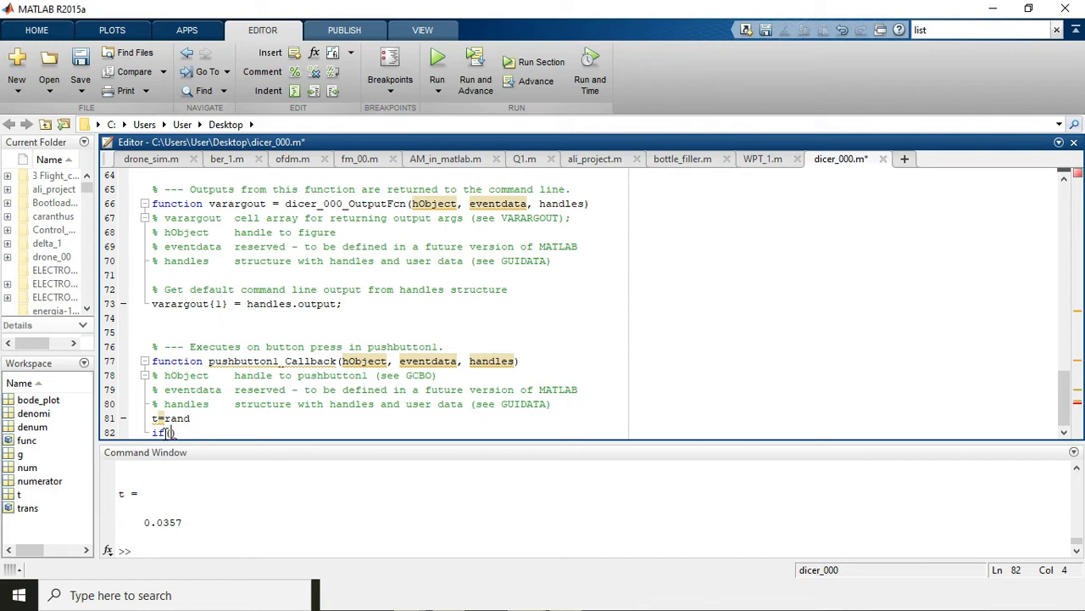
{"action": "type", "text": "t"}
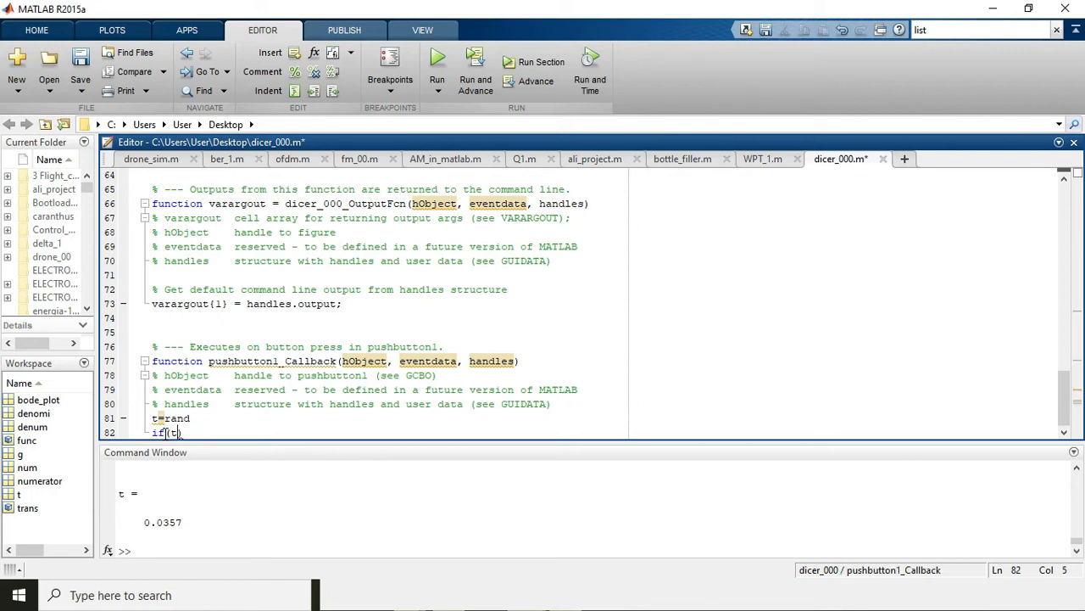
{"action": "type", "text": "<0"}
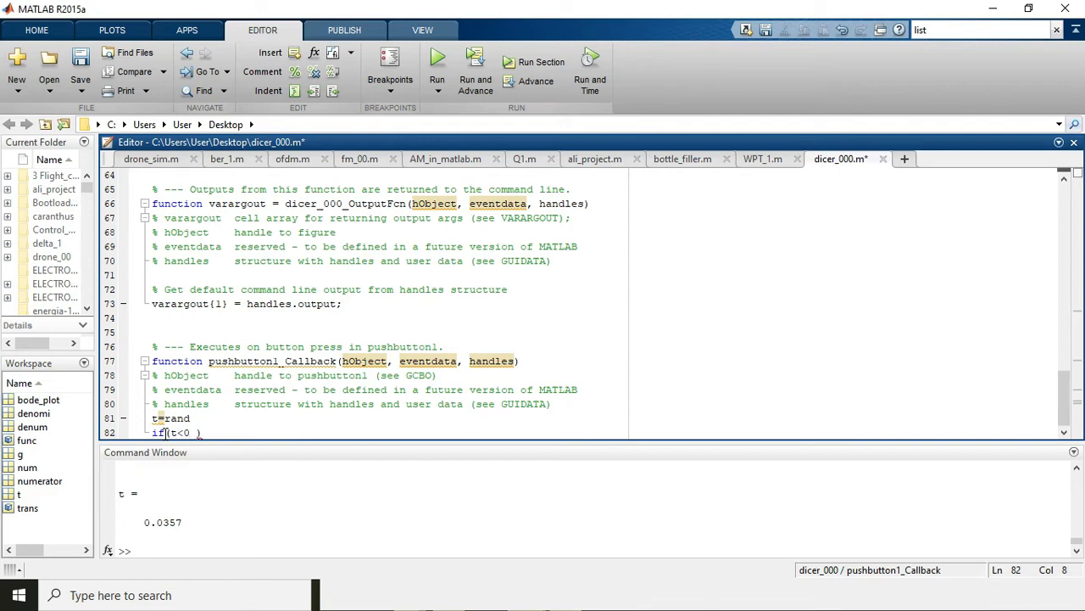
{"action": "type", "text": "&& t"}
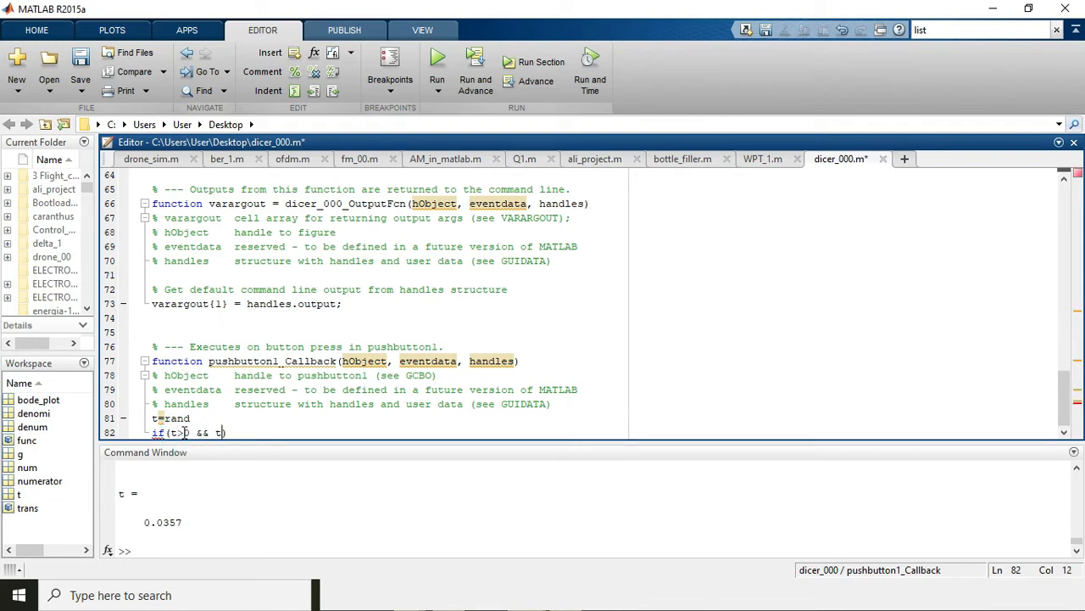
{"action": "type", "text": ")"}
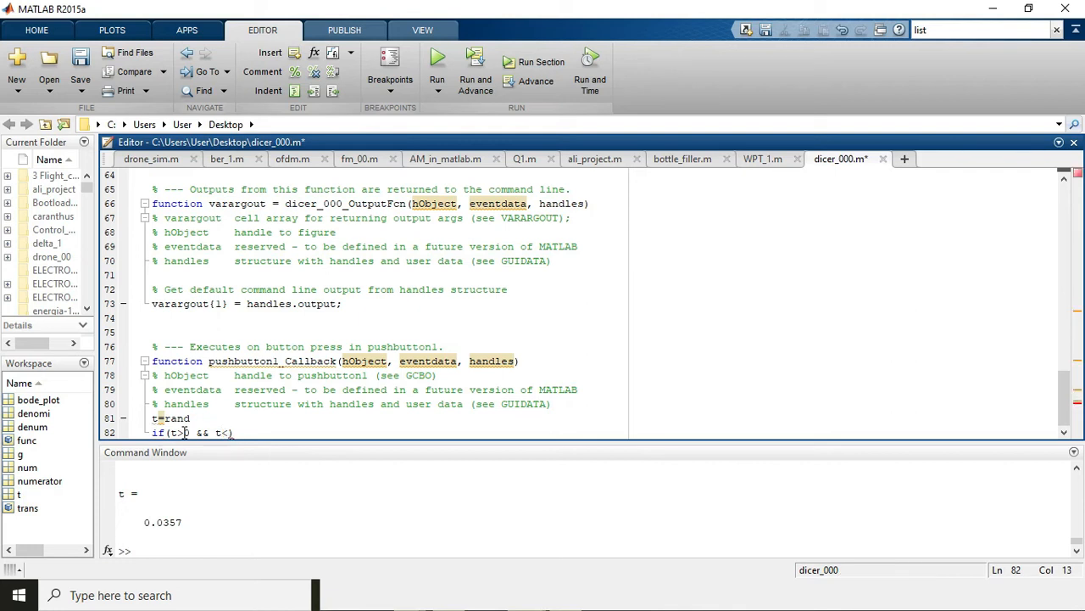
{"action": "type", "text": "2"}
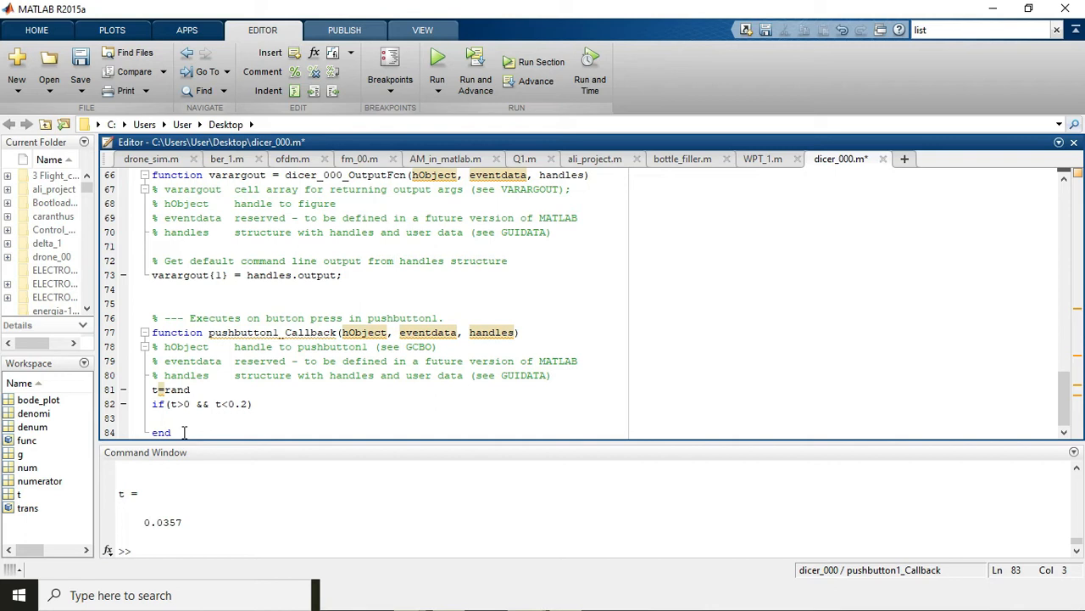
{"action": "type", "text": "print()"}
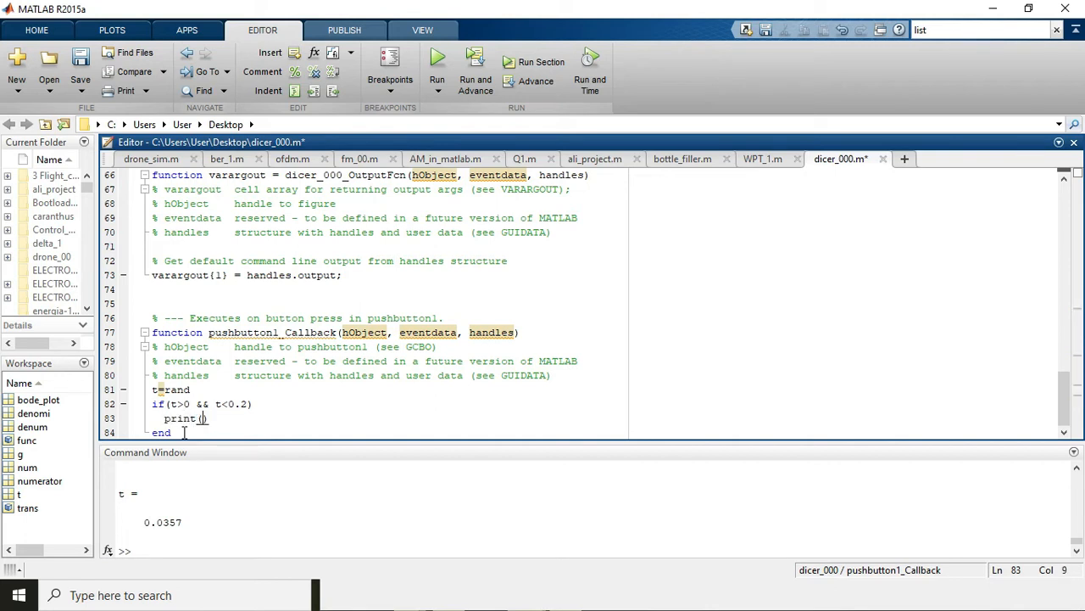
{"action": "type", "text": "\""}
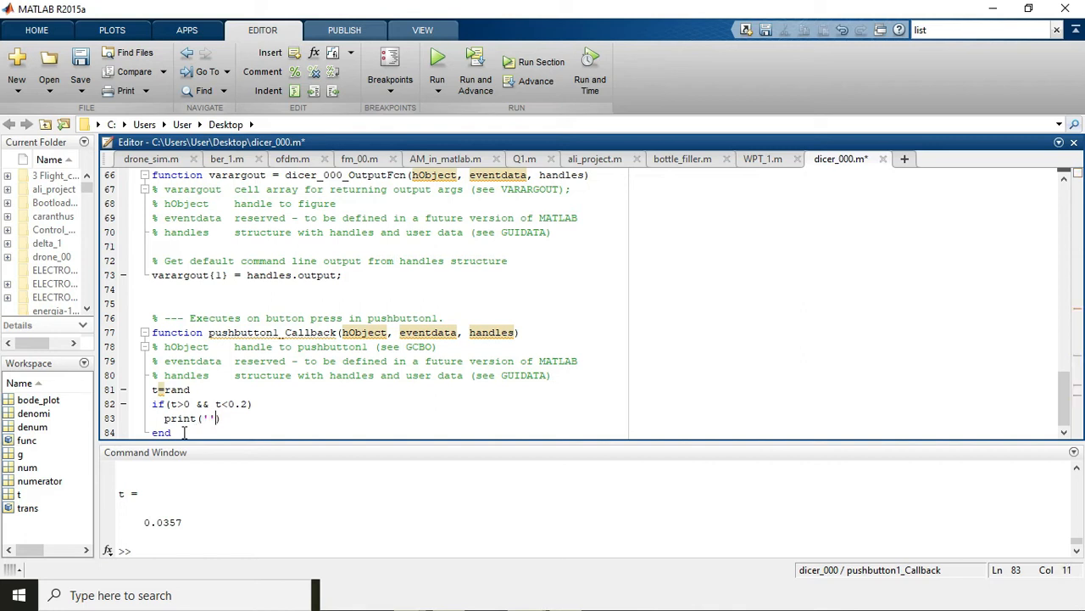
{"action": "type", "text": "2"}
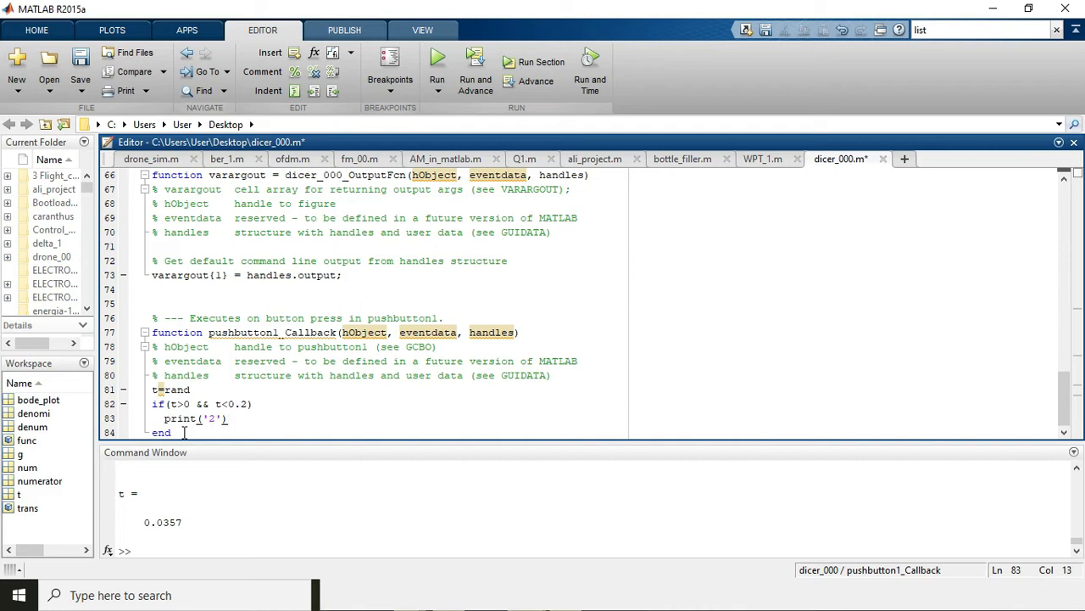
{"action": "type", "text": ";"}
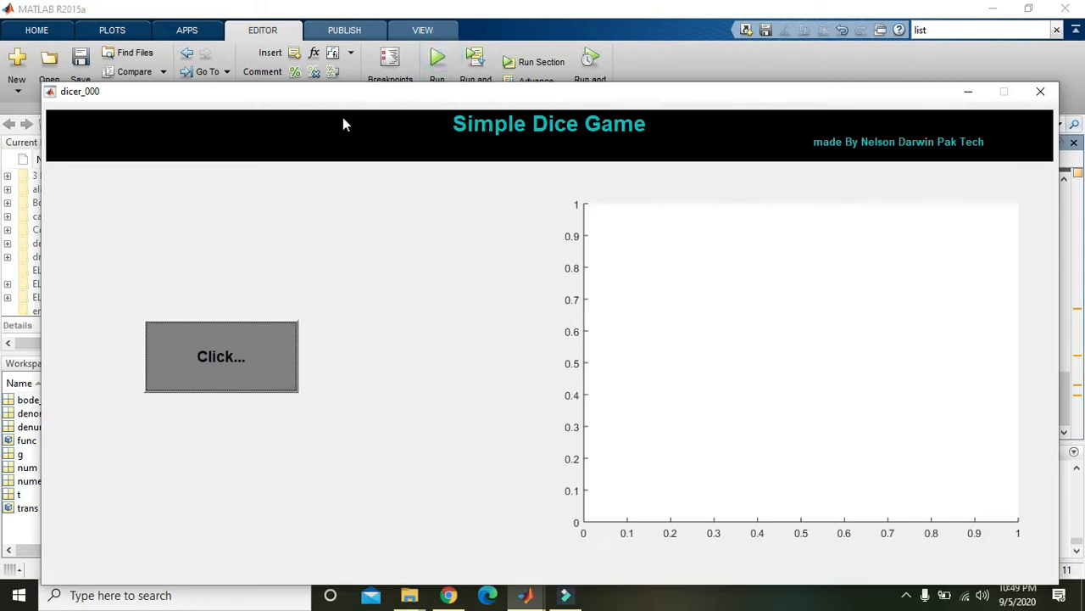
Press the game's Click... button repeatedly, printing random t values ending at 0.0318
{"action": "left_click", "coordinate": [220, 357]}
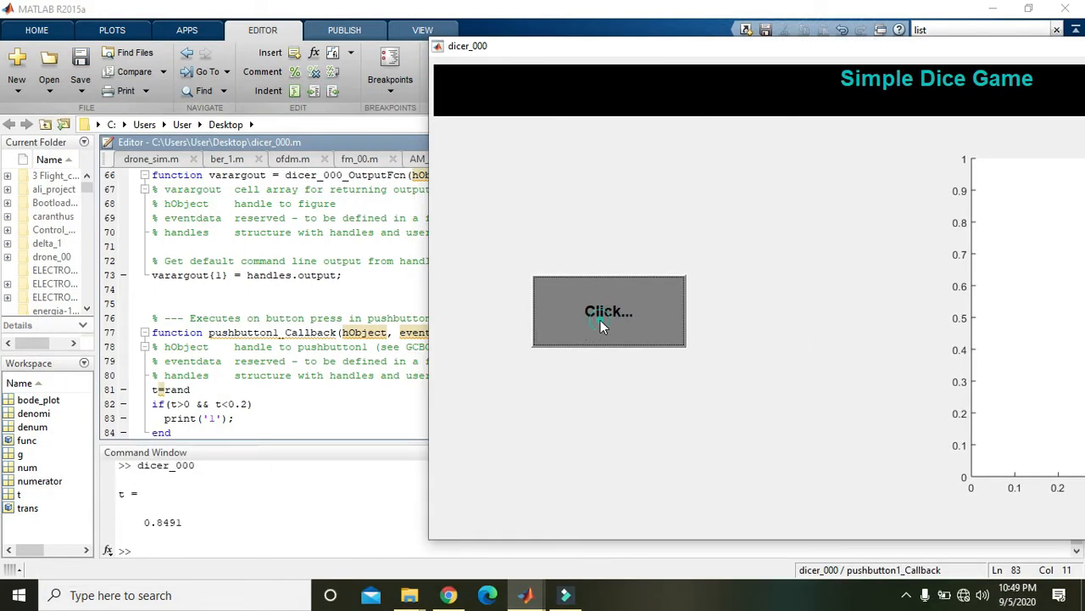
{"action": "left_click", "coordinate": [609, 311]}
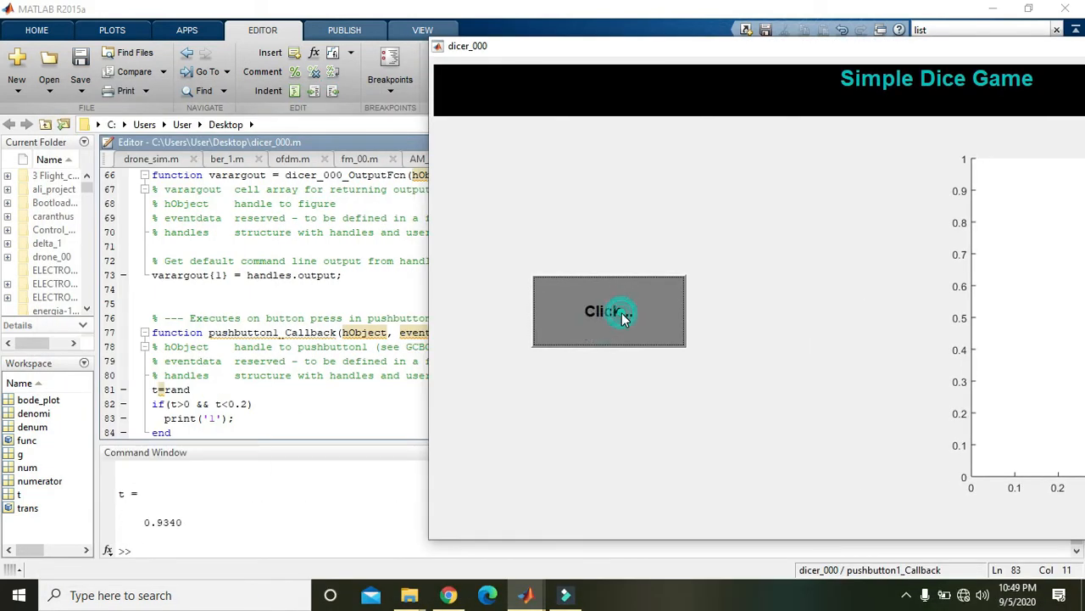
{"action": "left_click", "coordinate": [609, 312]}
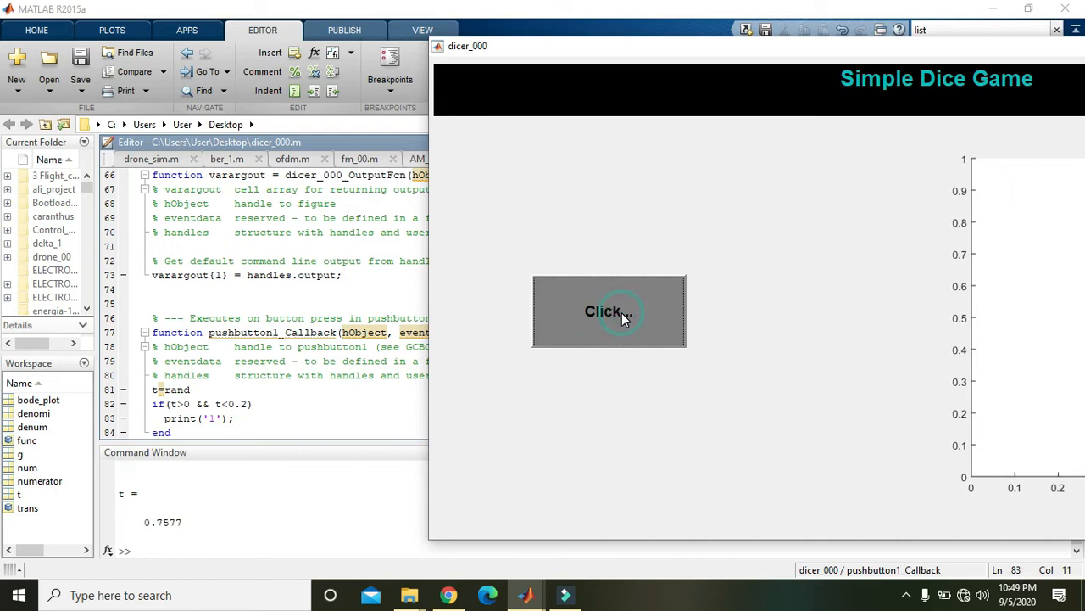
{"action": "left_click", "coordinate": [609, 312]}
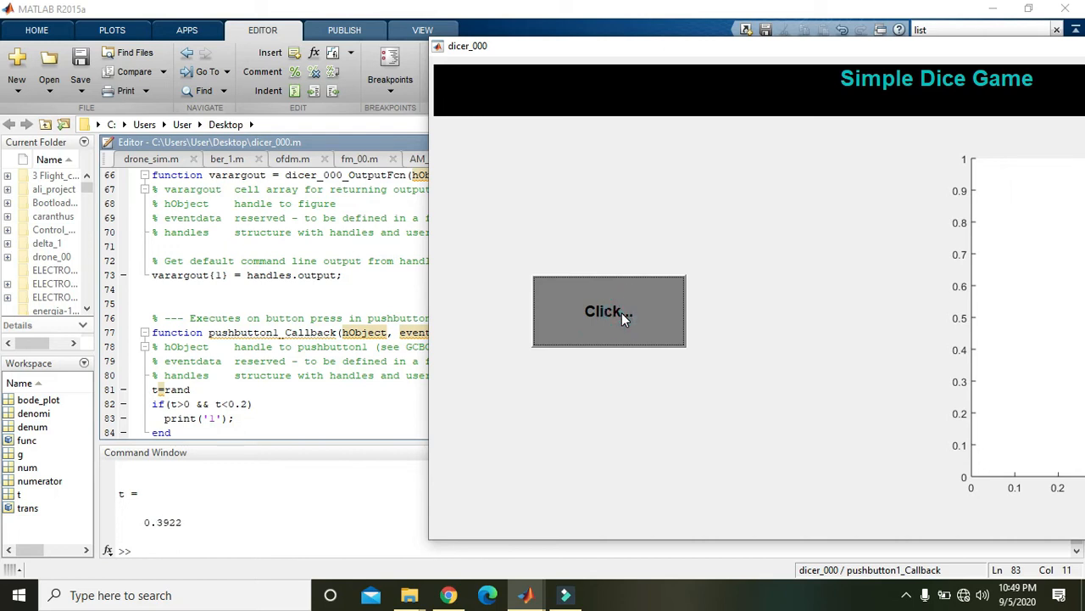
{"action": "left_click", "coordinate": [609, 311]}
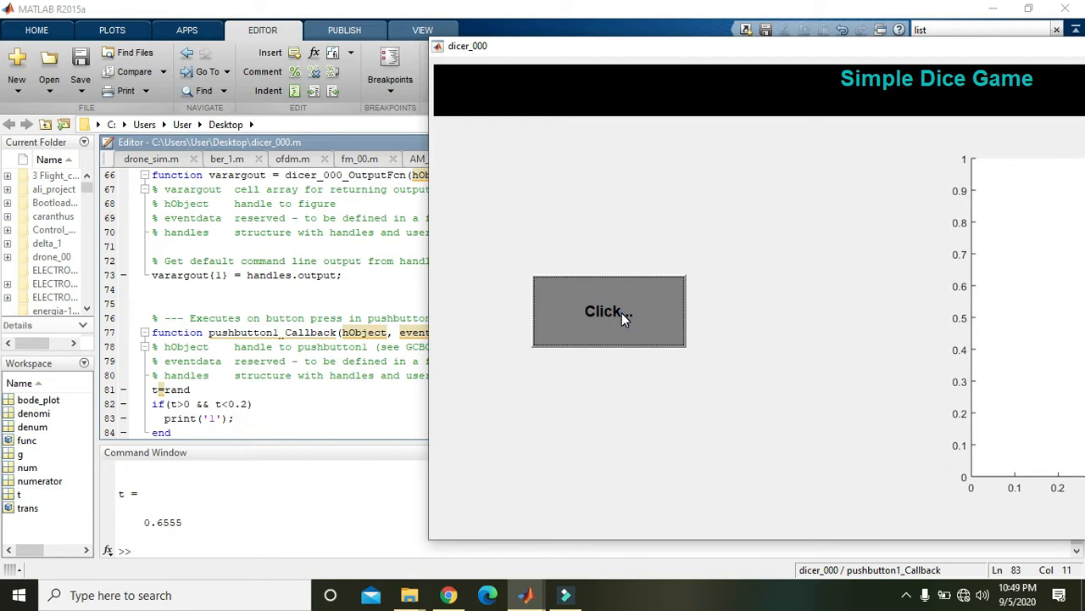
{"action": "left_click", "coordinate": [609, 310]}
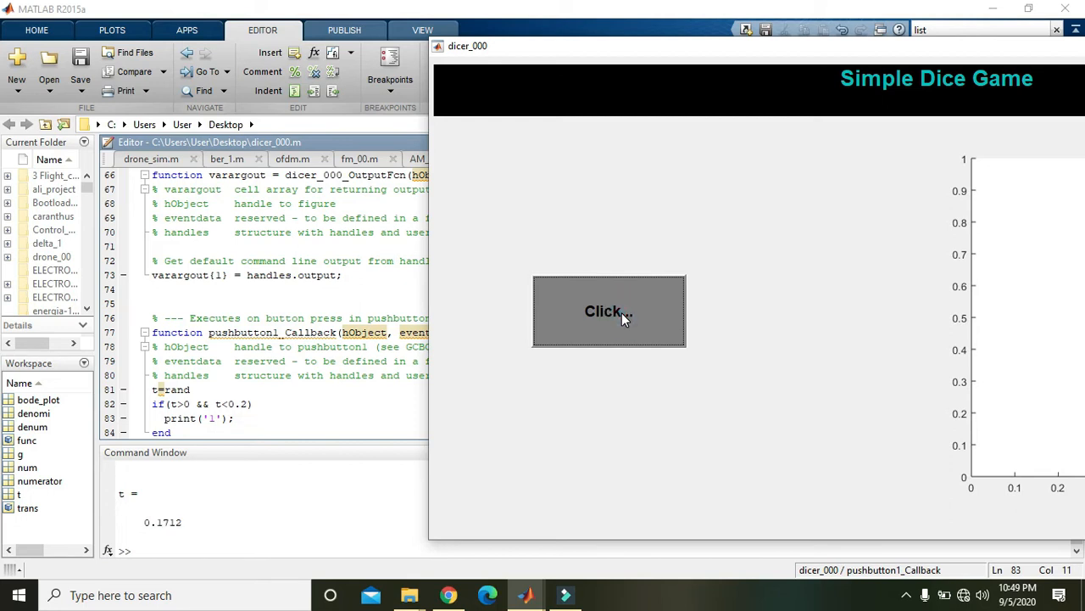
{"action": "left_click", "coordinate": [609, 311]}
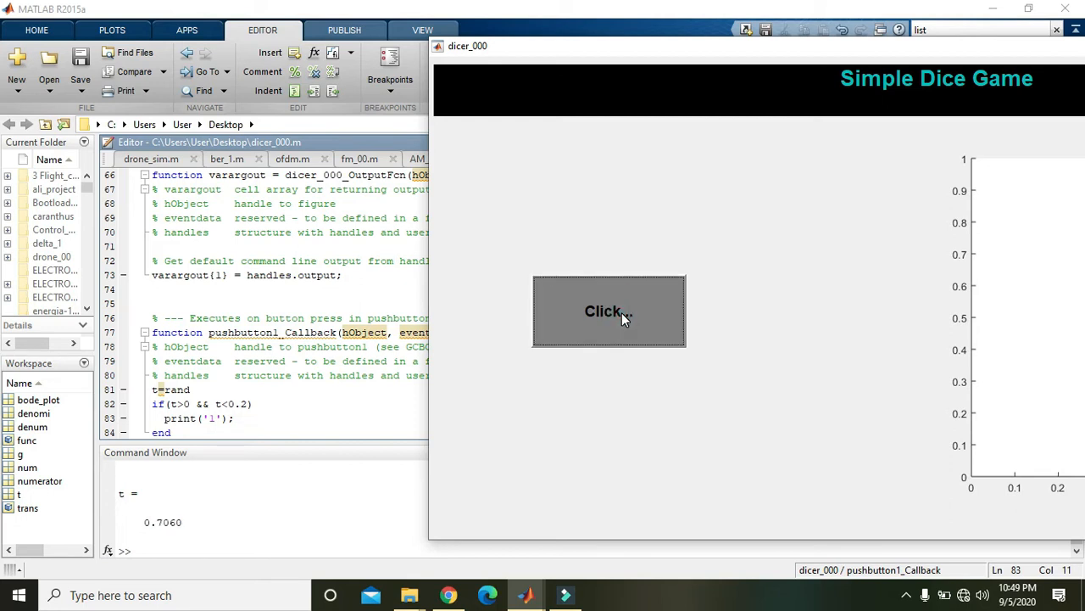
{"action": "left_click", "coordinate": [608, 310]}
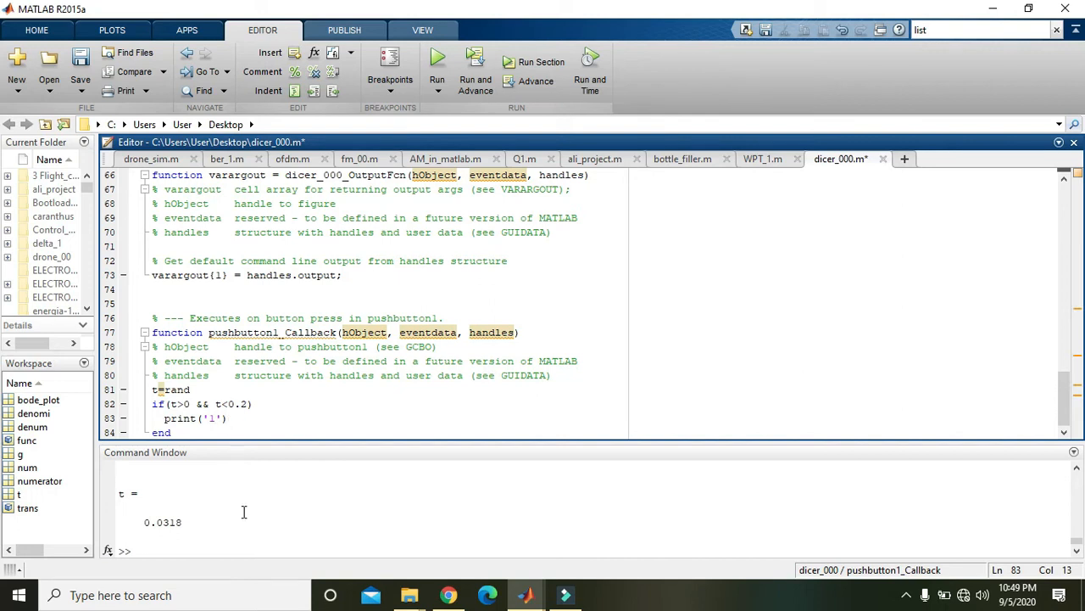
Relaunch dicer_000 and roll the dice eight times, watching t values like 0.4456 print
{"action": "left_click", "coordinate": [436, 57]}
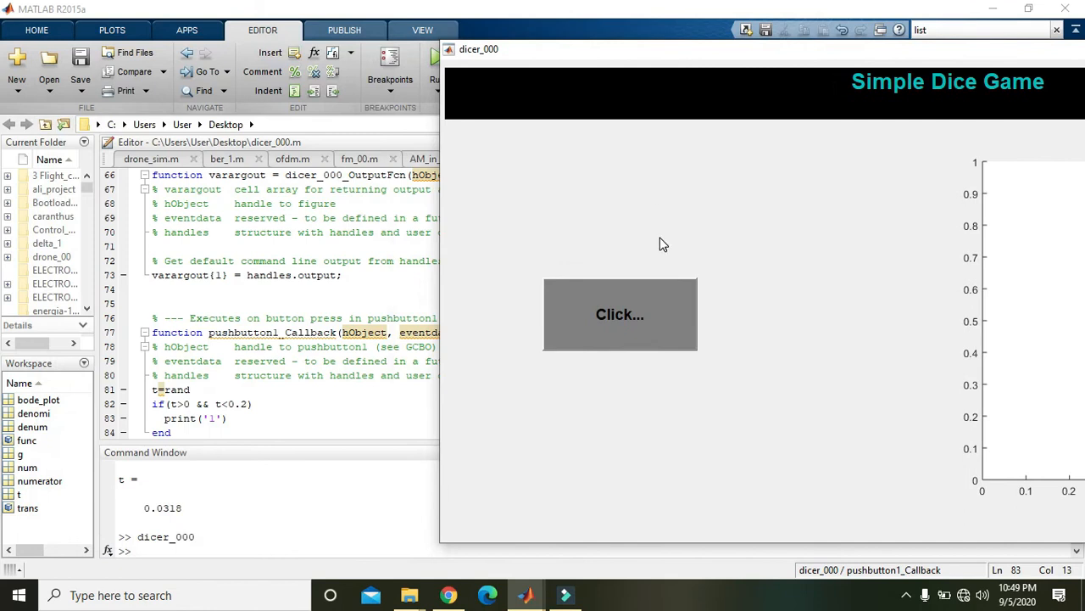
{"action": "left_click", "coordinate": [619, 314]}
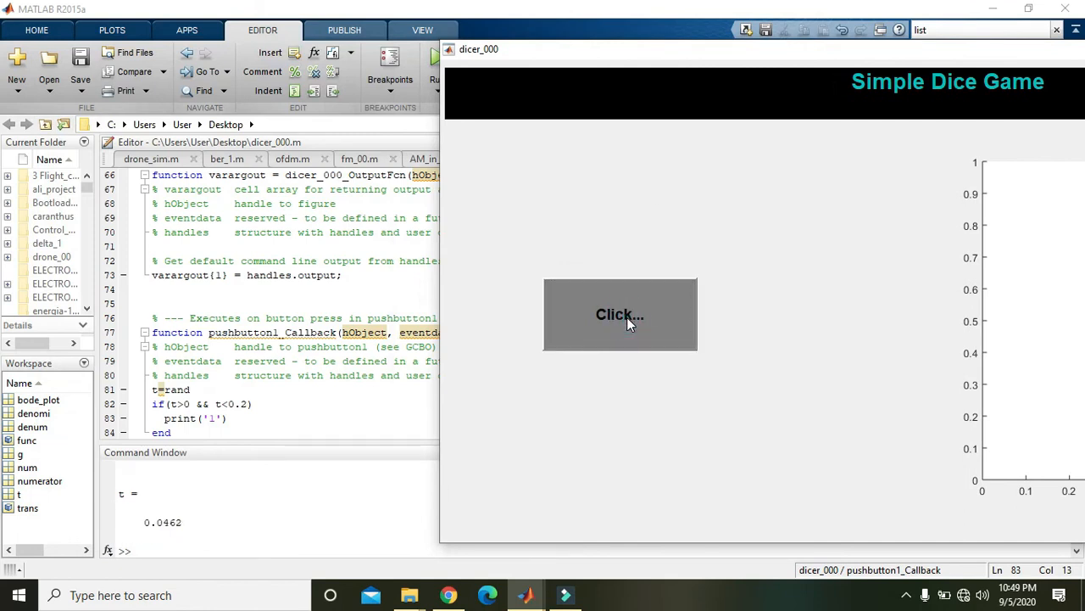
{"action": "left_click", "coordinate": [620, 315]}
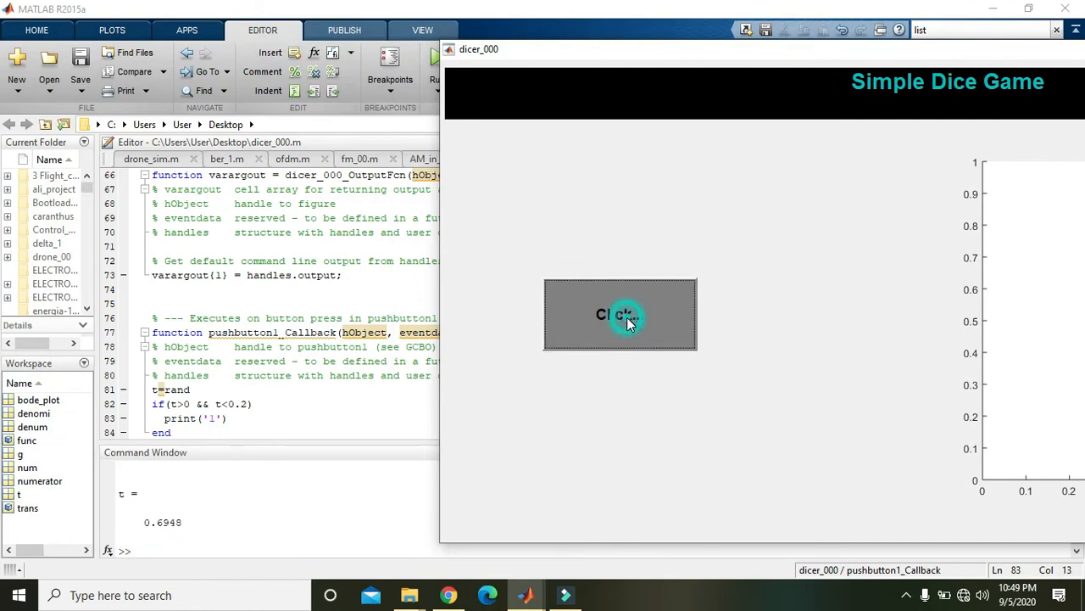
{"action": "left_click", "coordinate": [620, 314]}
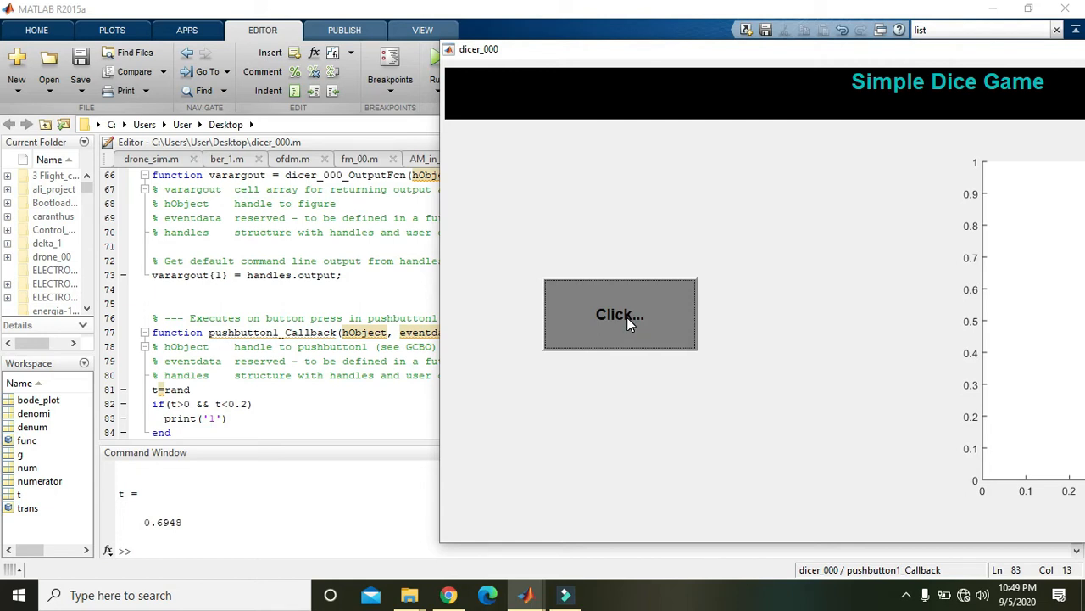
{"action": "left_click", "coordinate": [620, 315]}
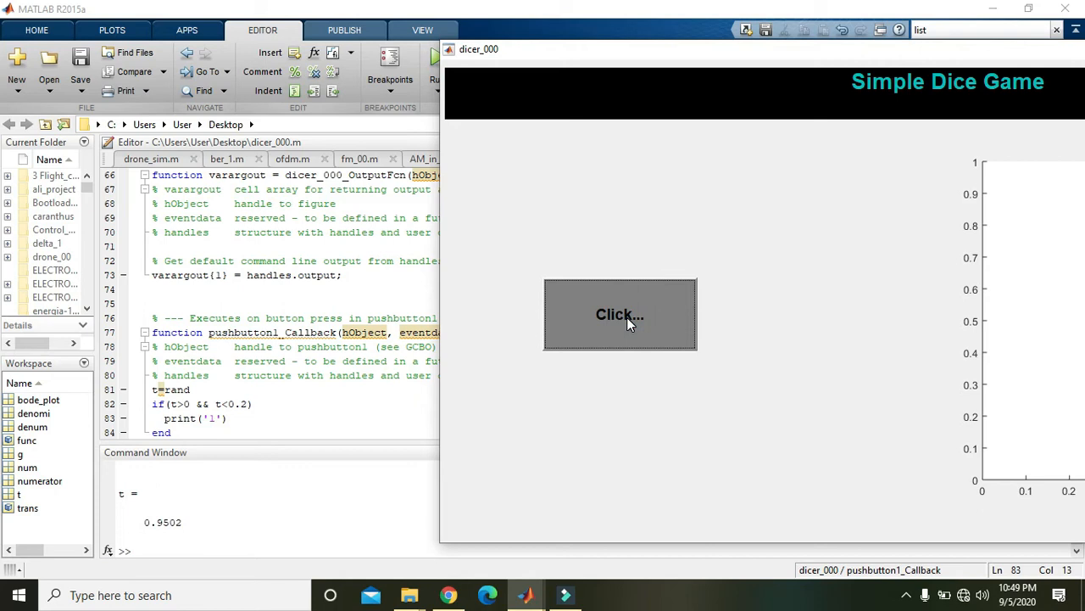
{"action": "left_click", "coordinate": [620, 314]}
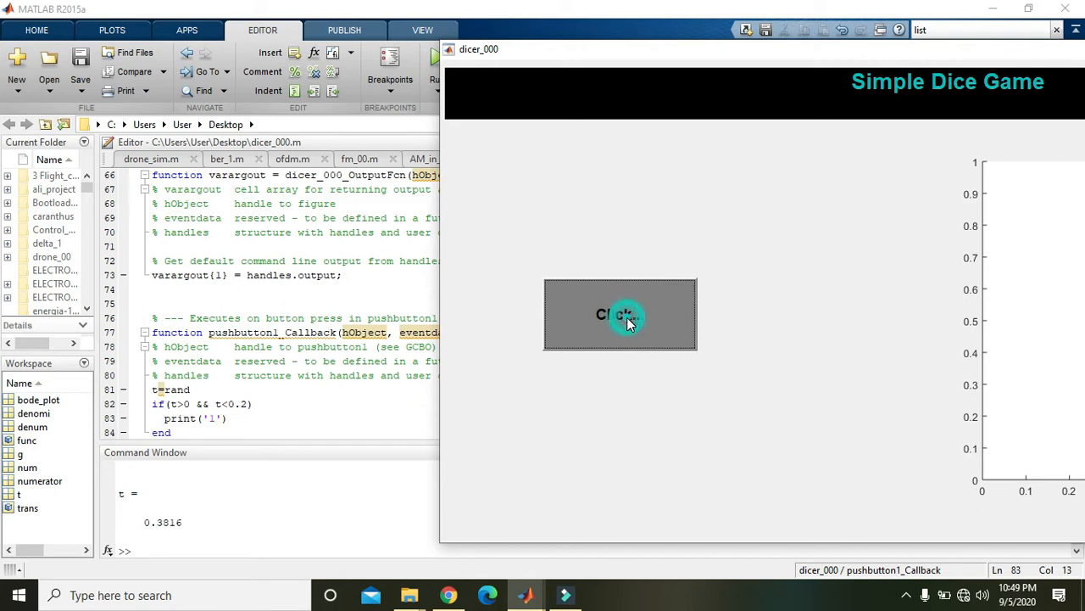
{"action": "left_click", "coordinate": [620, 315]}
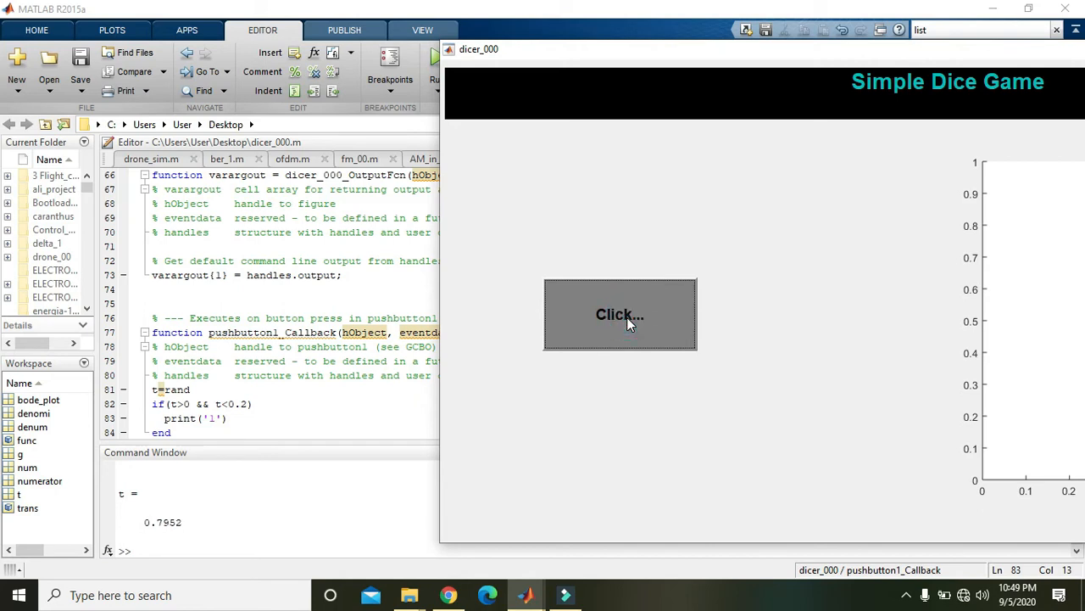
{"action": "left_click", "coordinate": [620, 315]}
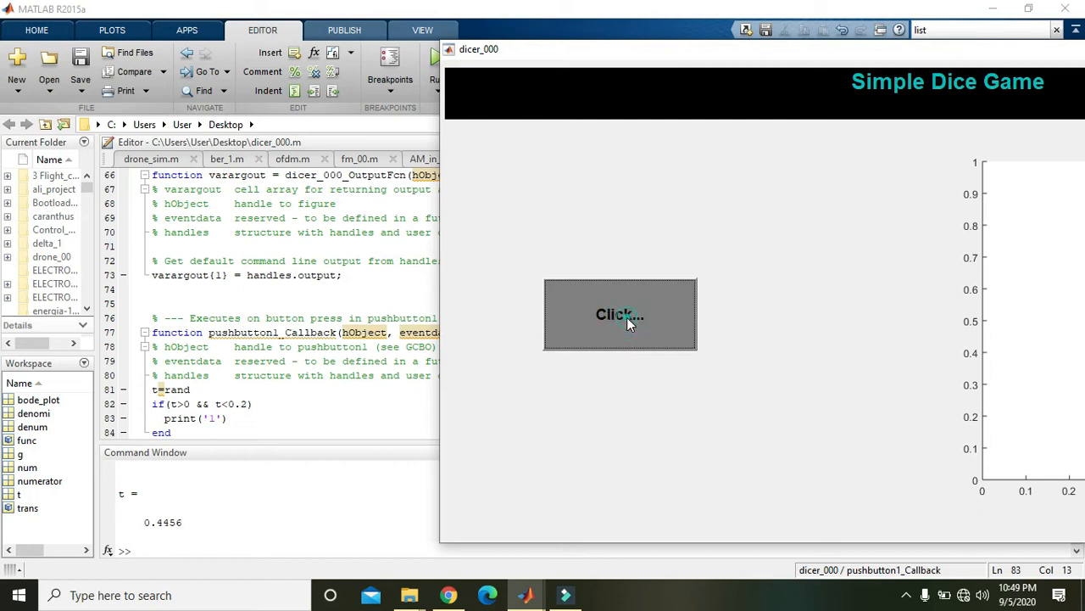
{"action": "left_click", "coordinate": [620, 315]}
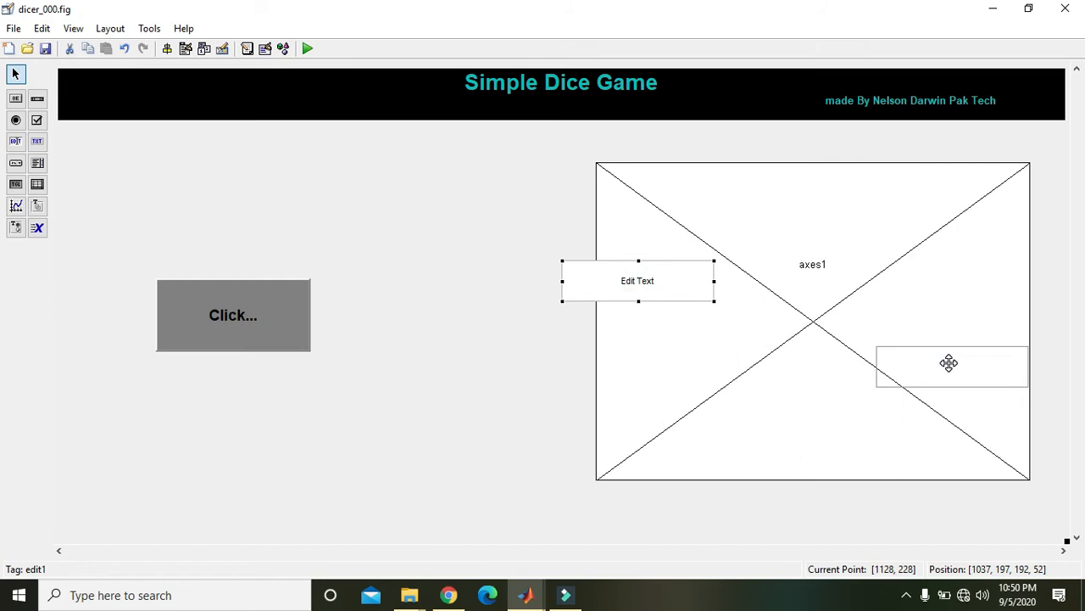
Drag an Edit Text box onto the axes' top-right and clear its String label
{"action": "left_click_drag", "start_coordinate": [638, 281], "coordinate": [947, 190]}
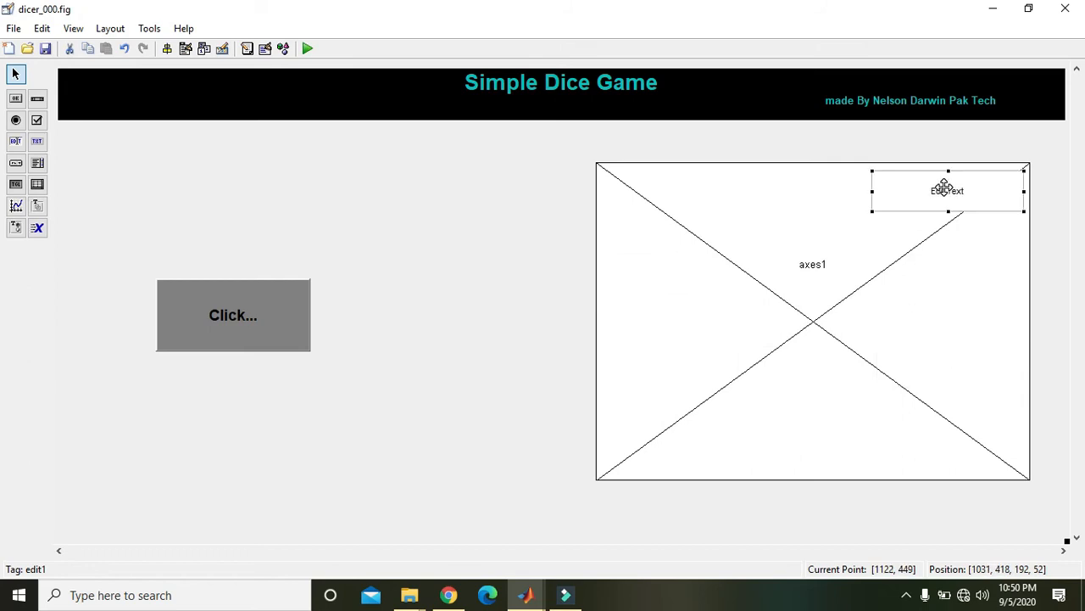
{"action": "mouse_move", "coordinate": [943, 187]}
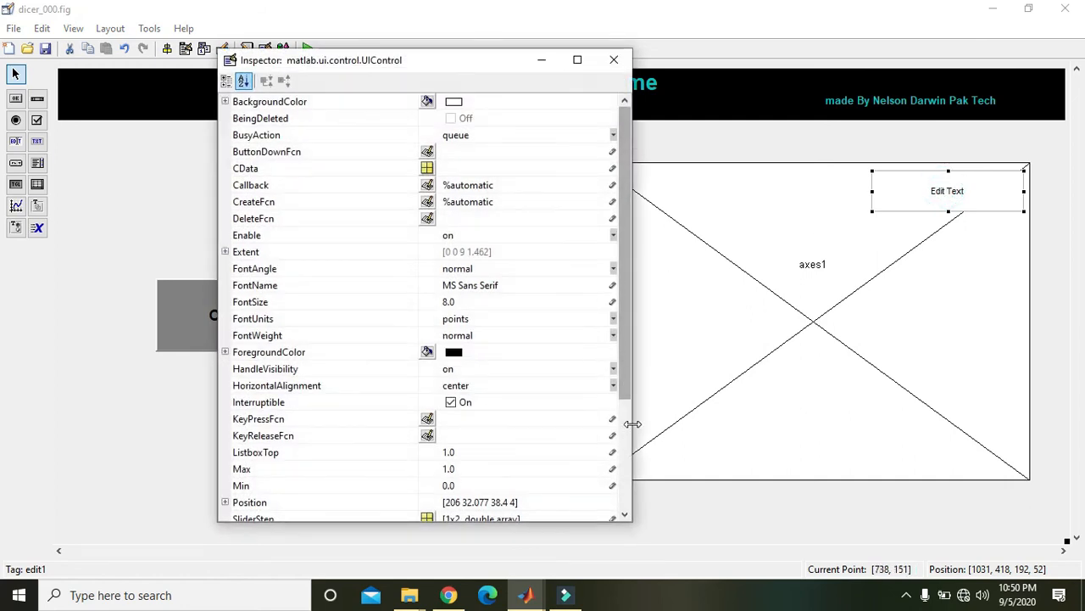
{"action": "left_click", "coordinate": [245, 379]}
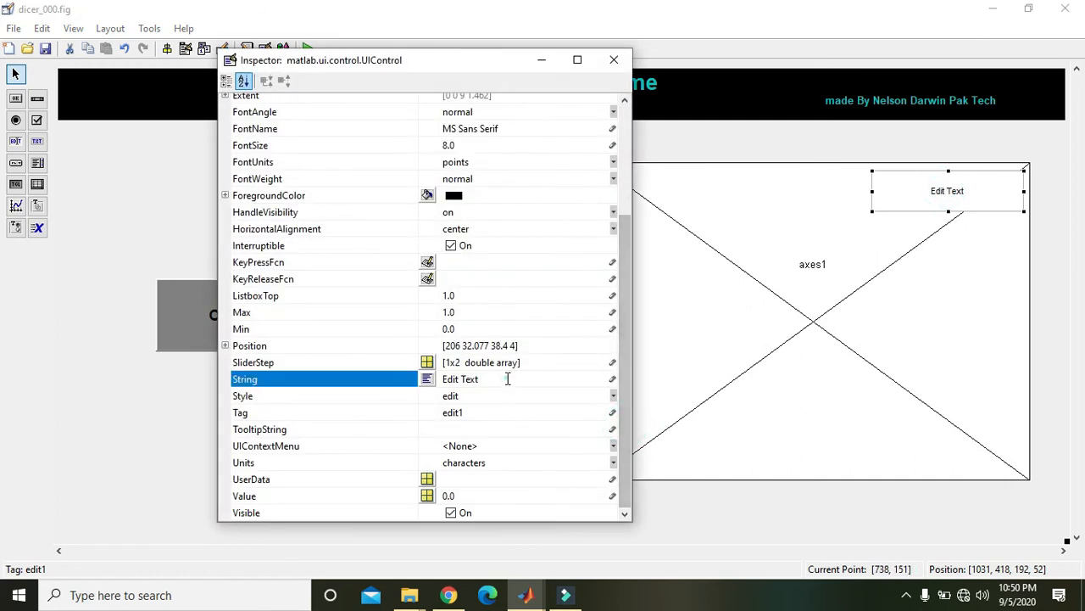
{"action": "left_click", "coordinate": [505, 379]}
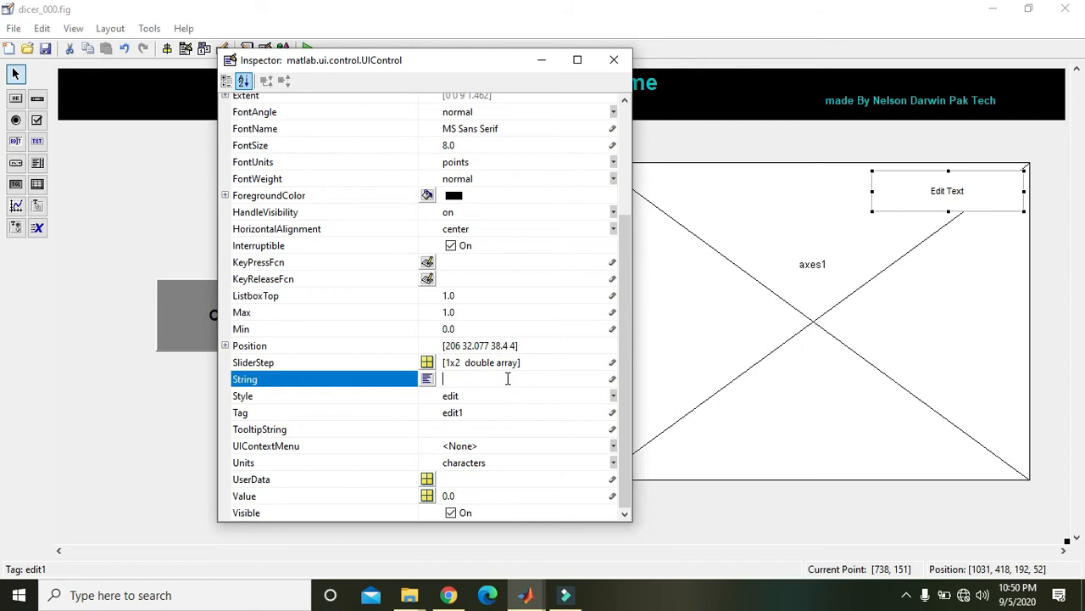
{"action": "left_click", "coordinate": [614, 59]}
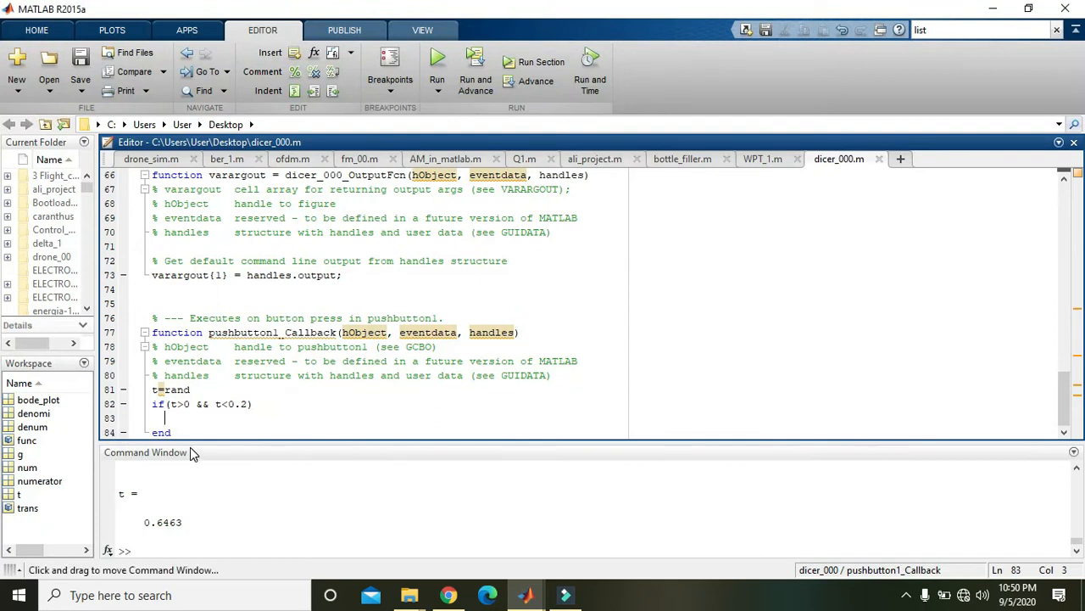
Type set(handles.edit1,'String',...) inside the callback's if block
{"action": "type", "text": "set()"}
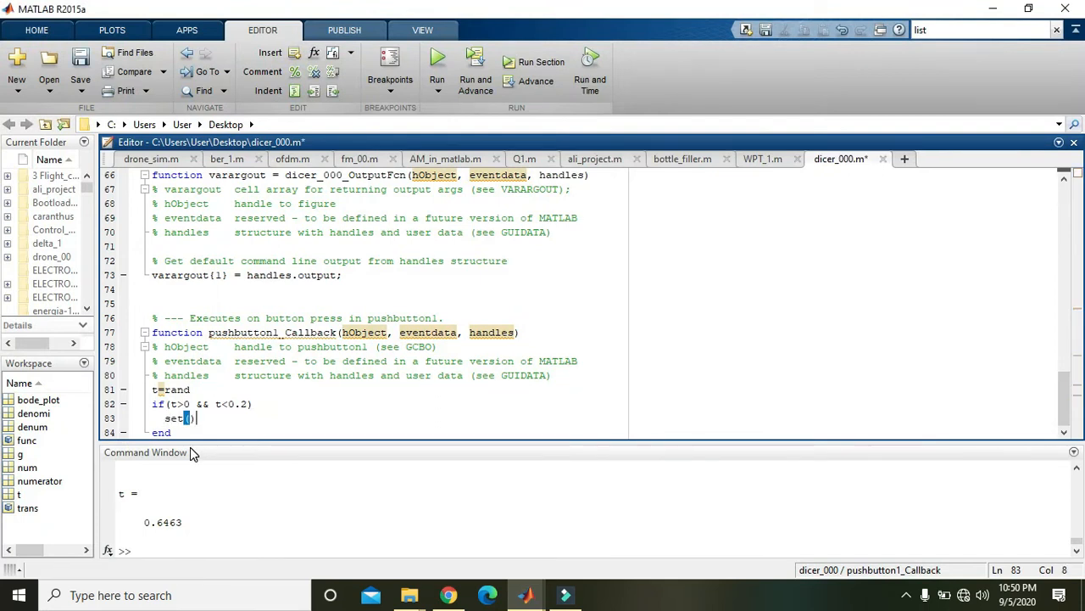
{"action": "type", "text": "handles.e"}
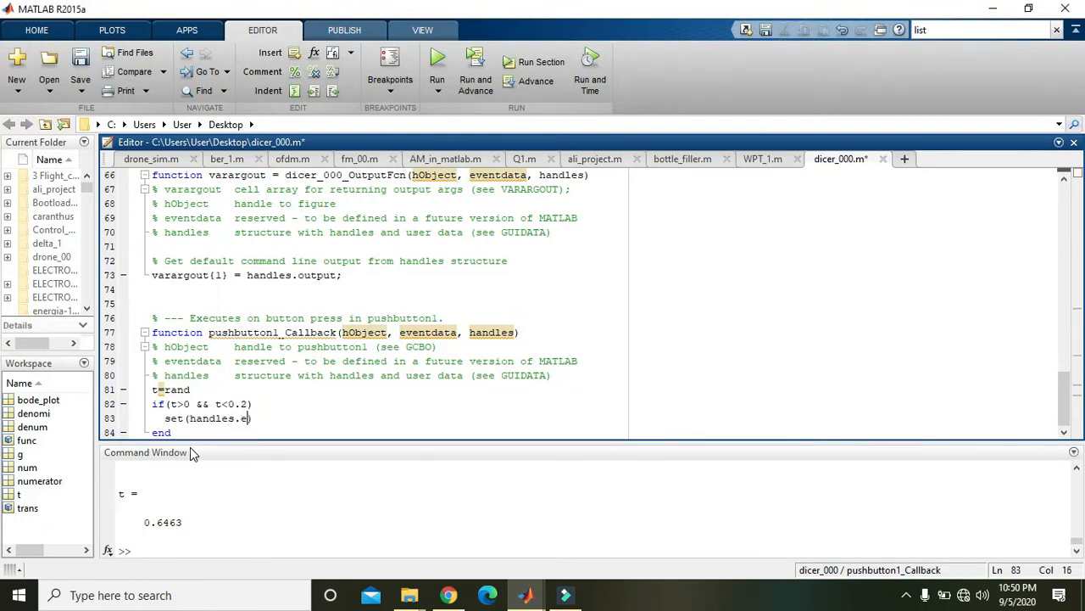
{"action": "type", "text": "dit1"}
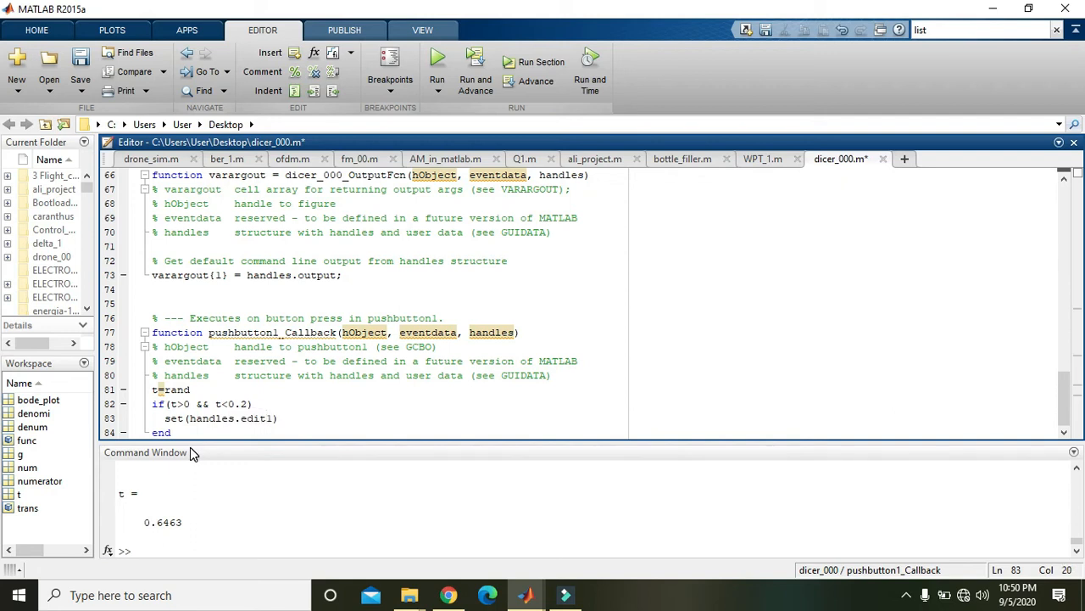
{"action": "type", "text": ",''"}
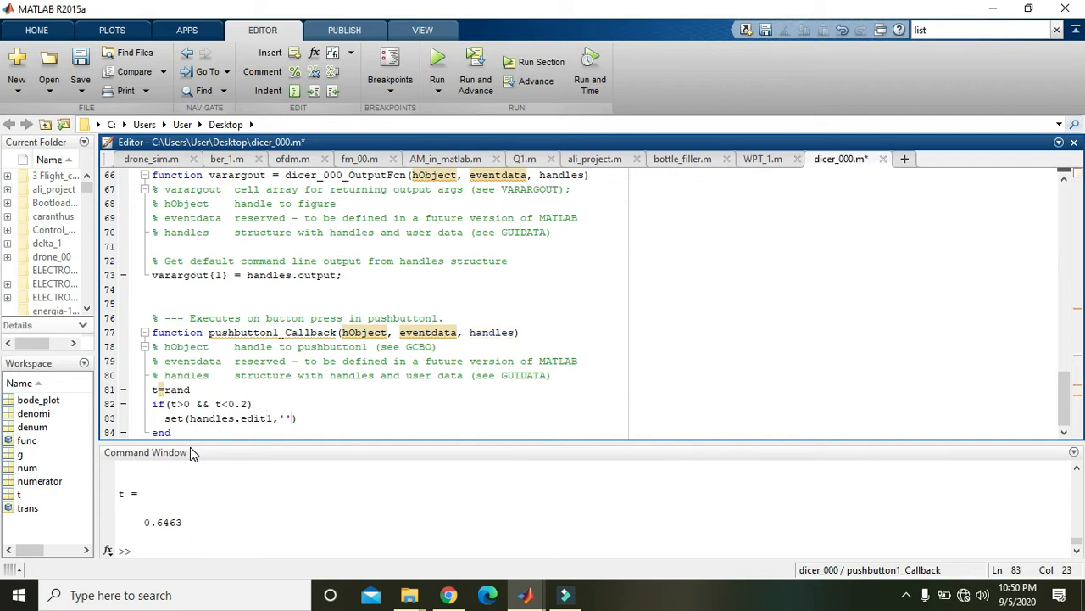
{"action": "type", "text": "Sgtring"}
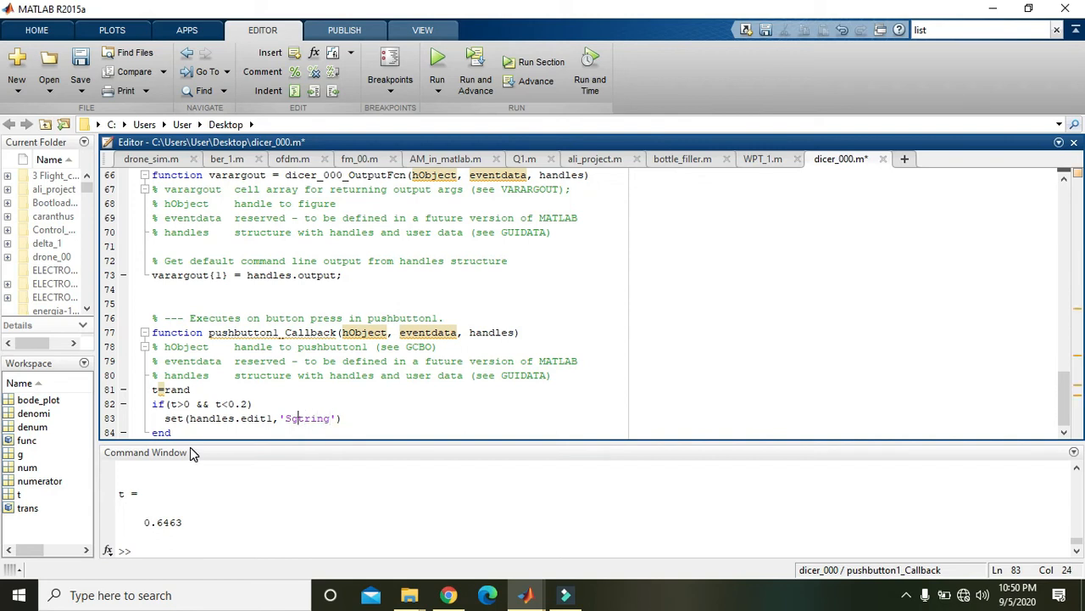
{"action": "type", "text": "String"}
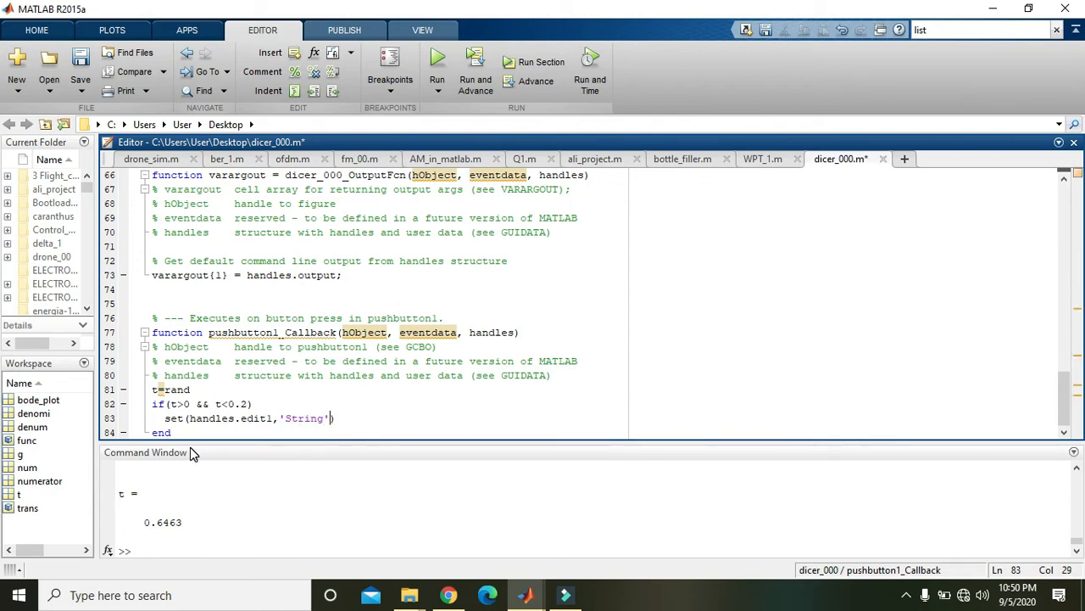
{"action": "type", "text": ",t"}
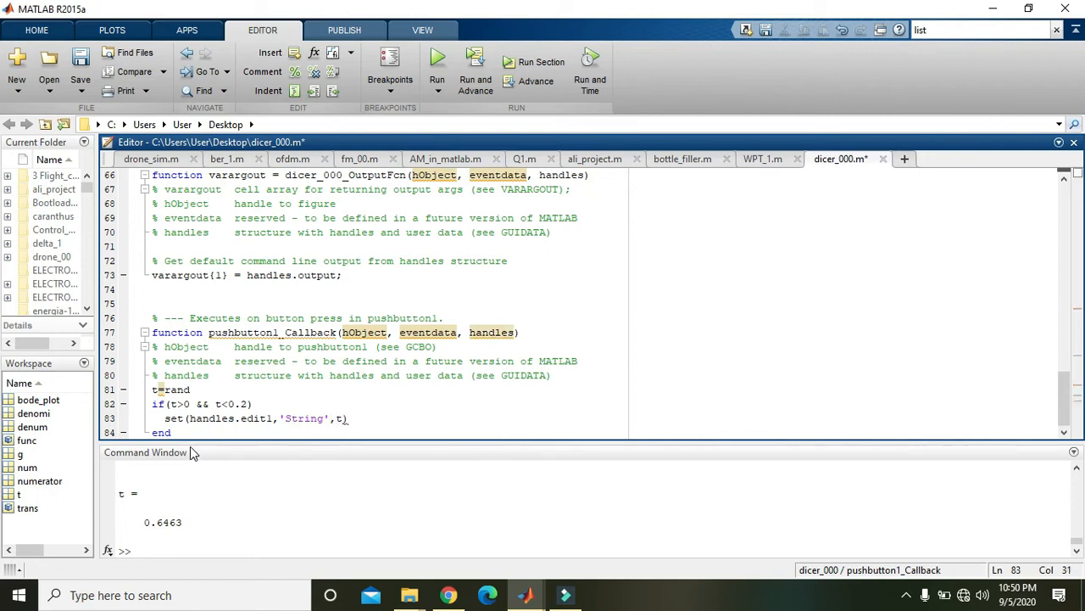
{"action": "left_click", "coordinate": [169, 433]}
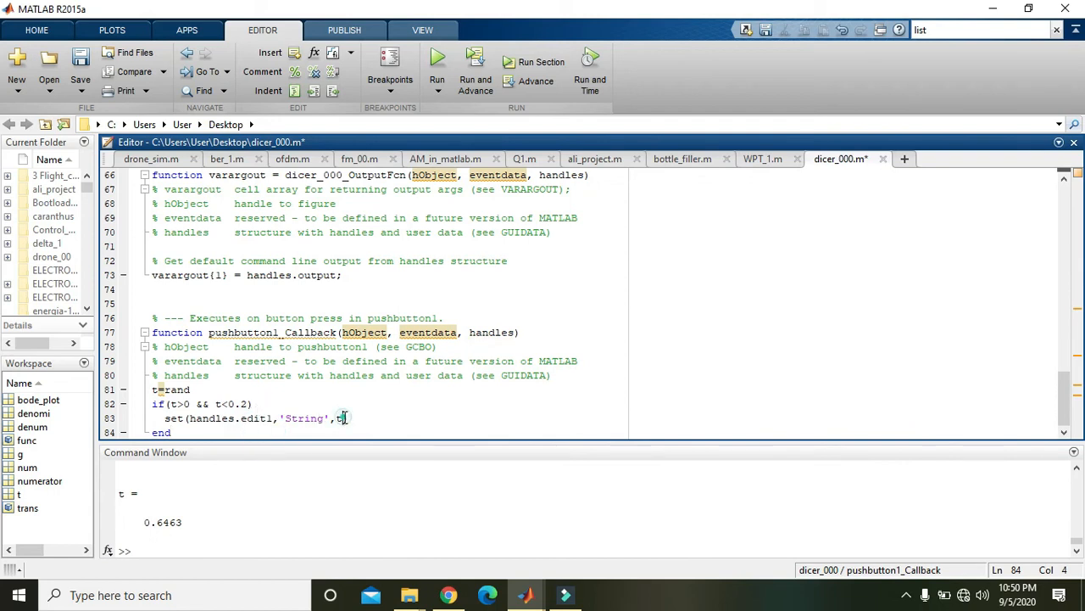
{"action": "left_click", "coordinate": [343, 419]}
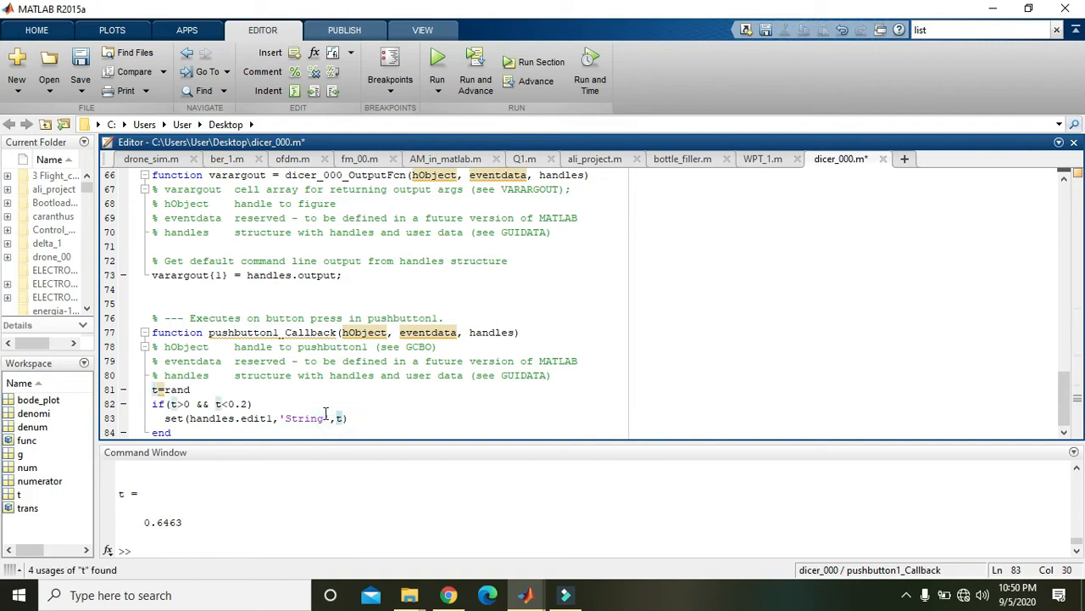
Add t1=num2str(t) on a new line in the if block, then run the GUI
{"action": "left_click", "coordinate": [272, 402]}
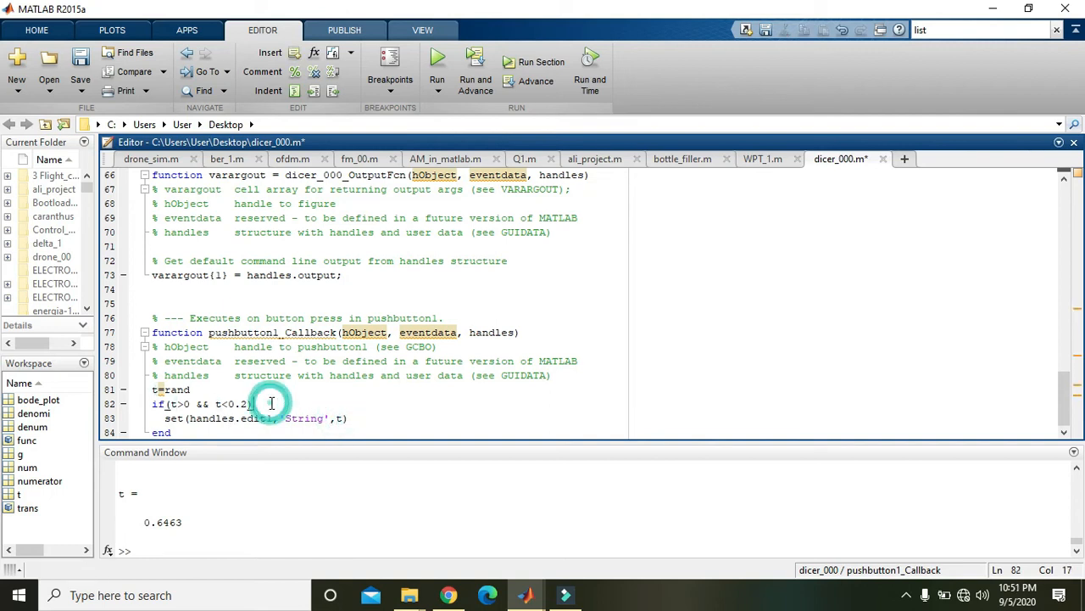
{"action": "key", "text": "enter"}
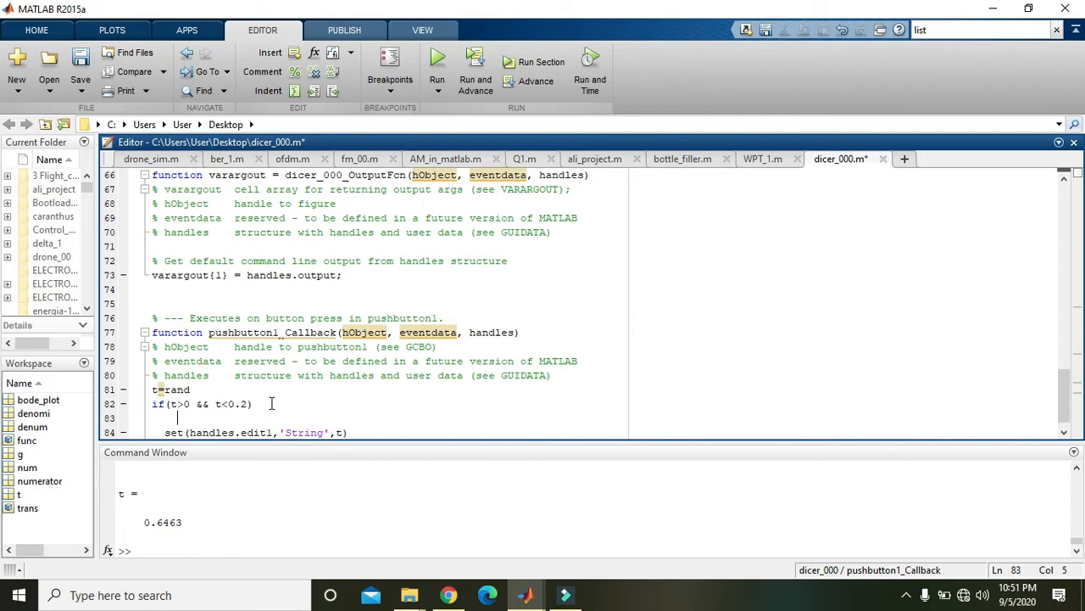
{"action": "type", "text": "t1"}
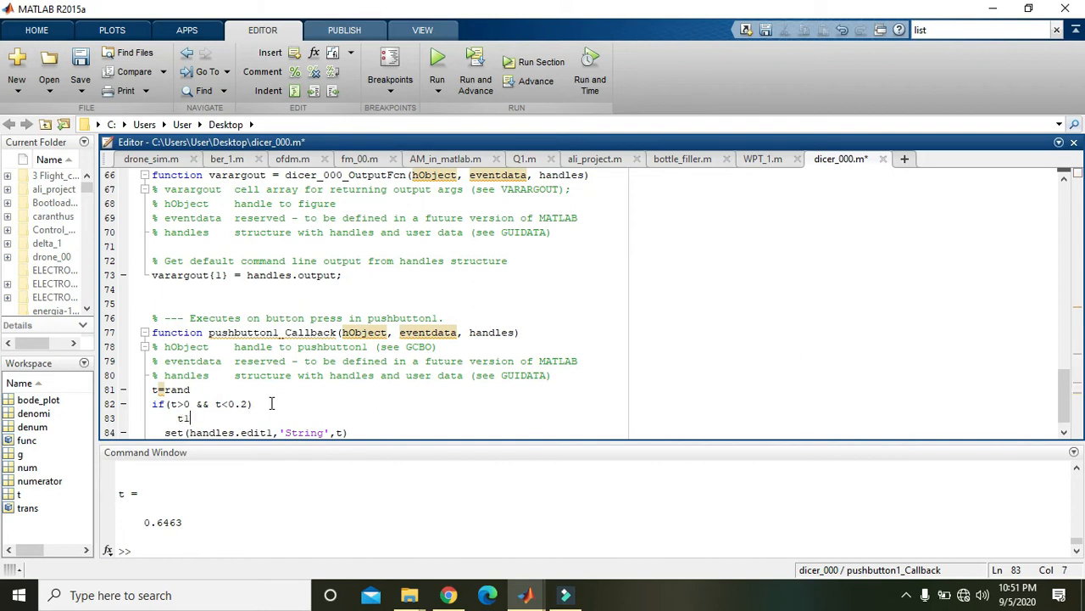
{"action": "type", "text": "num2str("}
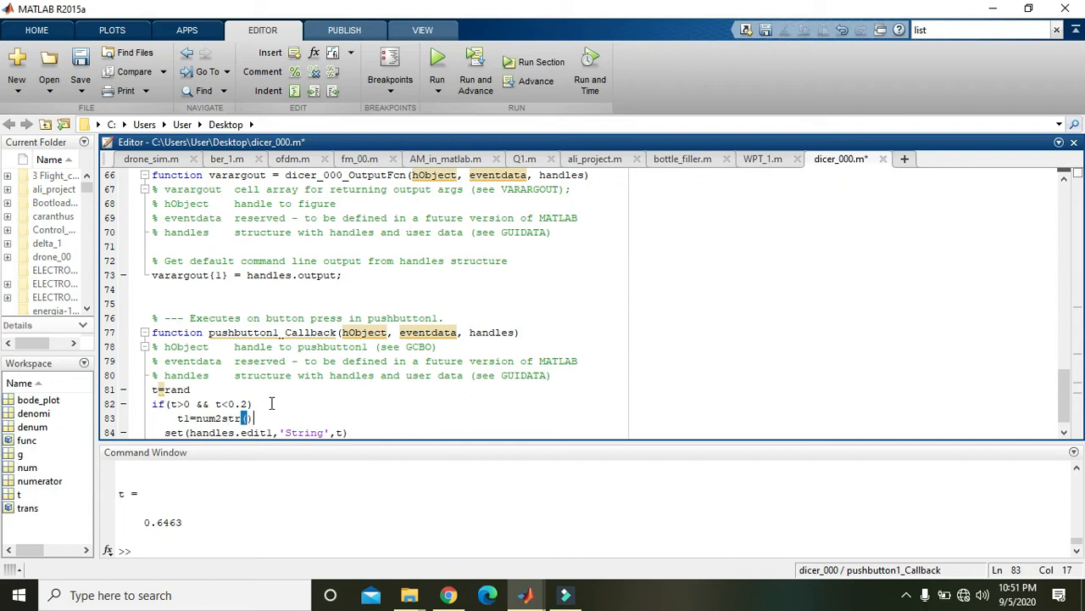
{"action": "key", "text": "Backspace"}
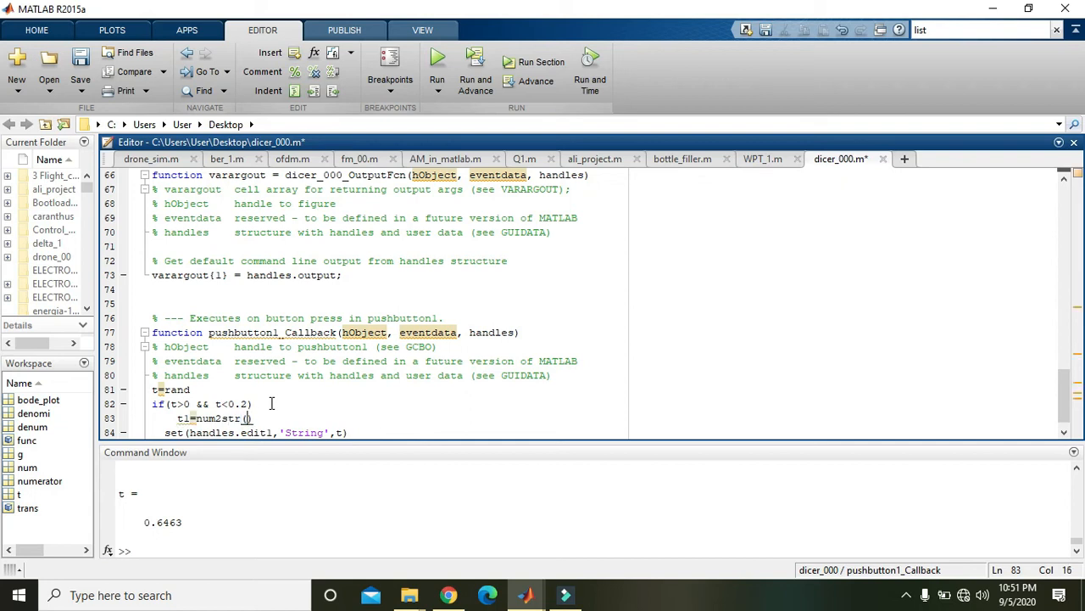
{"action": "type", "text": "t"}
{"action": "type", "text": "end"}
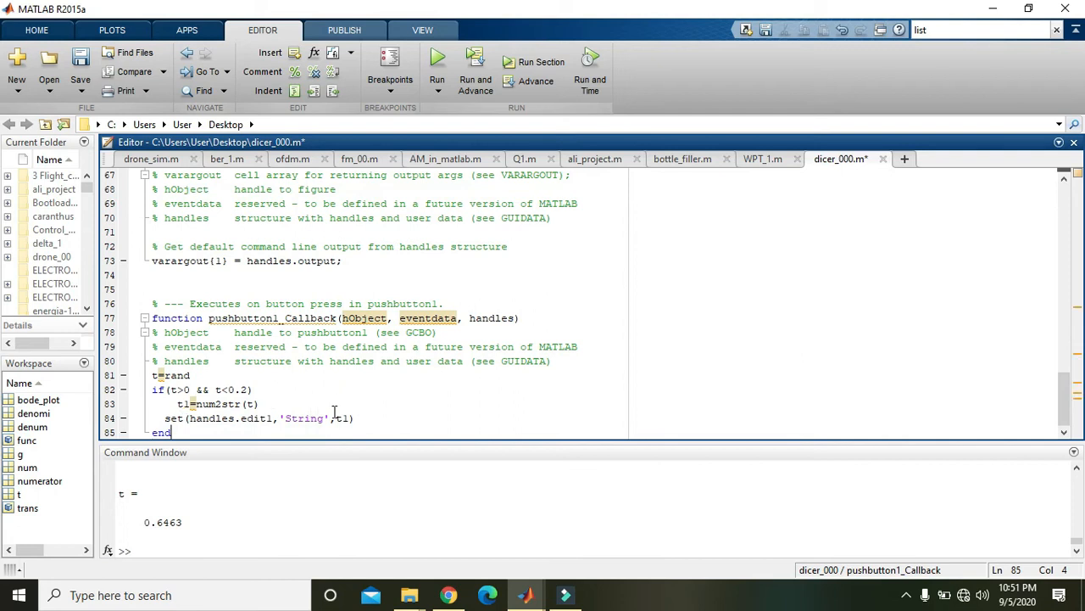
{"action": "double_click", "coordinate": [342, 417]}
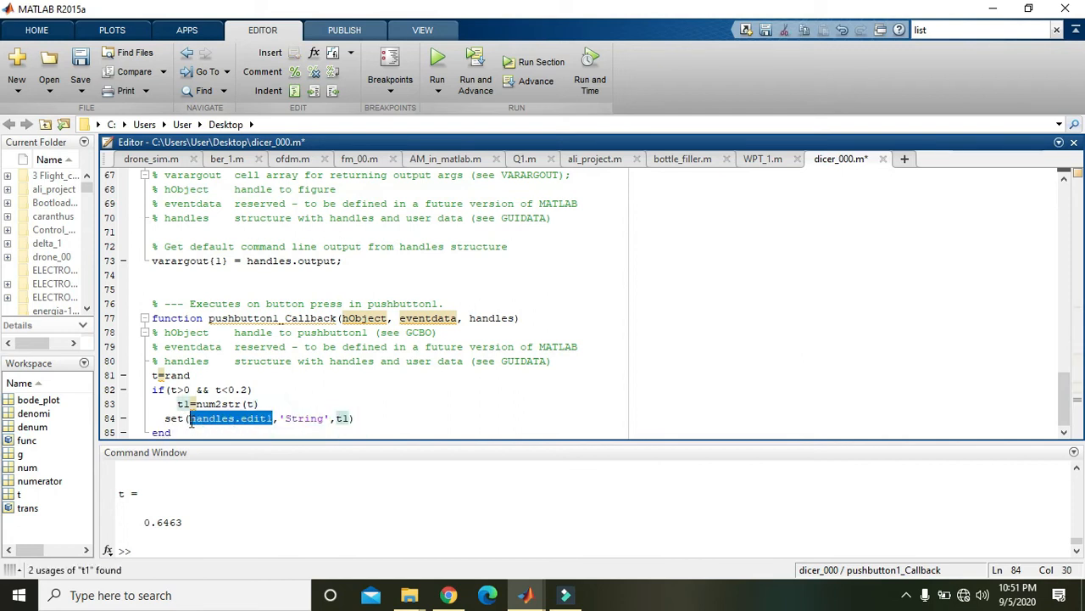
{"action": "double_click", "coordinate": [256, 418]}
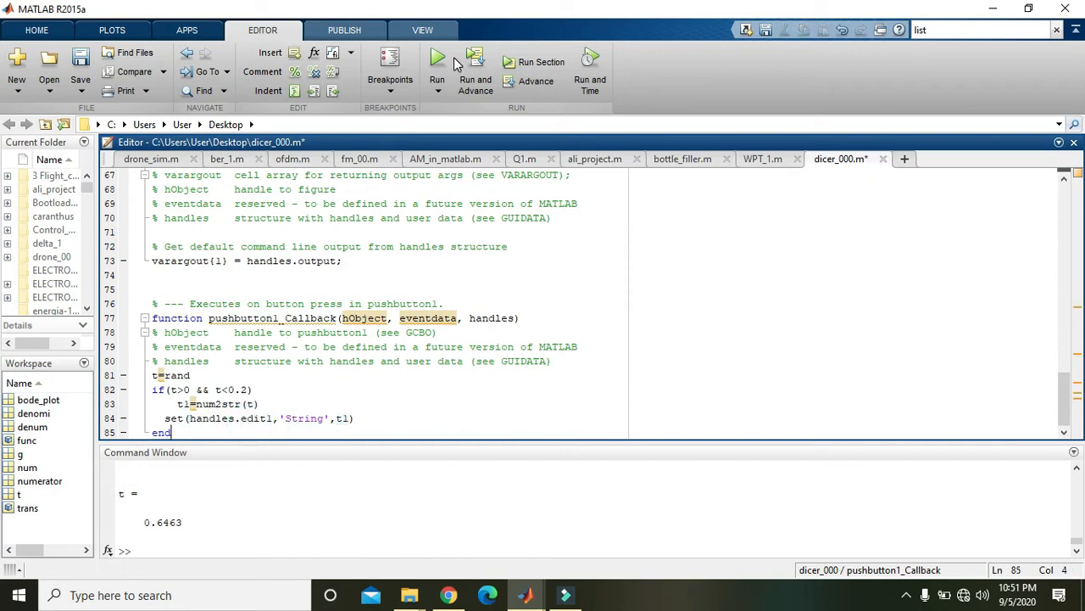
{"action": "left_click", "coordinate": [437, 57]}
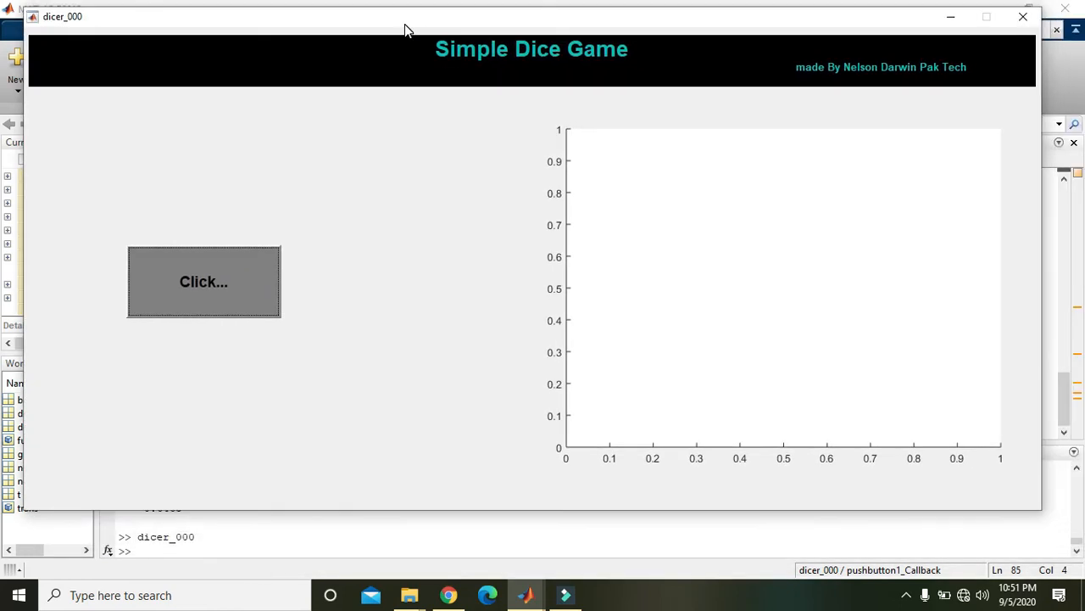
Roll the relaunched game, noting 0.7094 printed but no number shown, then close it
{"action": "left_click", "coordinate": [204, 281]}
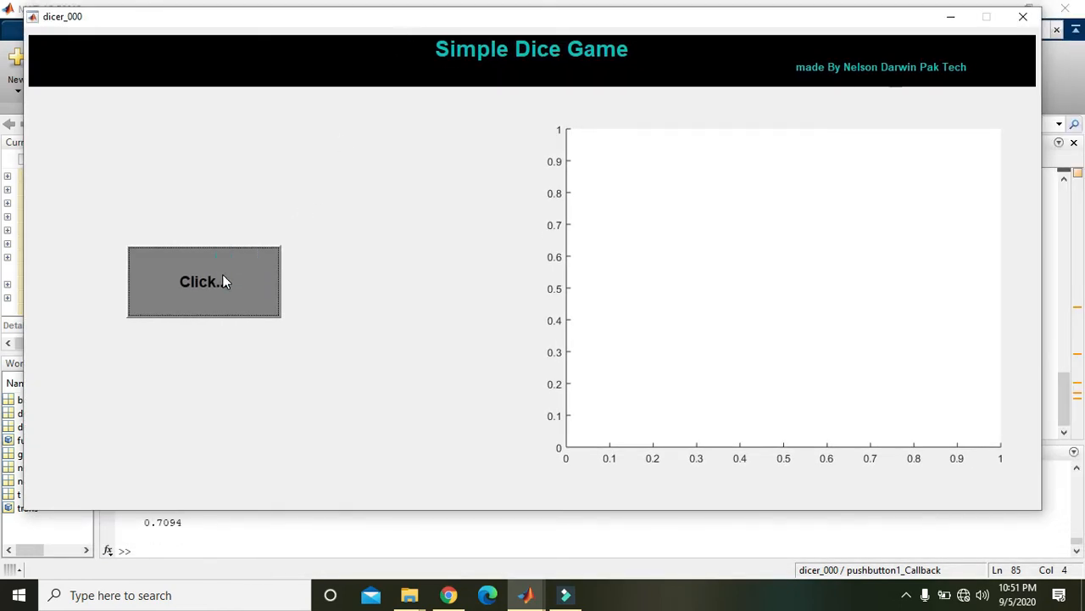
{"action": "left_click", "coordinate": [203, 281]}
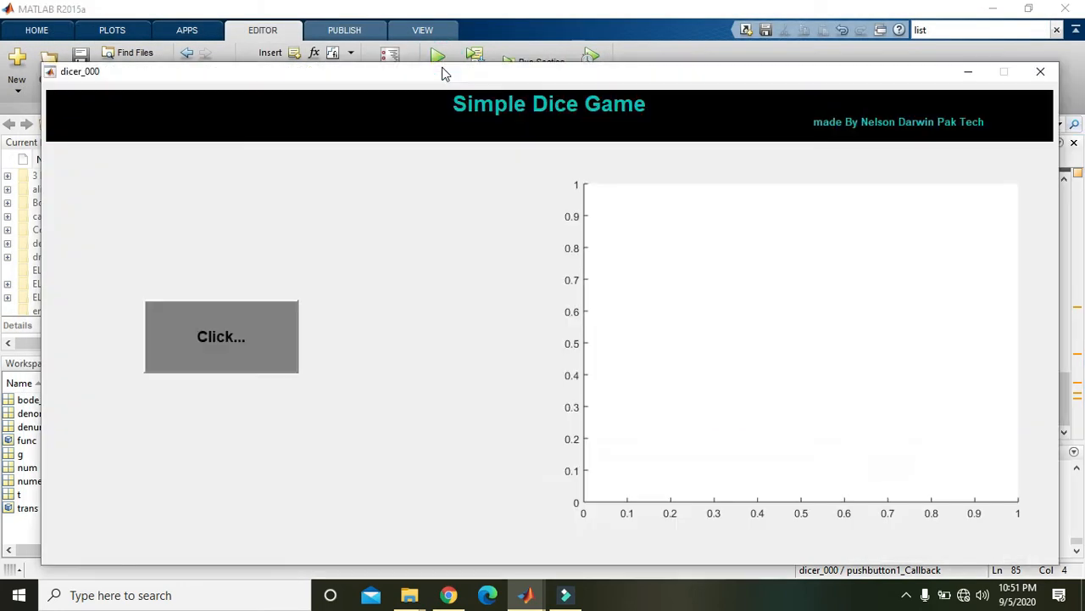
{"action": "left_click", "coordinate": [1041, 71]}
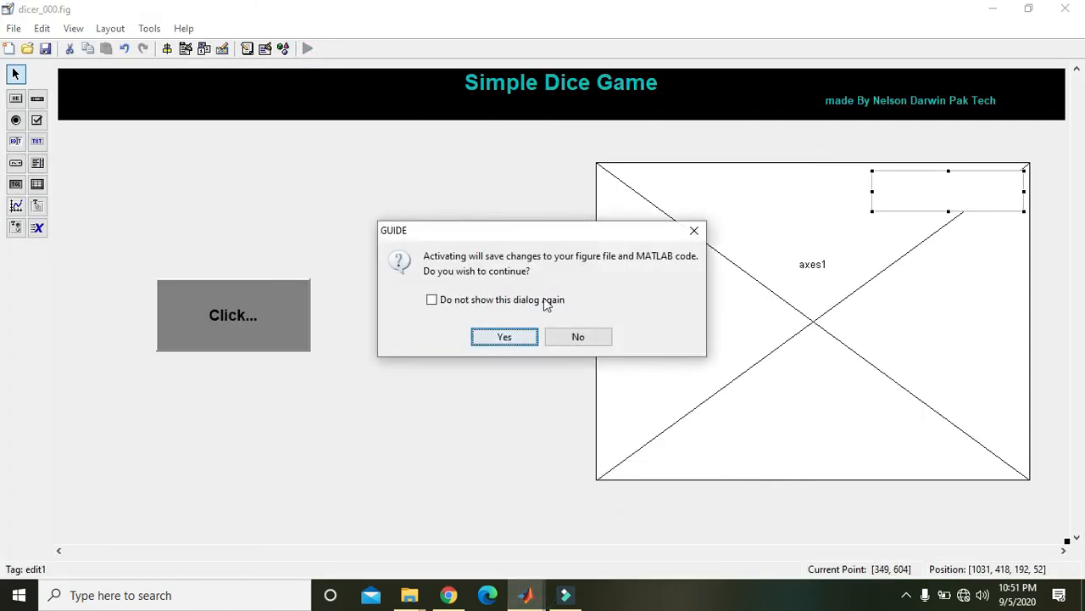
Save the GUIDE changes and roll the dice, showing 0.16261 in the axes' text box
{"action": "left_click", "coordinate": [504, 336]}
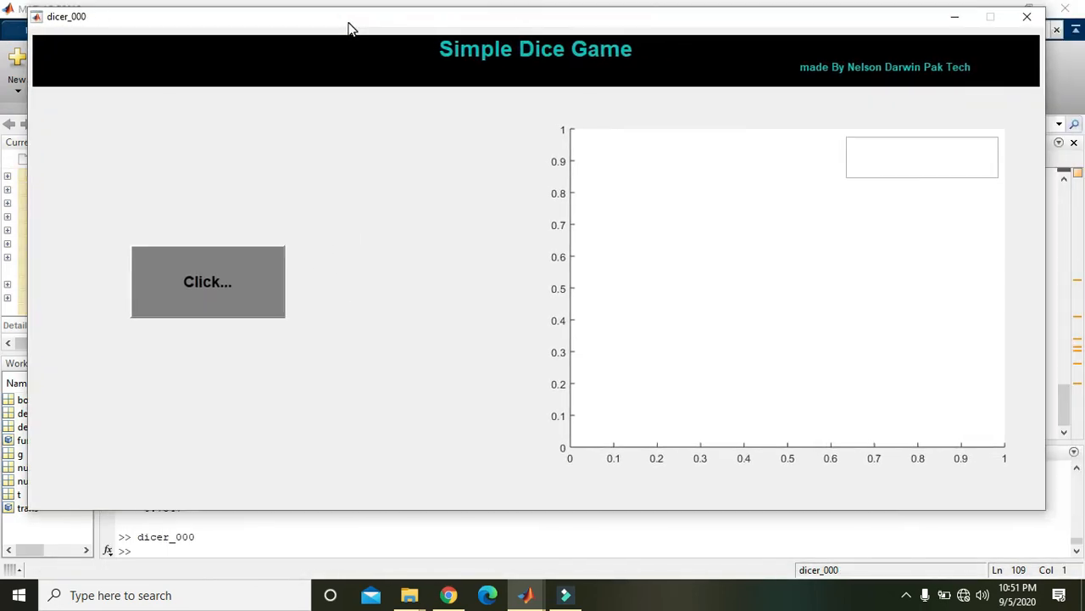
{"action": "left_click", "coordinate": [208, 282]}
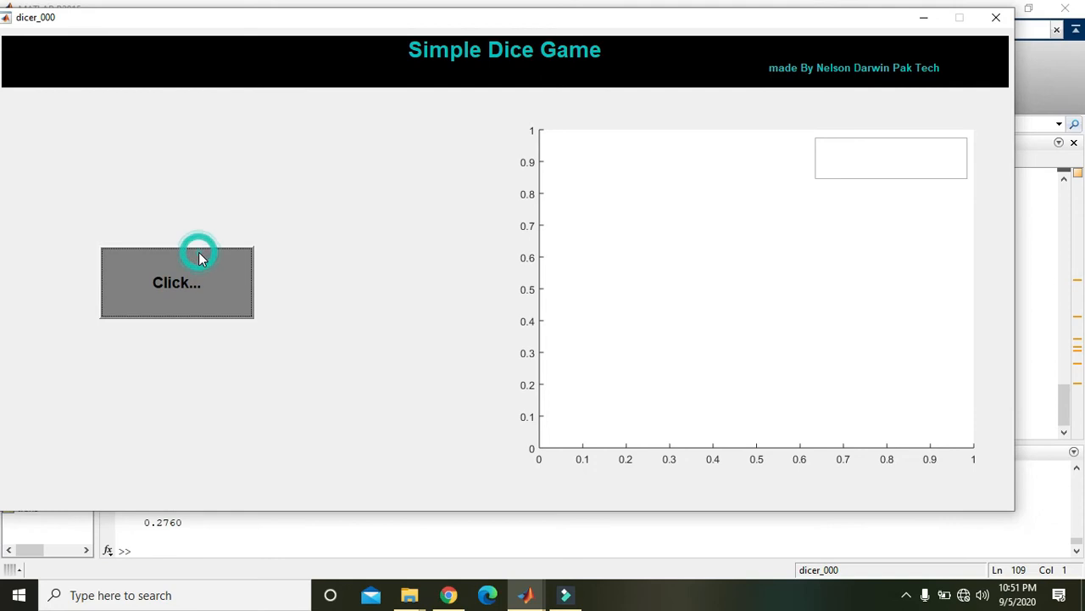
{"action": "left_click", "coordinate": [176, 282]}
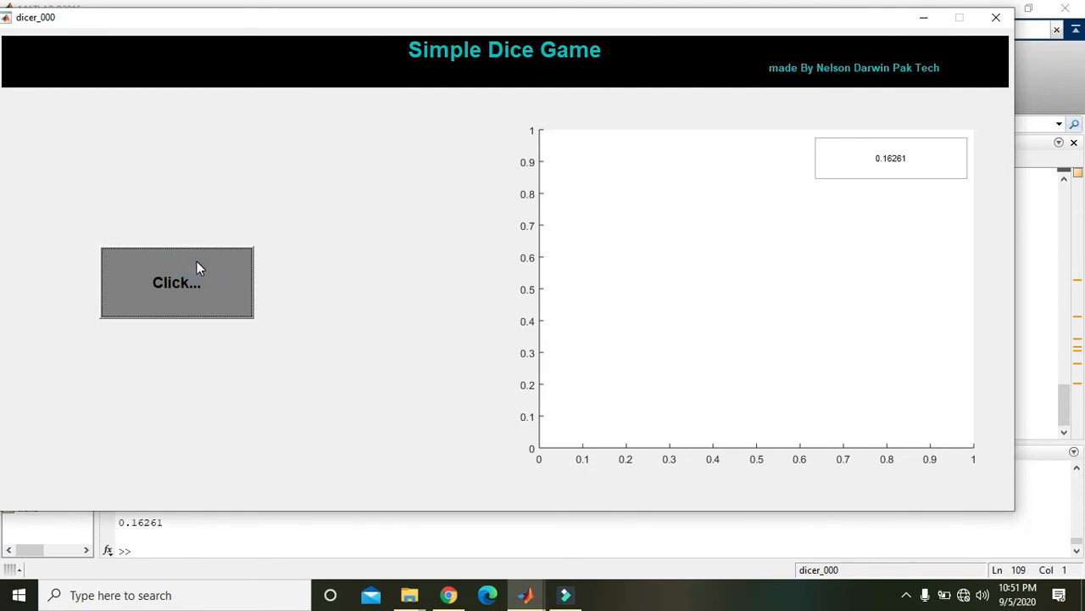
{"action": "double_click", "coordinate": [890, 157]}
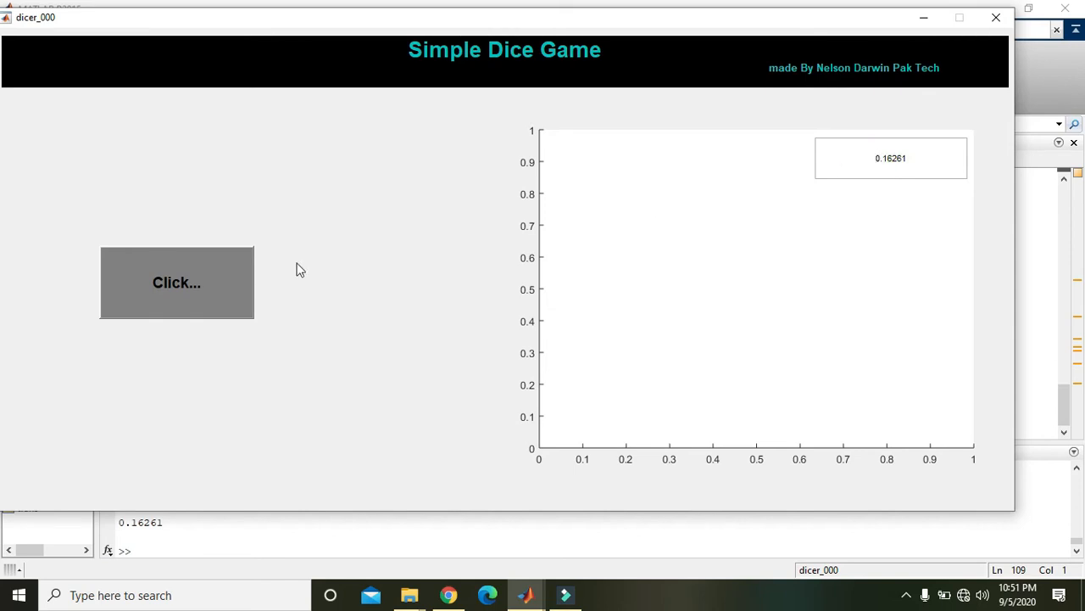
{"action": "mouse_move", "coordinate": [223, 282]}
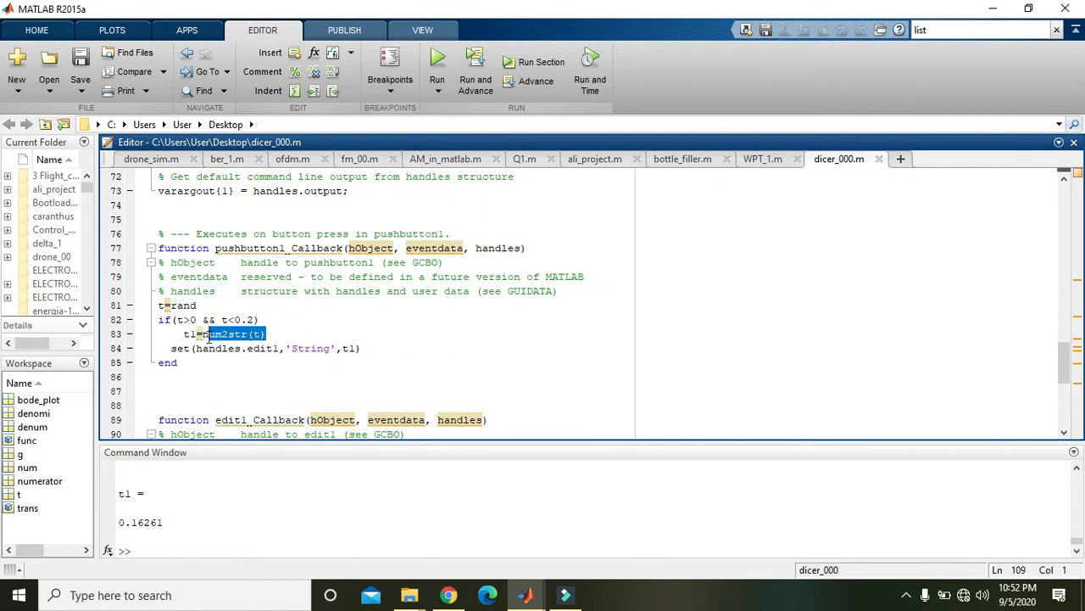
Replace num2str(t) with a fixed digit and set a duplicated block's bound to 0.2
{"action": "key", "text": "Delete"}
{"action": "type", "text": "t1='2'"}
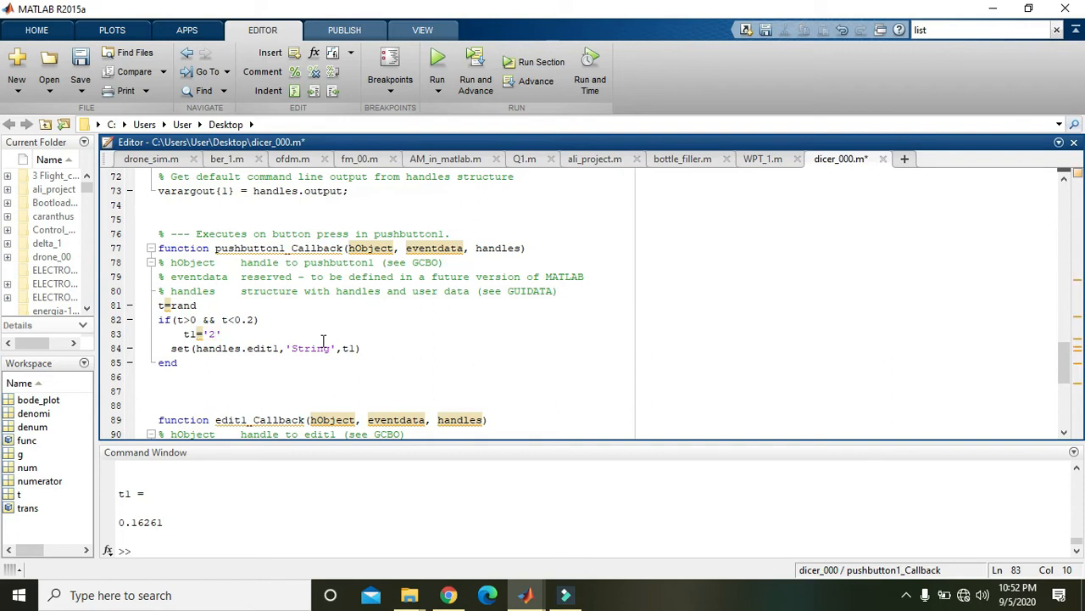
{"action": "left_click", "coordinate": [352, 348]}
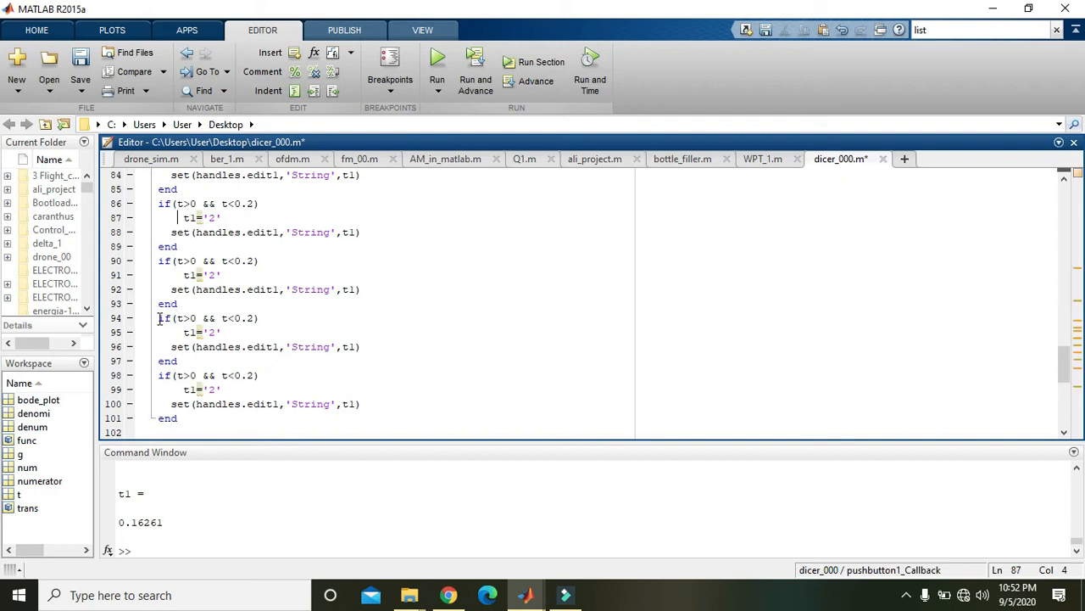
{"action": "left_click", "coordinate": [258, 204]}
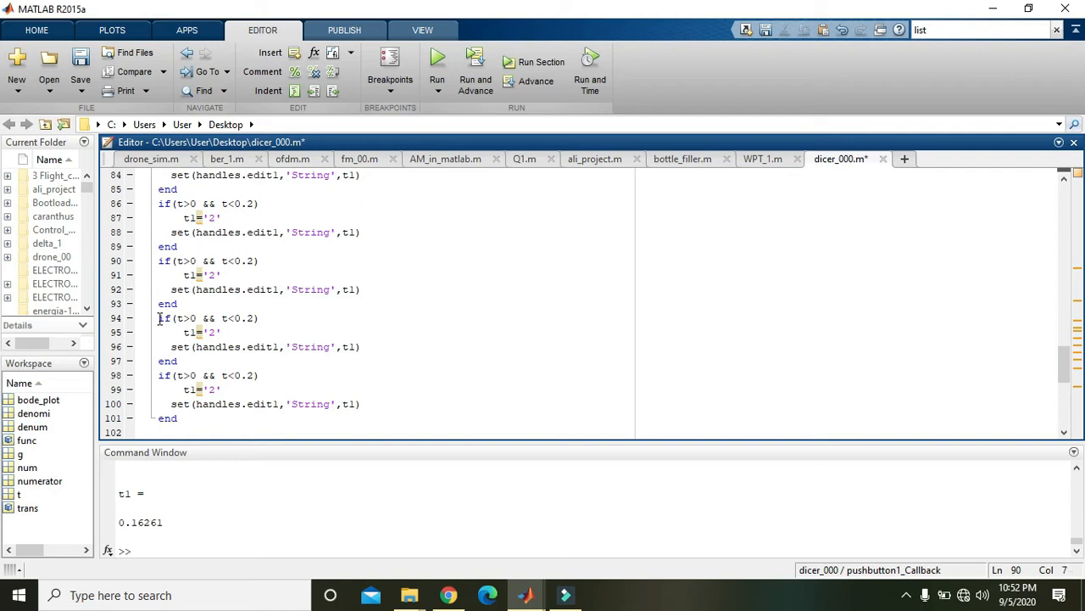
{"action": "type", "text": ".2"}
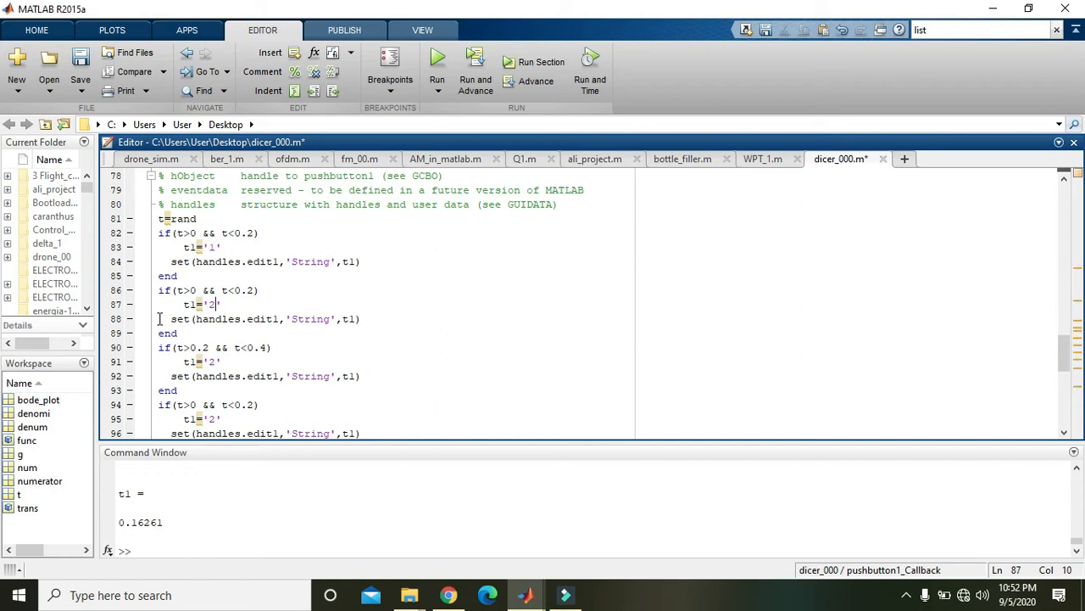
Update the middle if blocks' bounds and digits (3, 4, range up to 0.7–0.8)
{"action": "left_click", "coordinate": [169, 333]}
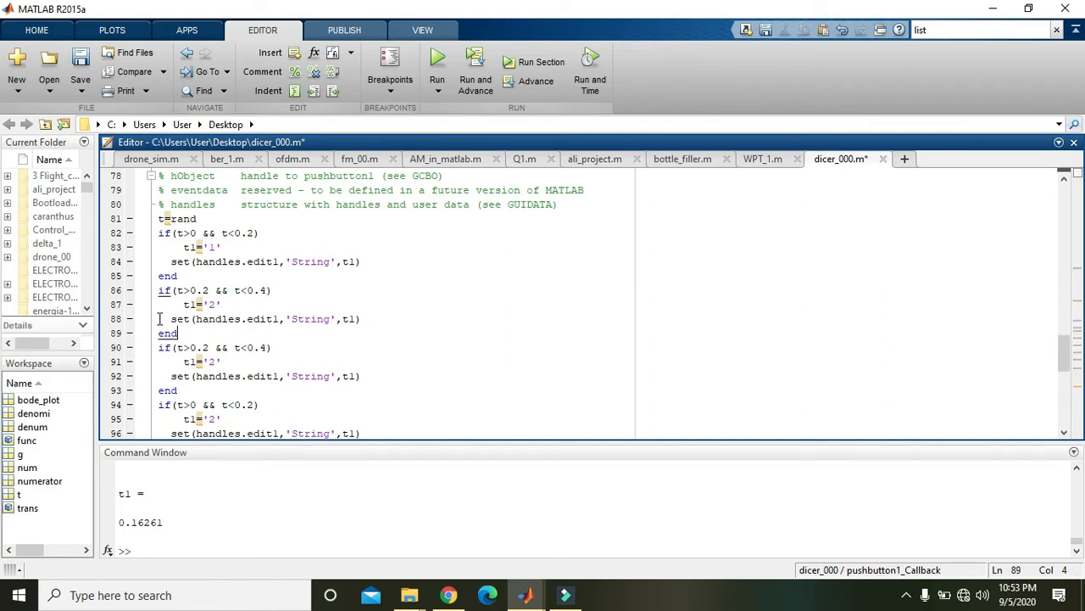
{"action": "type", "text": "3"}
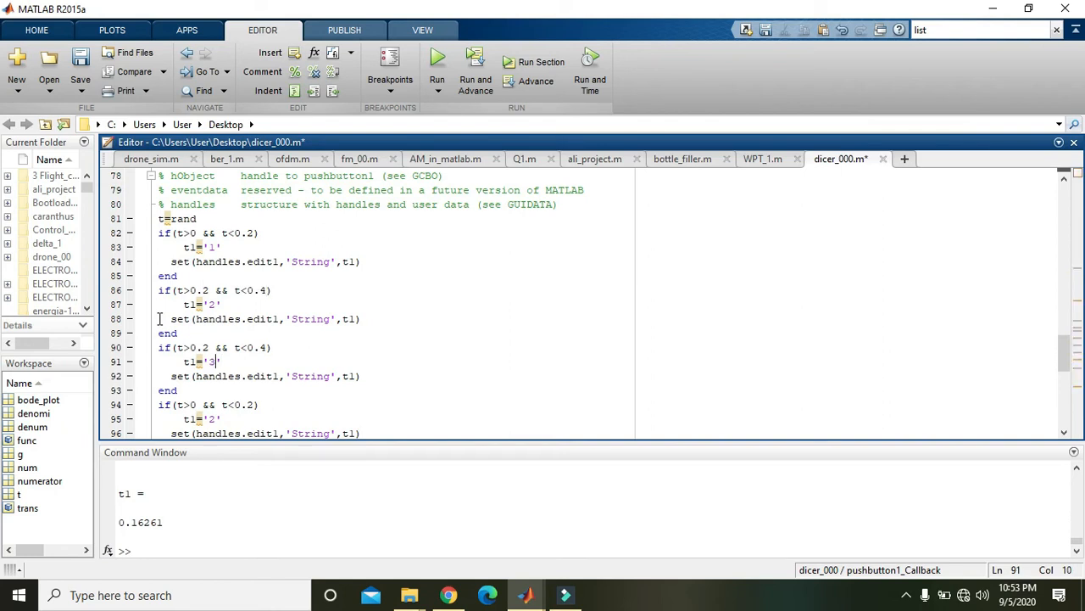
{"action": "key", "text": "Backspace"}
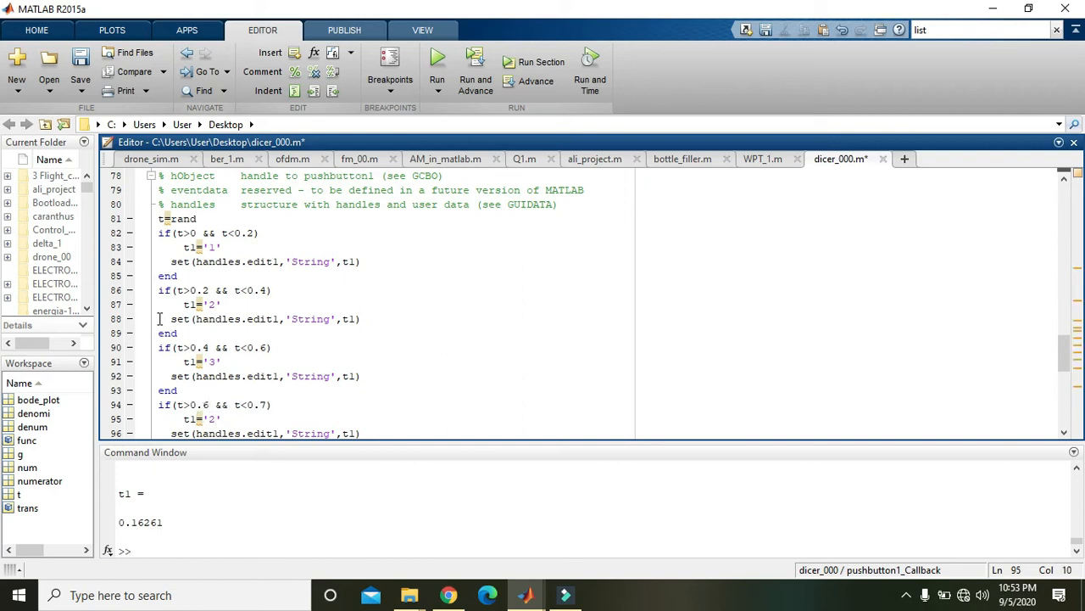
{"action": "type", "text": "4"}
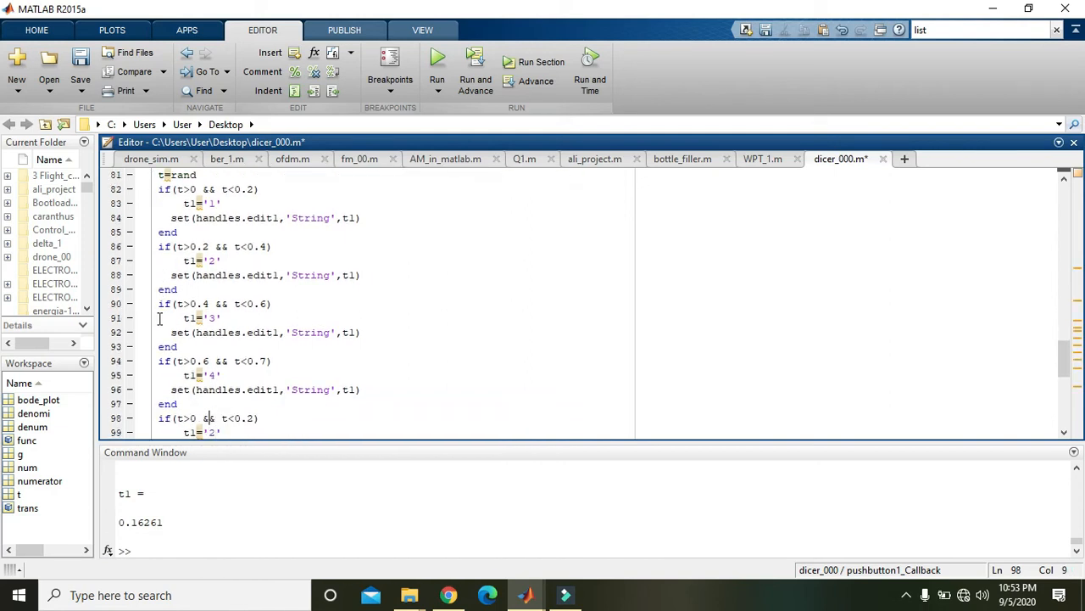
{"action": "type", "text": "0.7"}
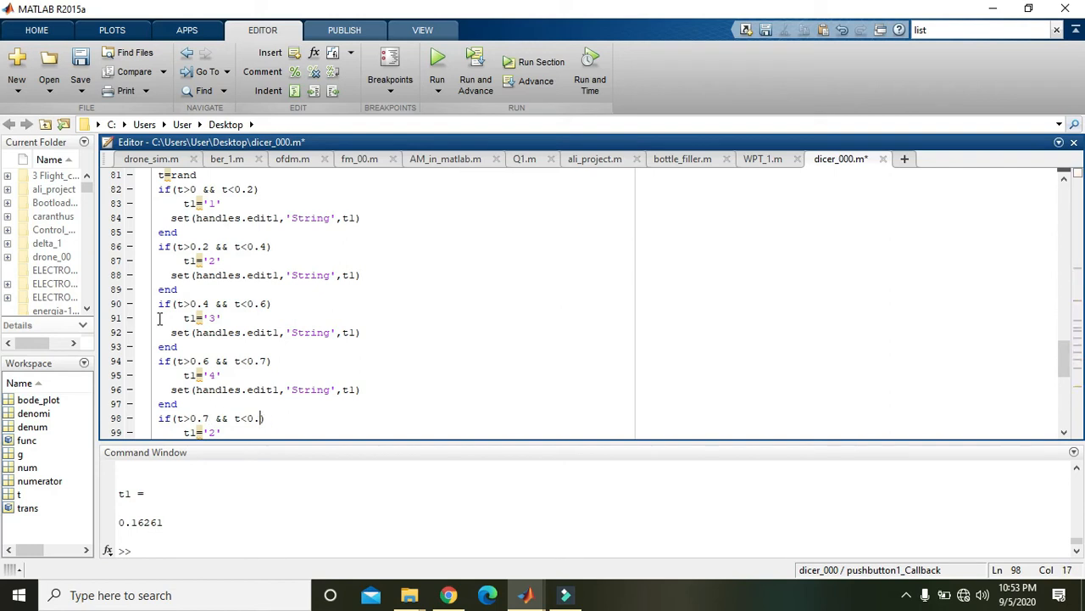
{"action": "type", "text": "8)"}
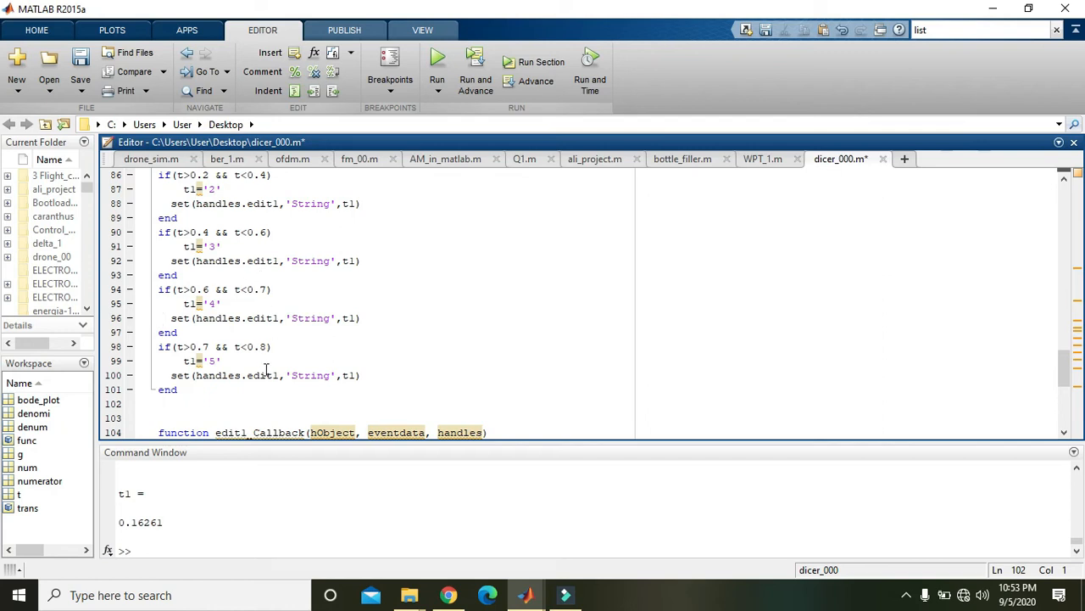
Add the last block for 0.8–1 assigning '6' and save dicer_000.m
{"action": "left_click", "coordinate": [264, 347]}
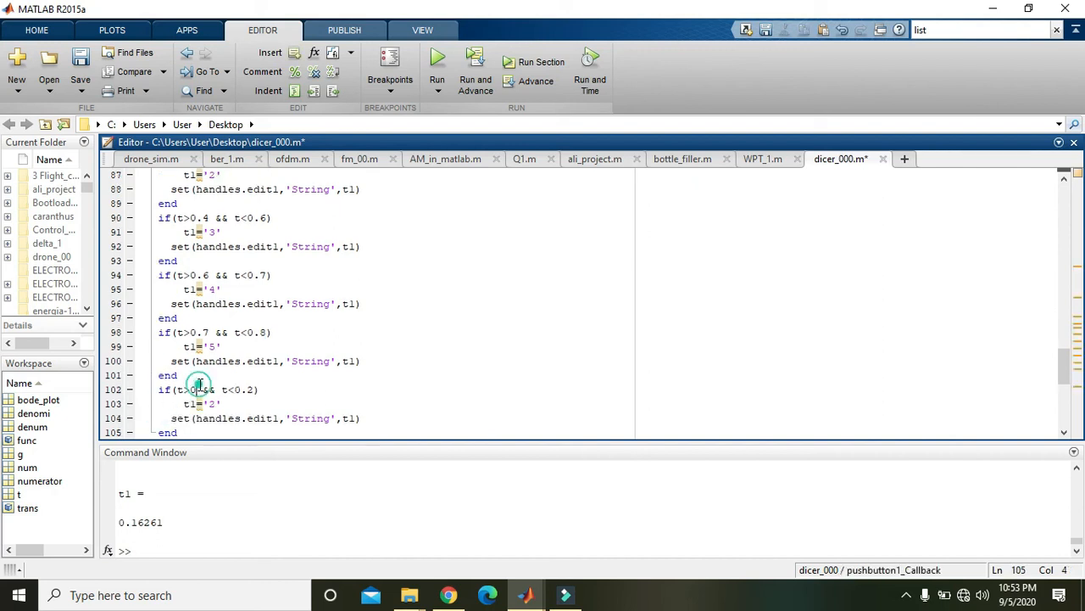
{"action": "double_click", "coordinate": [193, 390]}
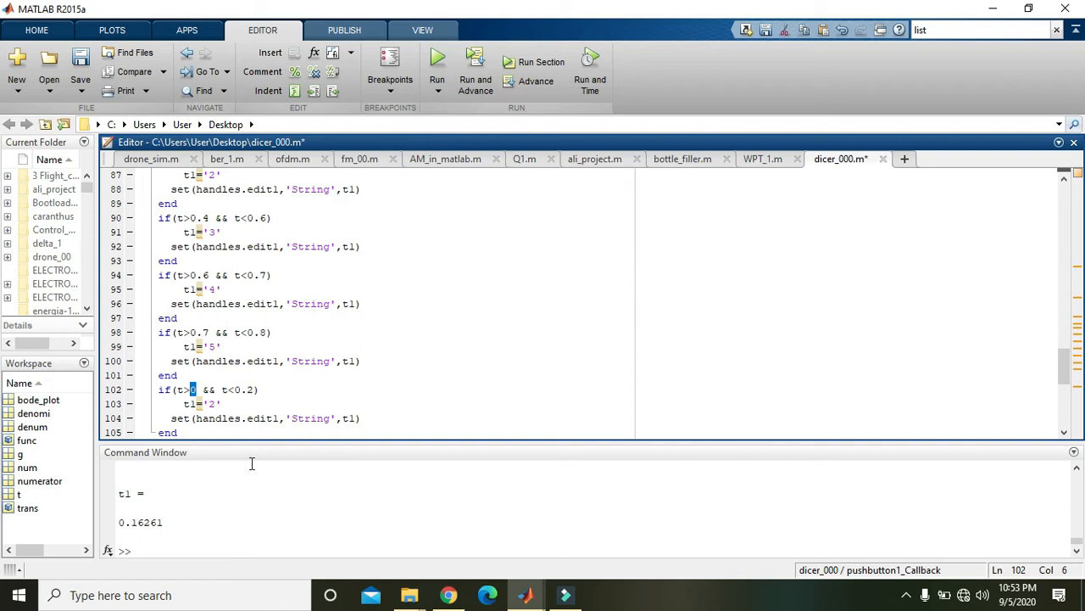
{"action": "type", "text": ".8"}
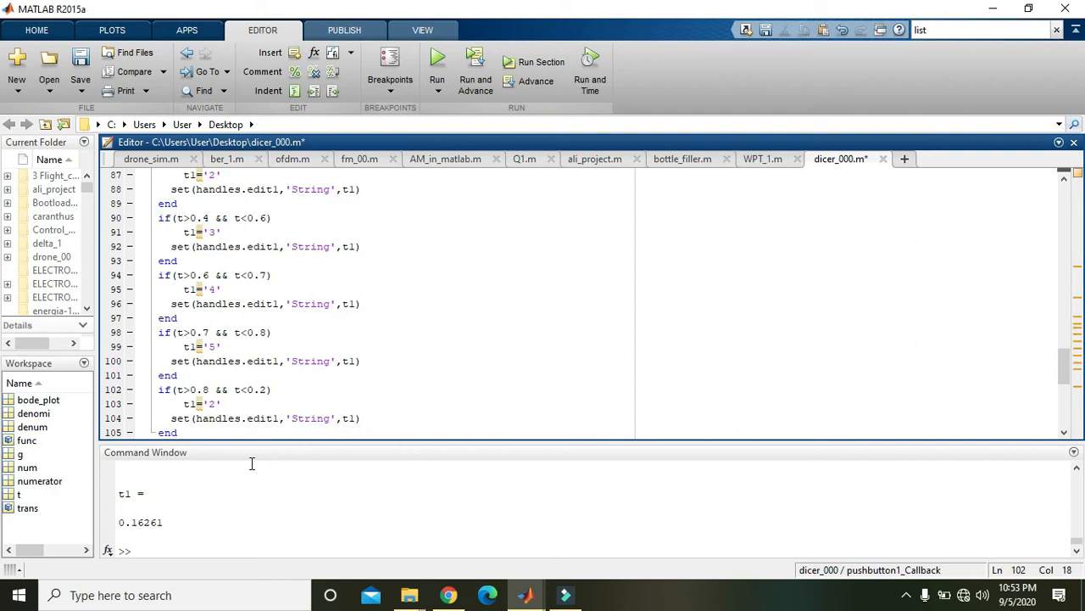
{"action": "key", "text": "BackSpace"}
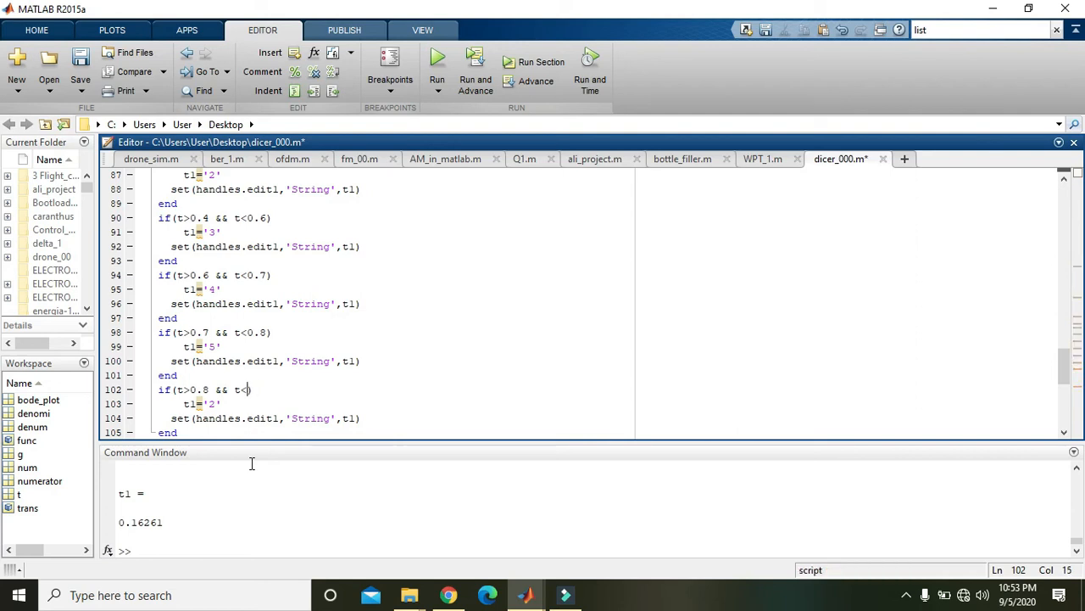
{"action": "type", "text": "1"}
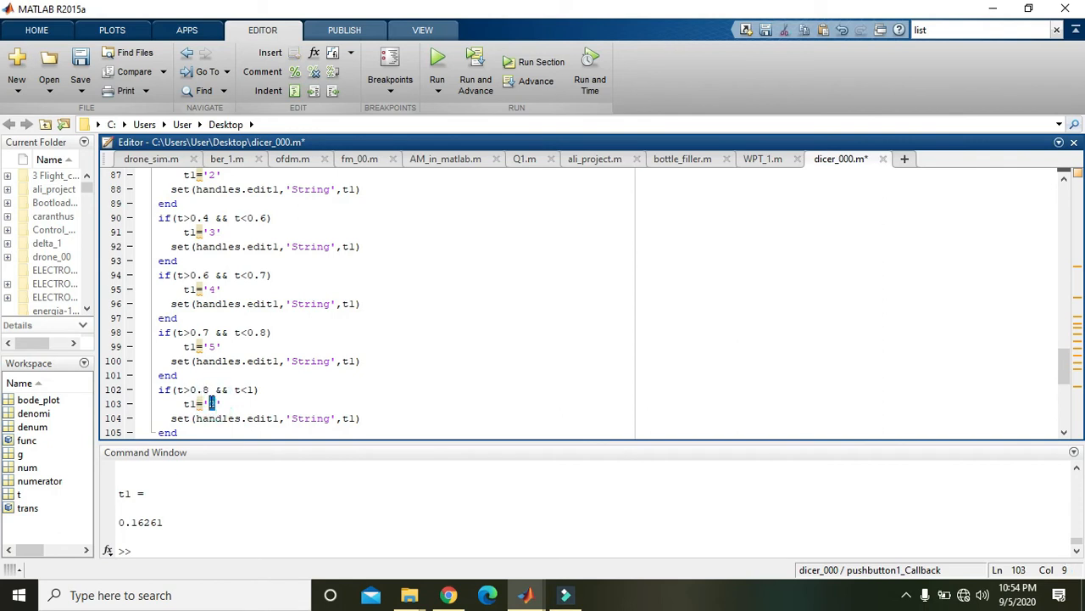
{"action": "type", "text": "6"}
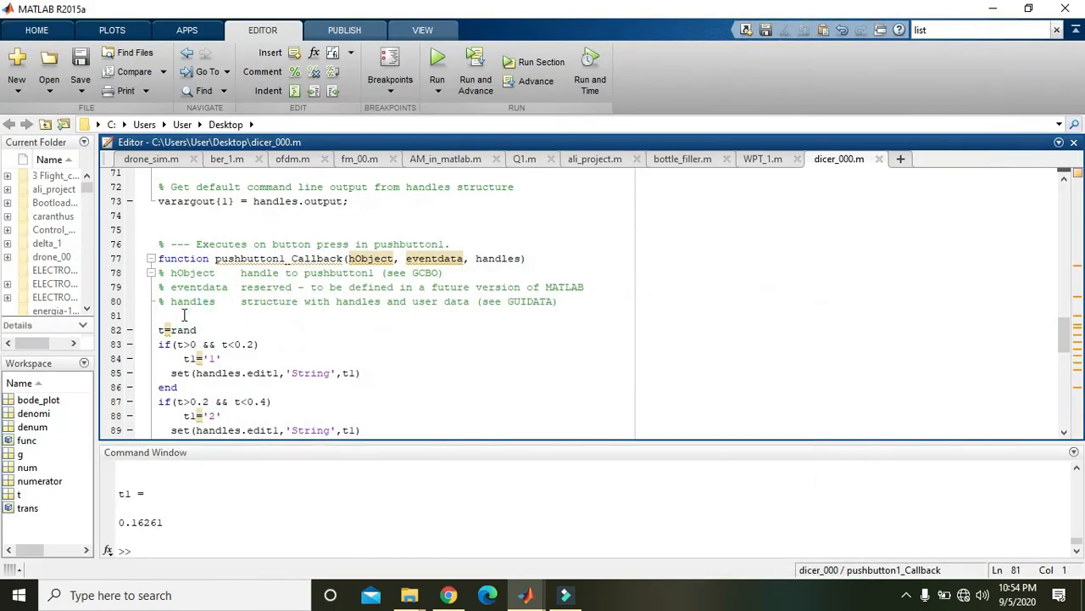
Insert imshow('') on the blank line before t=rand and save the file
{"action": "left_click", "coordinate": [160, 316]}
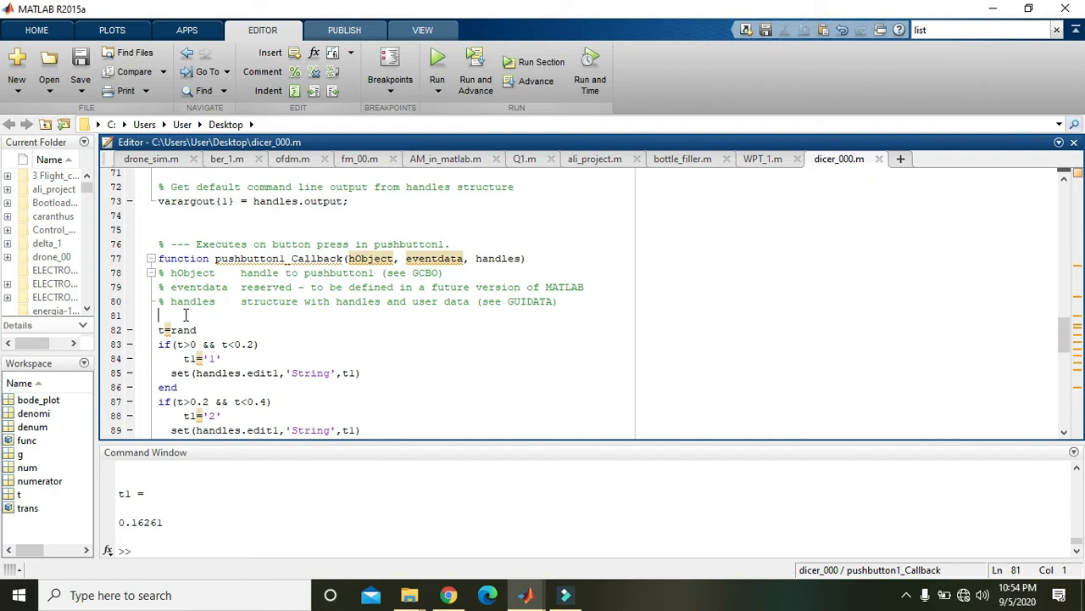
{"action": "type", "text": "imahow"}
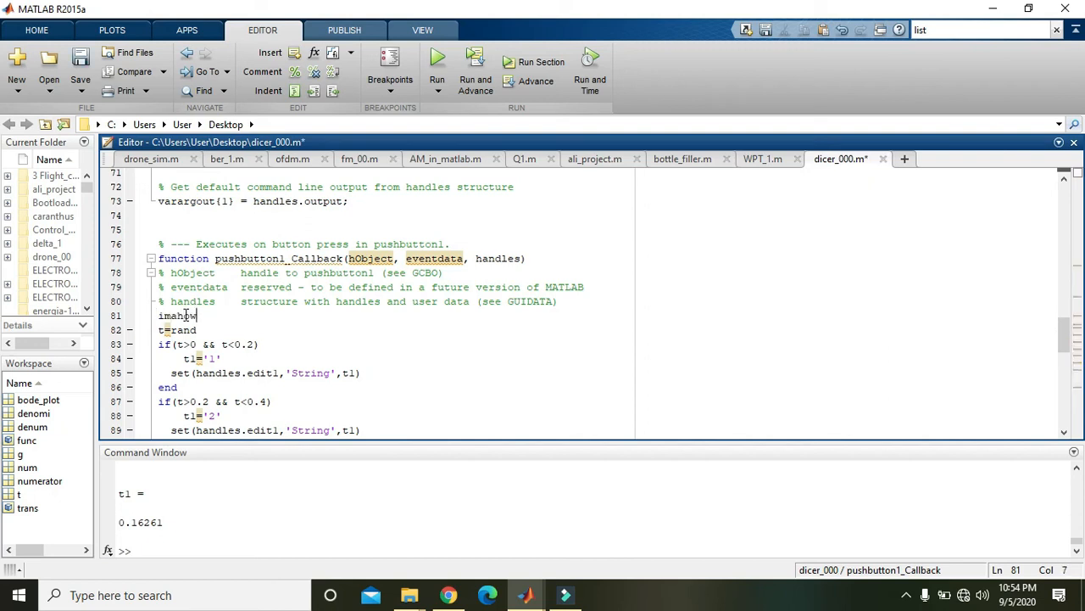
{"action": "type", "text": "()"}
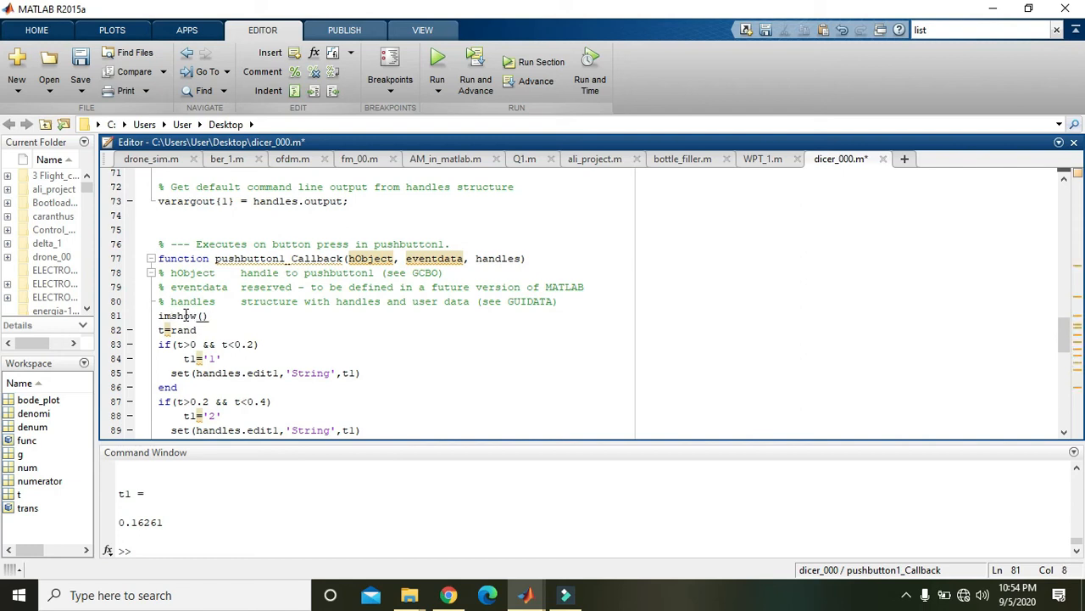
{"action": "type", "text": "'"}
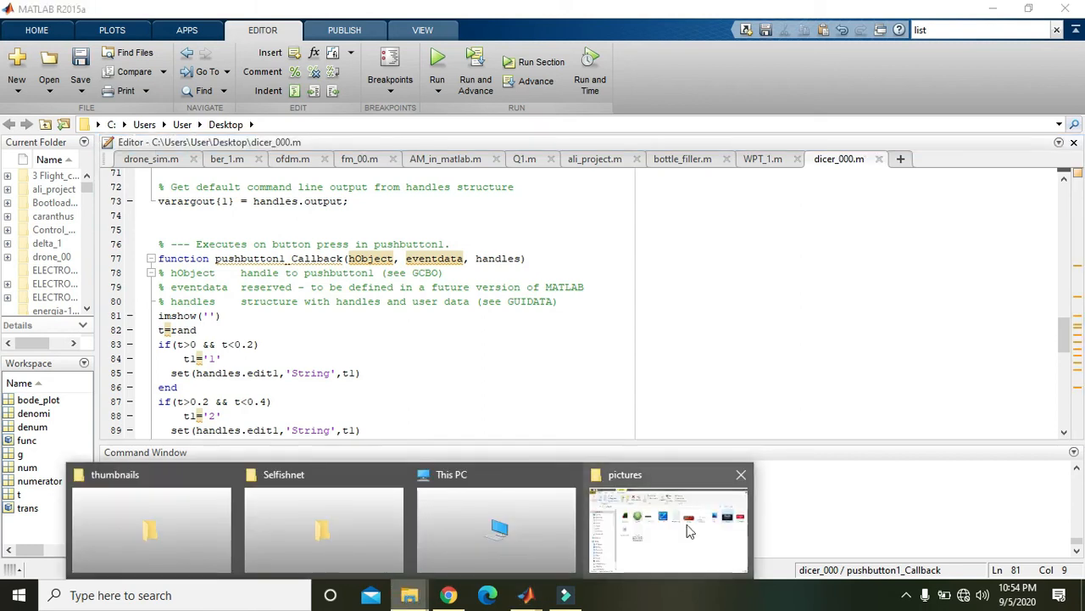
Check dice_0's Properties in File Explorer to find its C:\Users\User\Desktop\pictures location
{"action": "left_click", "coordinate": [668, 526]}
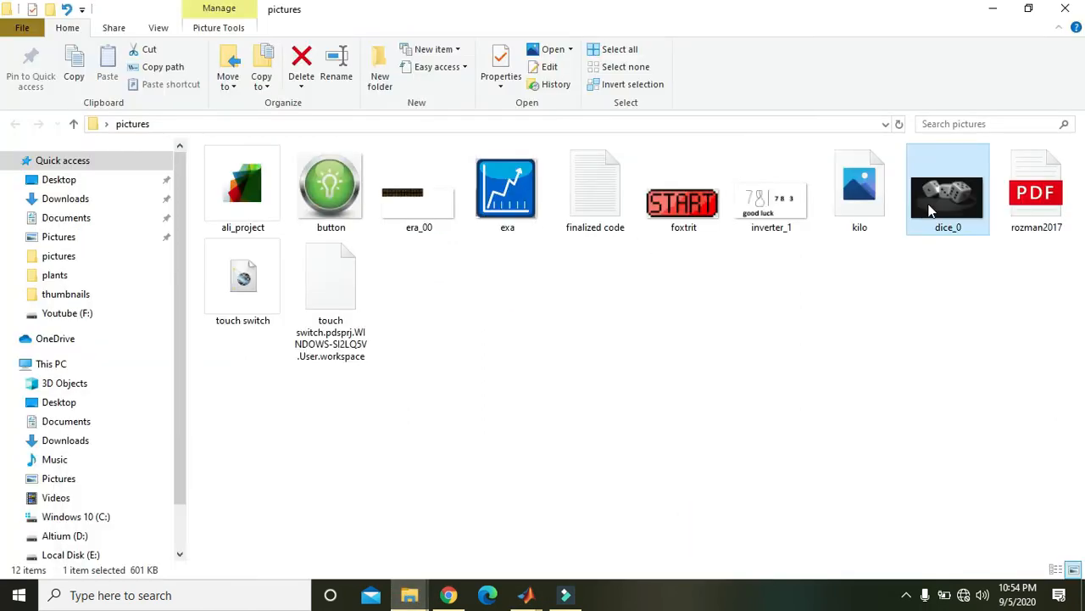
{"action": "right_click", "coordinate": [948, 191]}
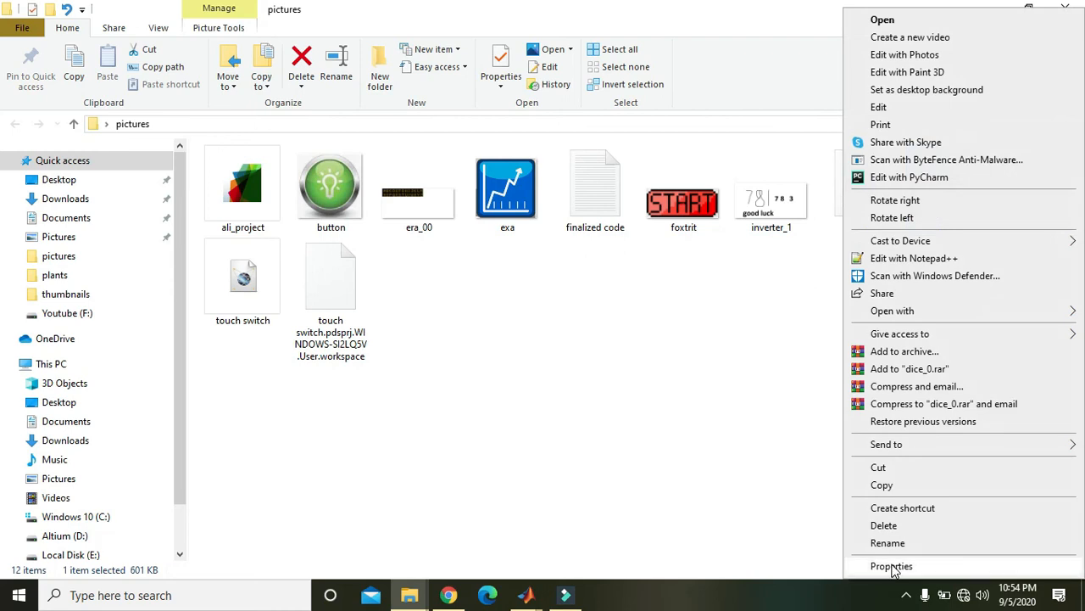
{"action": "left_click", "coordinate": [891, 566]}
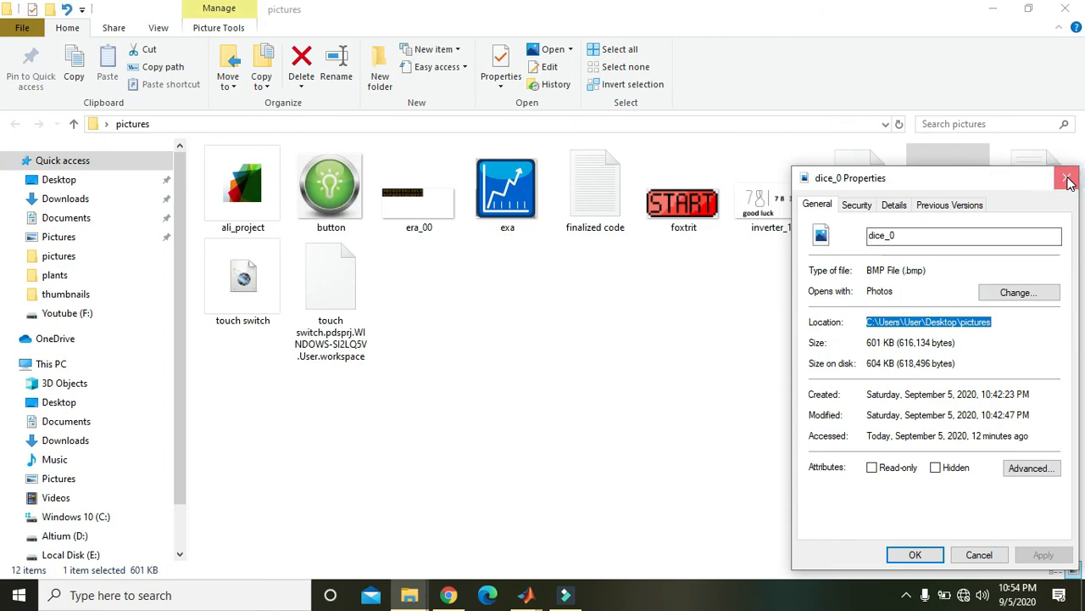
{"action": "left_click", "coordinate": [1068, 177]}
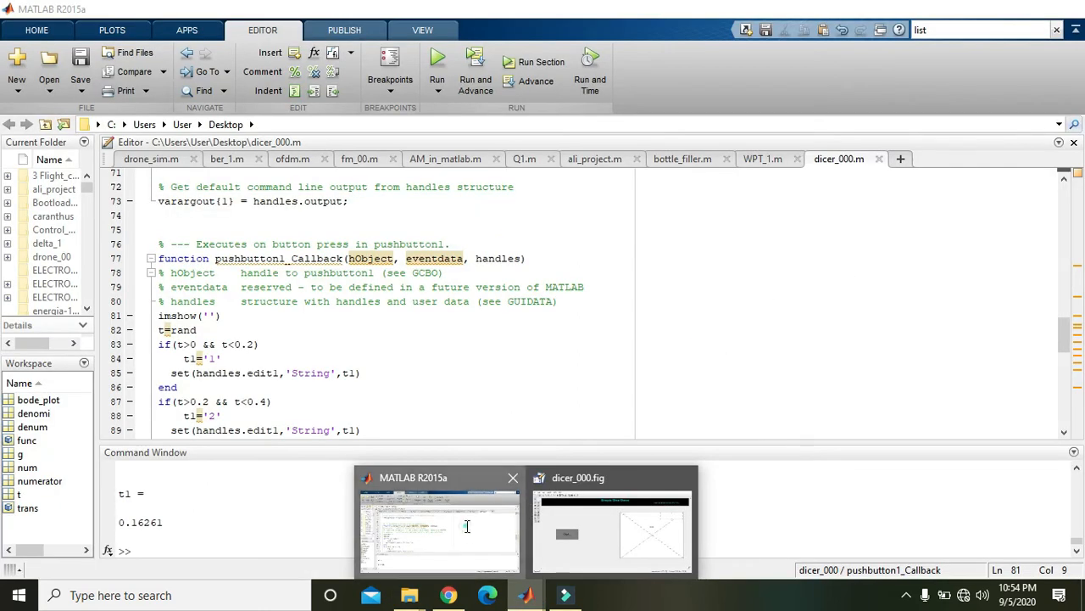
Fill imshow with 'C:\Users\User\Desktop\pictures\dice_0.bmp', then switch to the pictures folder window
{"action": "type", "text": "C:\\Users\\User\\Desktop\\pictures"}
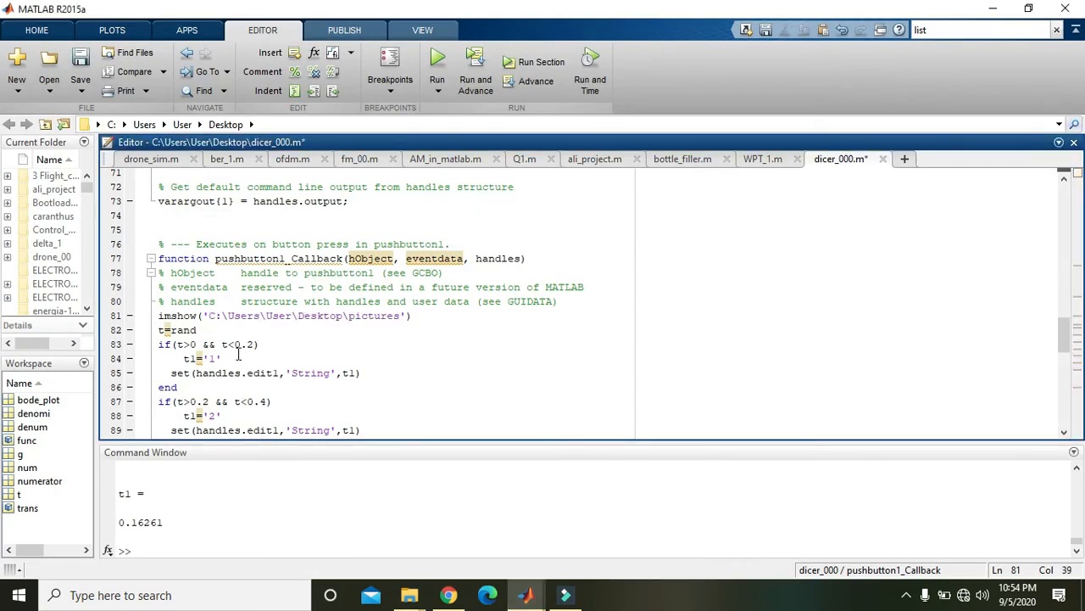
{"action": "type", "text": "\\d"}
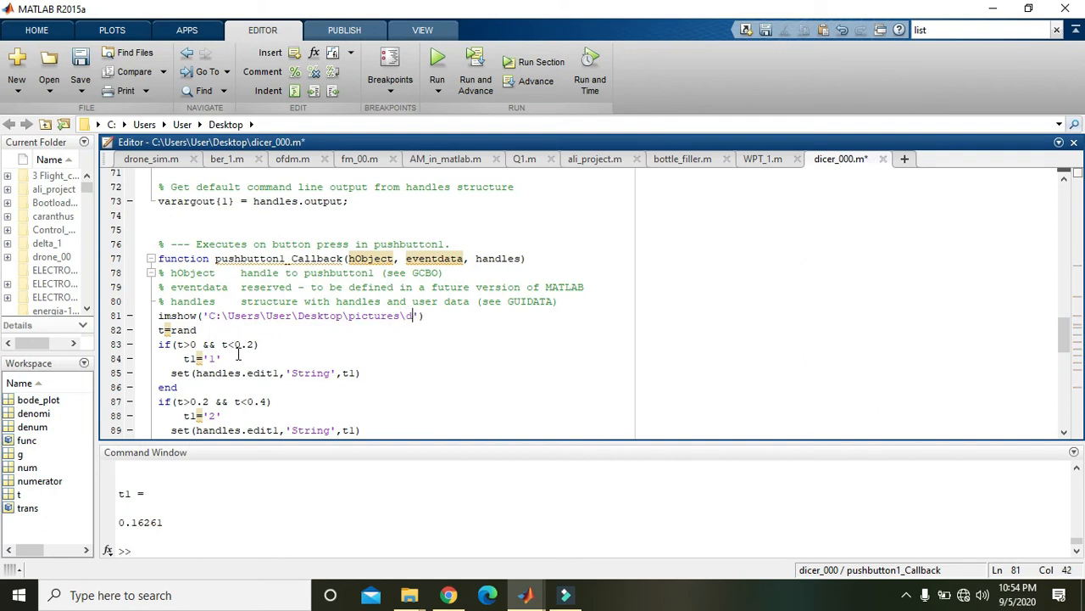
{"action": "type", "text": "ice_"}
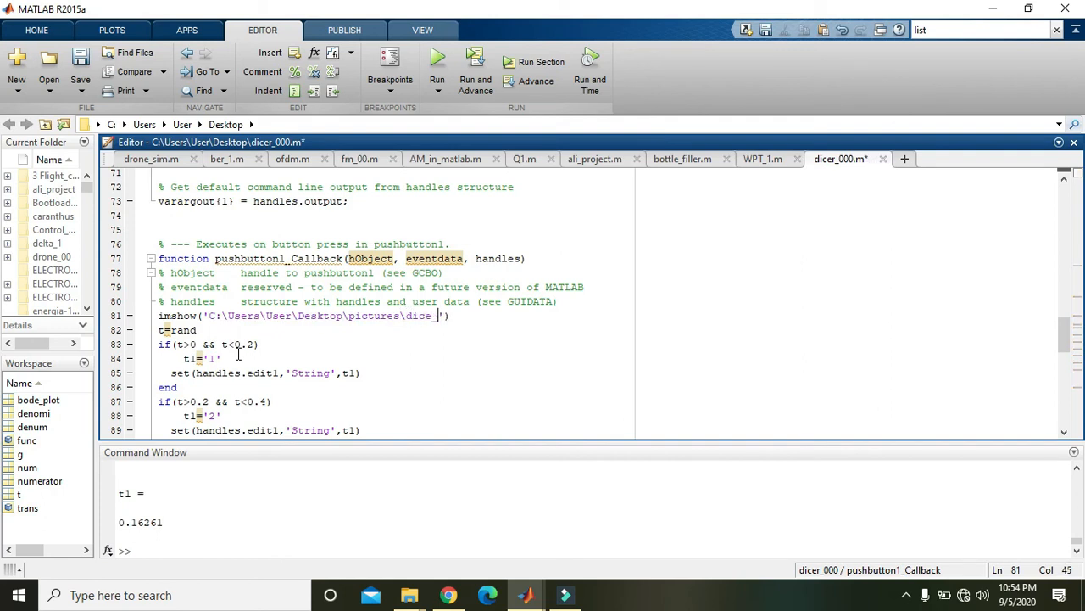
{"action": "type", "text": "0."}
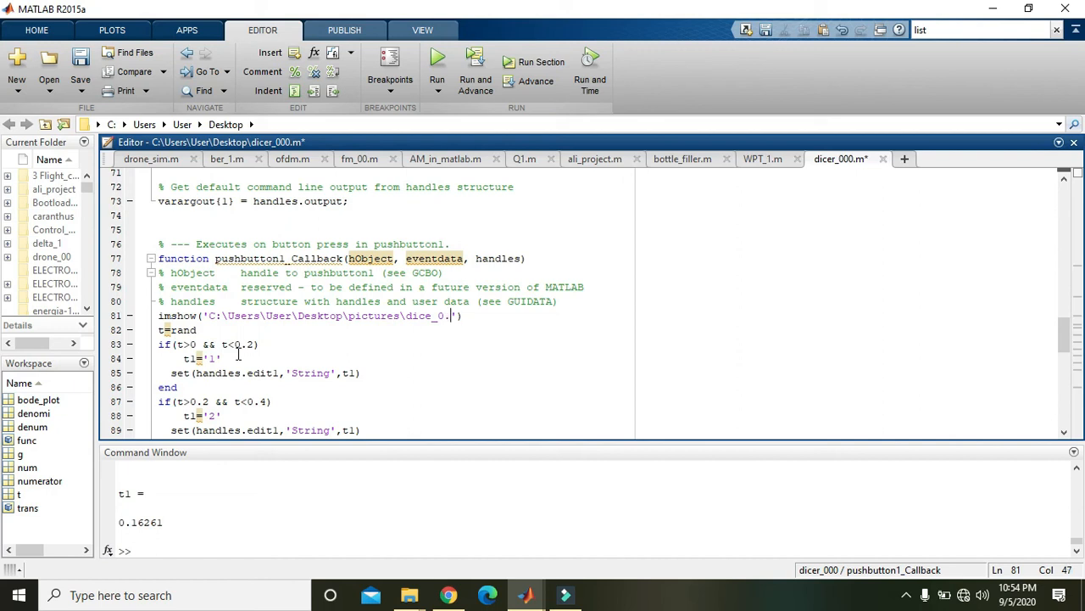
{"action": "type", "text": "bmp"}
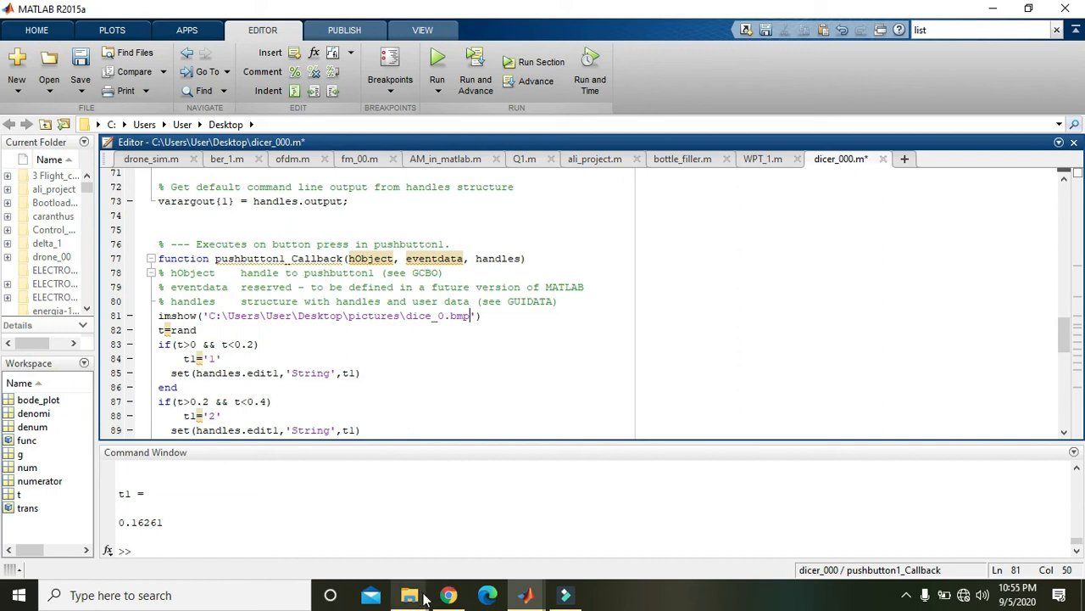
{"action": "left_click", "coordinate": [408, 594]}
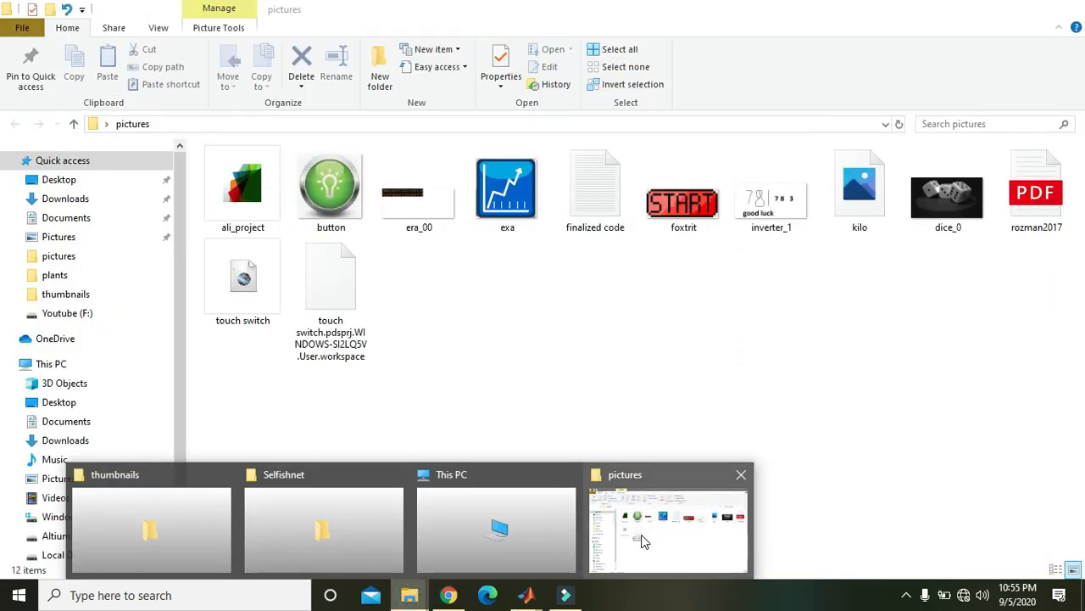
{"action": "left_click", "coordinate": [525, 594]}
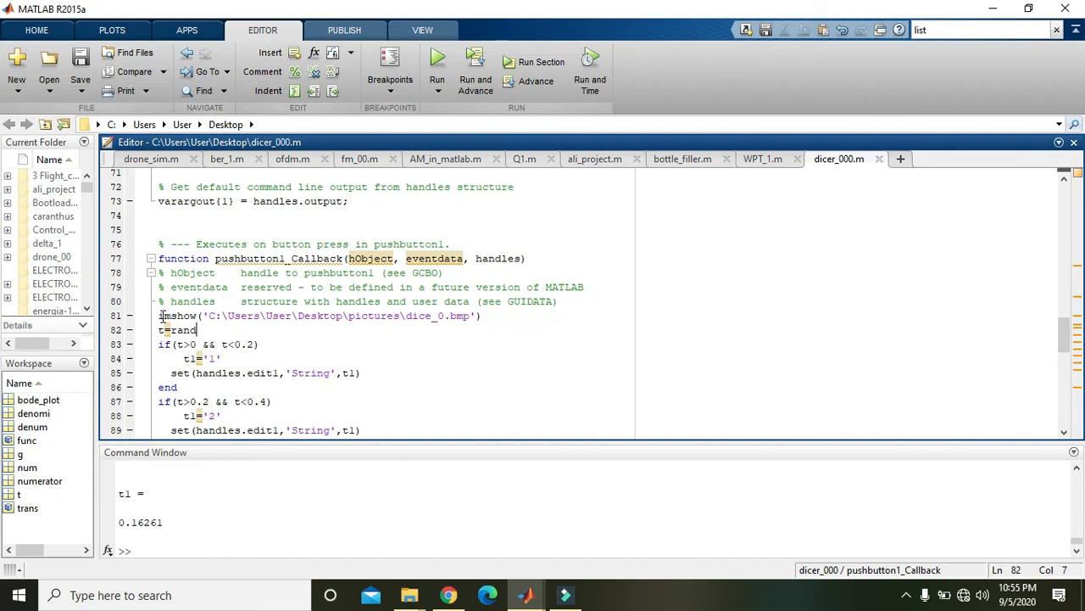
Run the dice game and roll repeatedly, getting random digits like 1, 6, 2, 4
{"action": "left_click", "coordinate": [436, 61]}
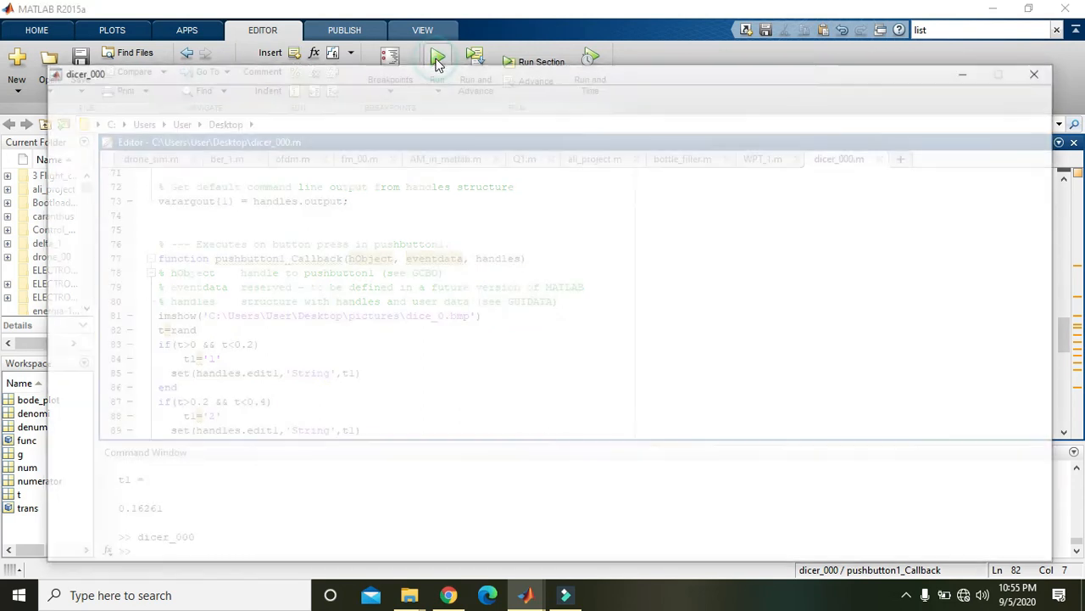
{"action": "left_click", "coordinate": [437, 55]}
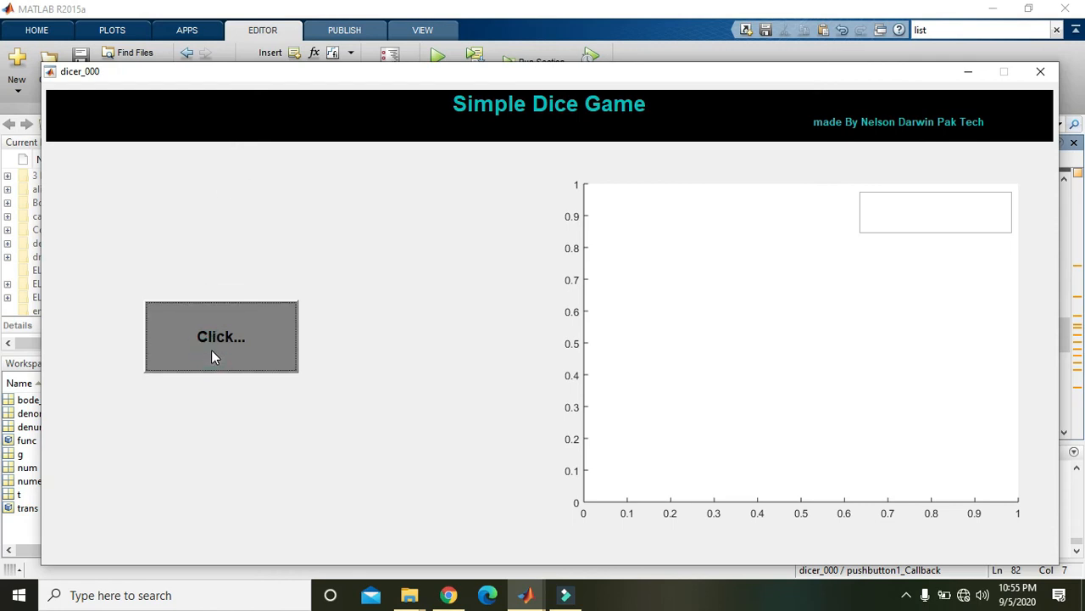
{"action": "left_click", "coordinate": [220, 337]}
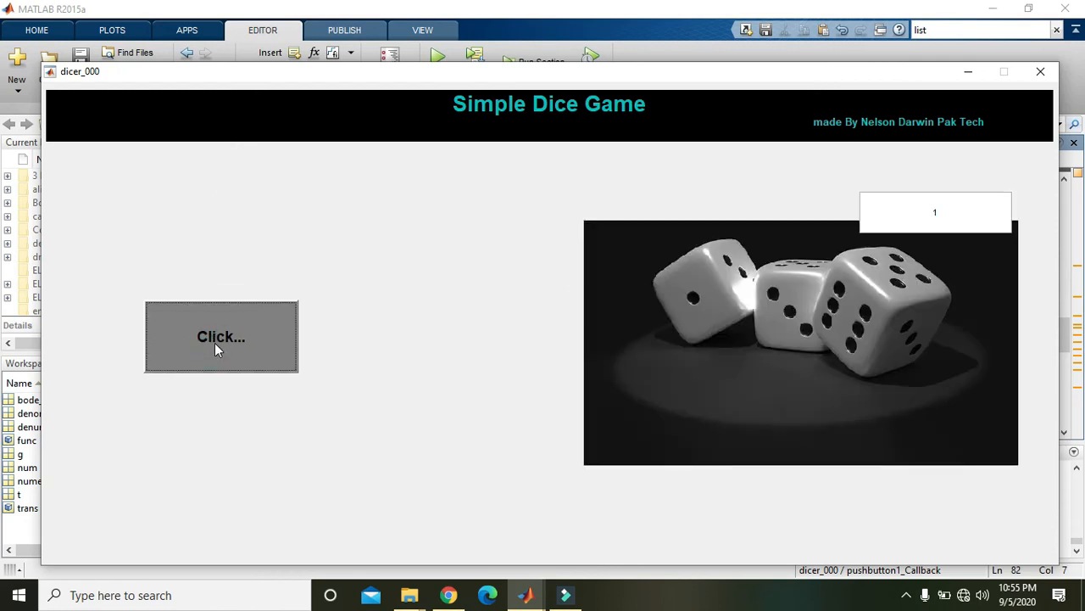
{"action": "left_click", "coordinate": [221, 336]}
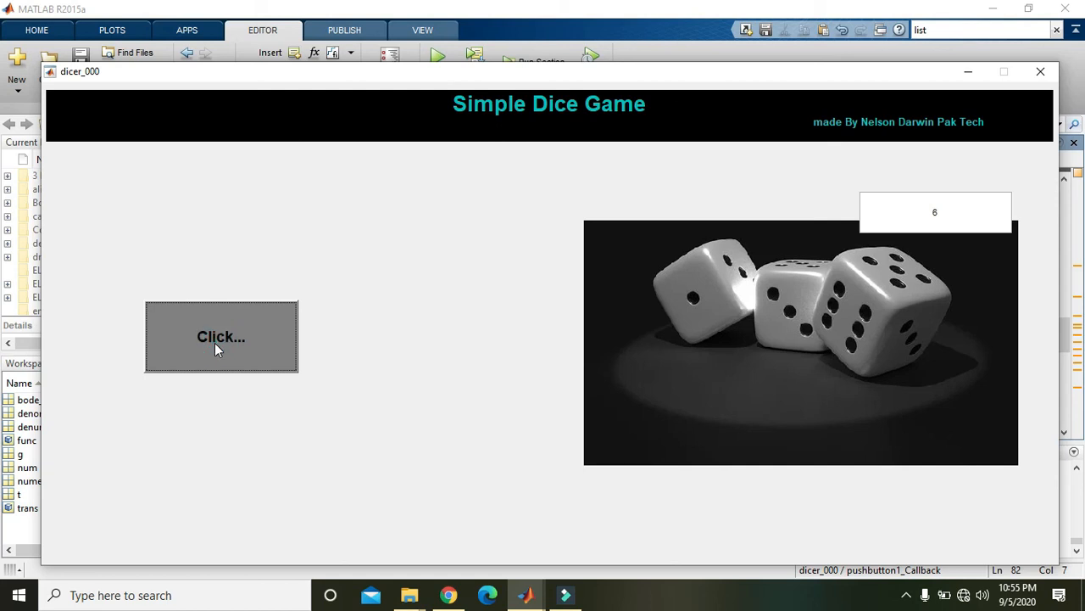
{"action": "left_click", "coordinate": [220, 336]}
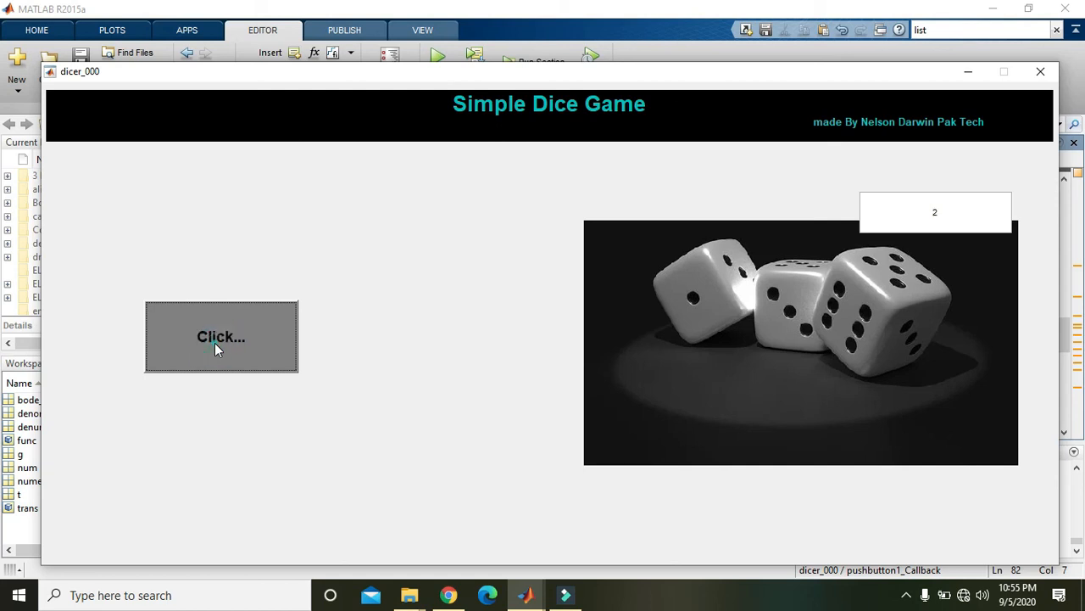
{"action": "left_click", "coordinate": [220, 336]}
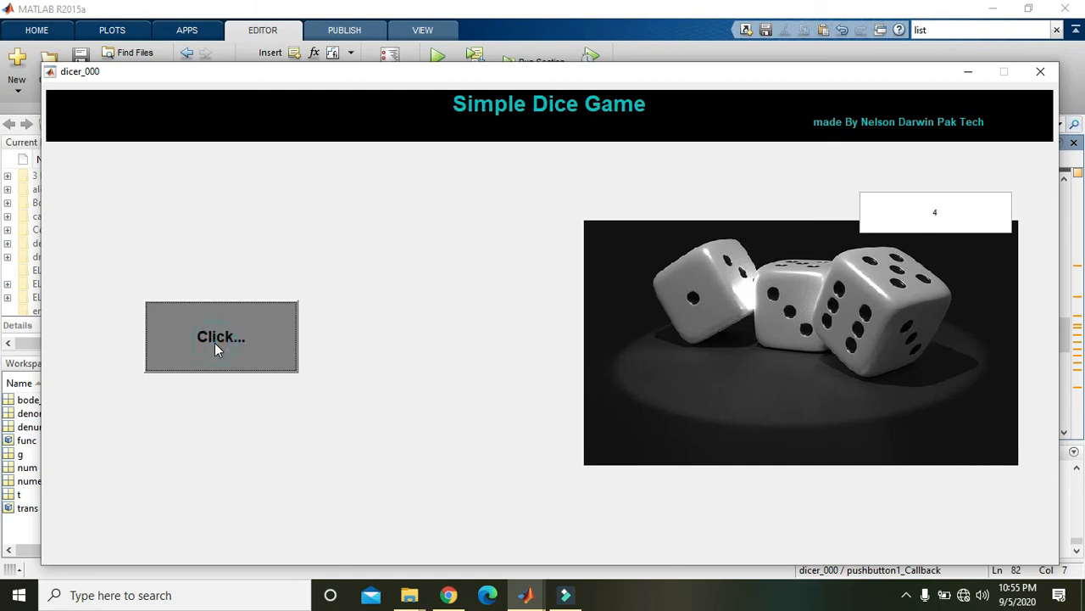
{"action": "left_click", "coordinate": [221, 336]}
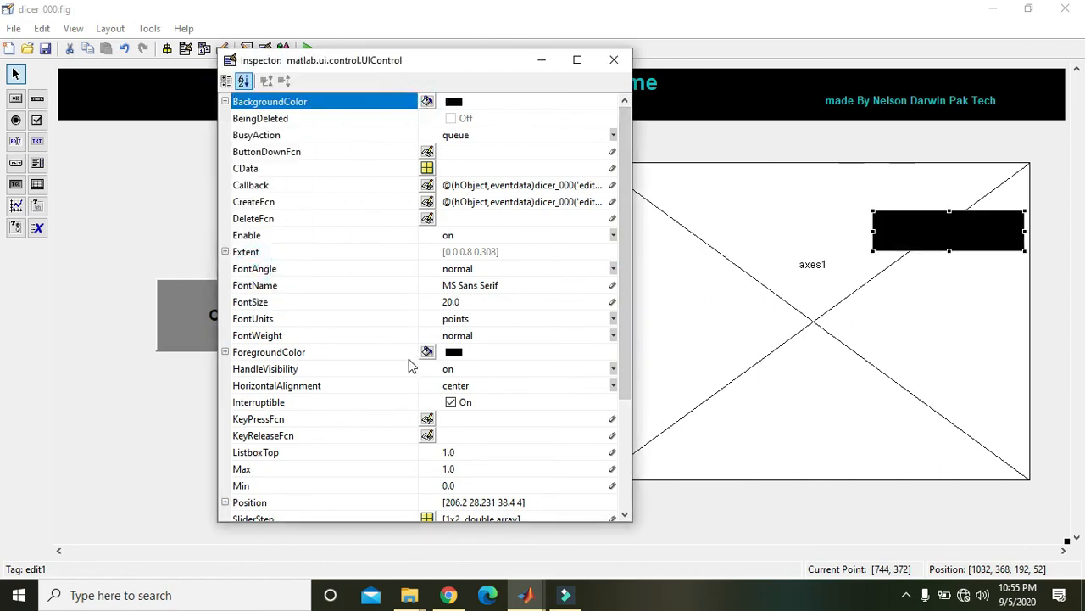
Give the edit1 number box teal text and close its Property Inspector
{"action": "left_click", "coordinate": [428, 351]}
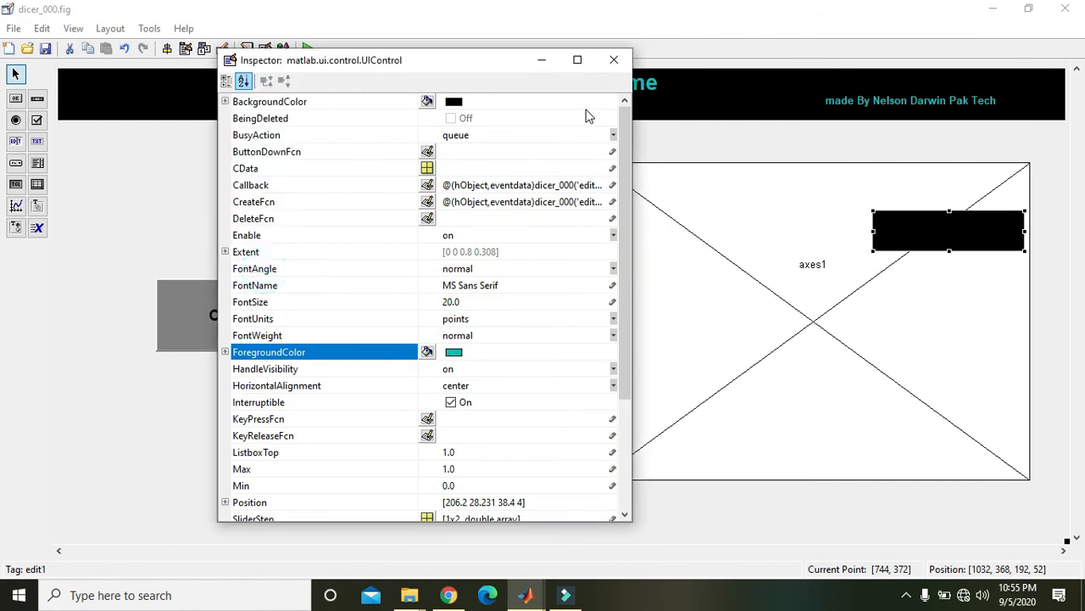
{"action": "left_click", "coordinate": [270, 101]}
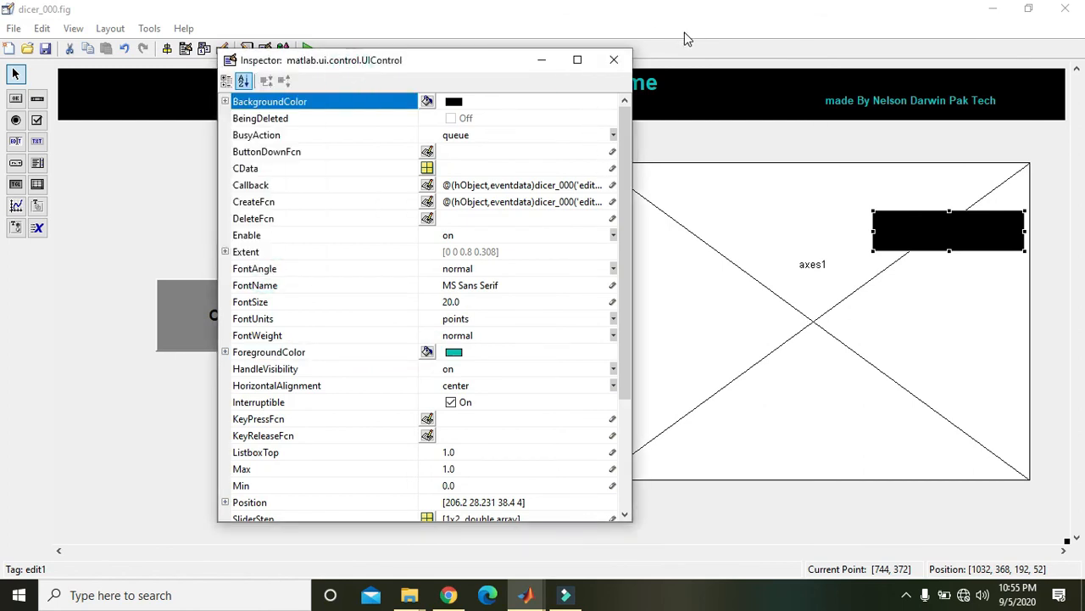
{"action": "left_click", "coordinate": [614, 60]}
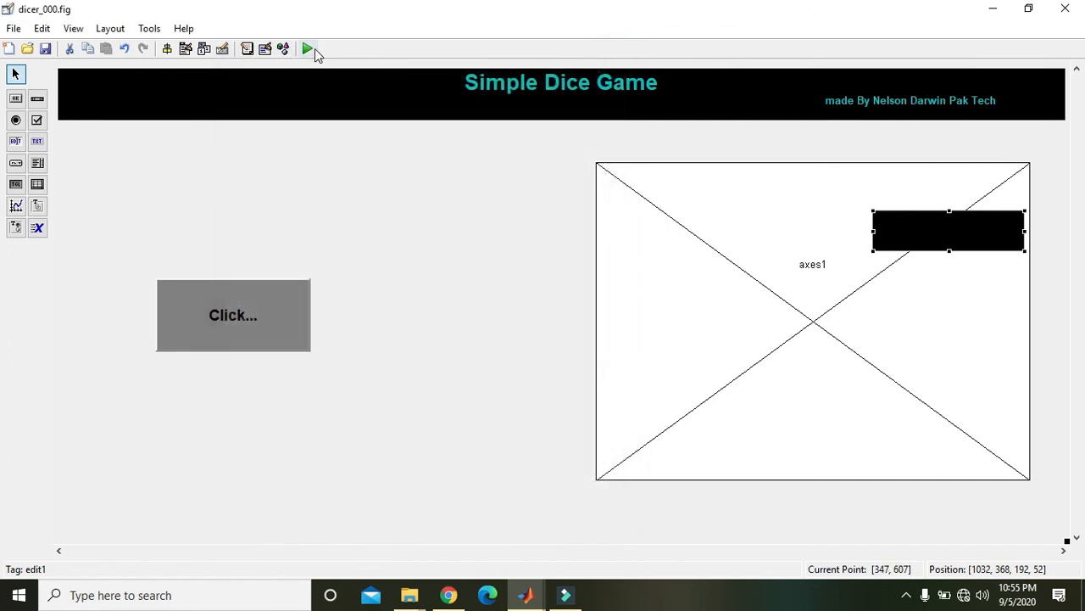
Relaunch the figure and roll many times, ending on a teal 2 on black
{"action": "left_click", "coordinate": [307, 48]}
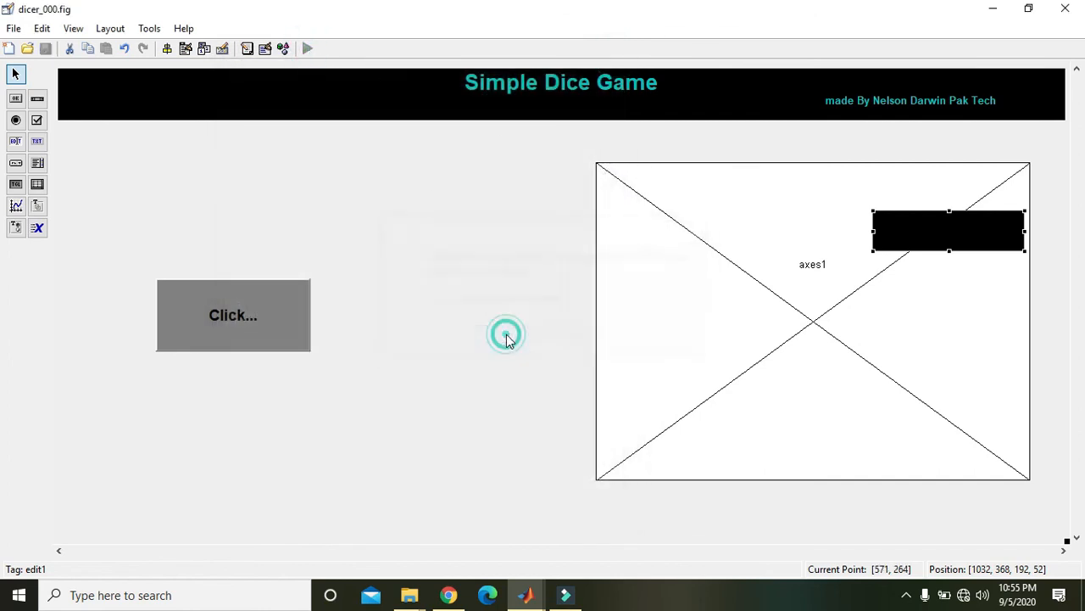
{"action": "left_click", "coordinate": [307, 48]}
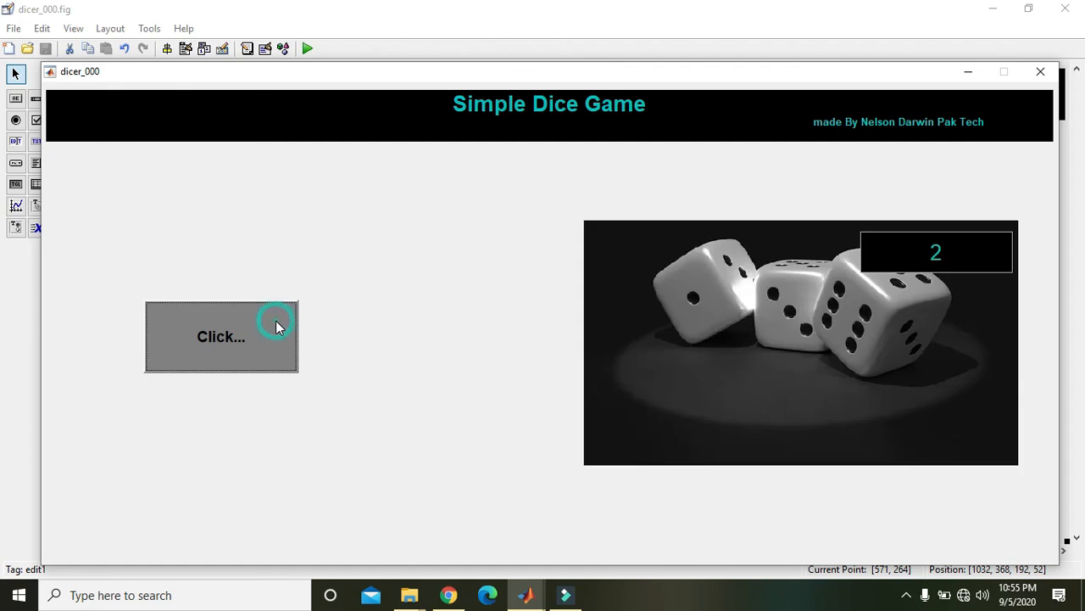
{"action": "left_click", "coordinate": [221, 336]}
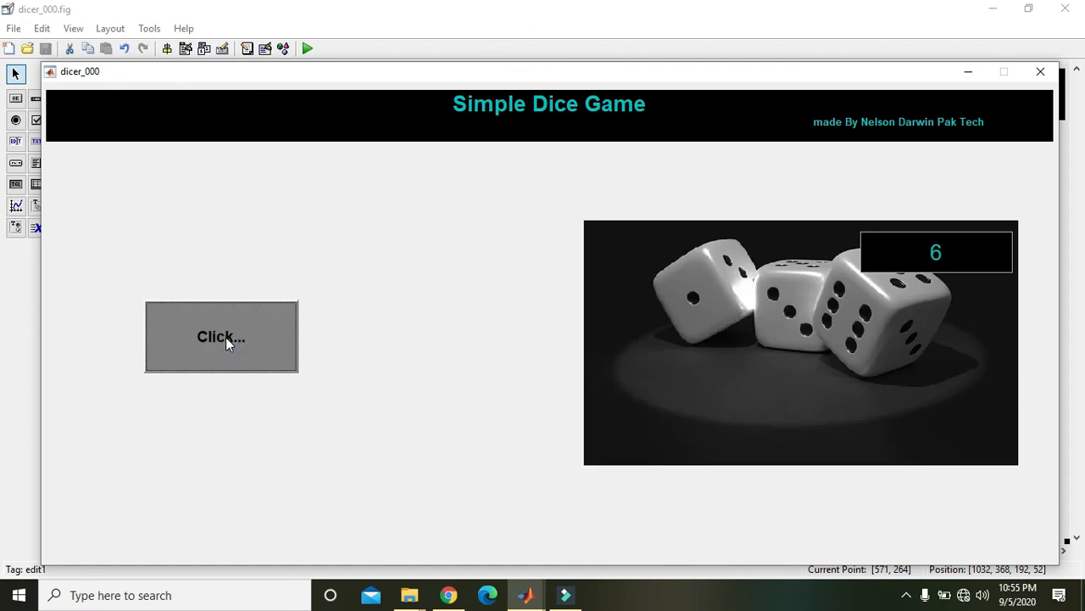
{"action": "left_click", "coordinate": [221, 337]}
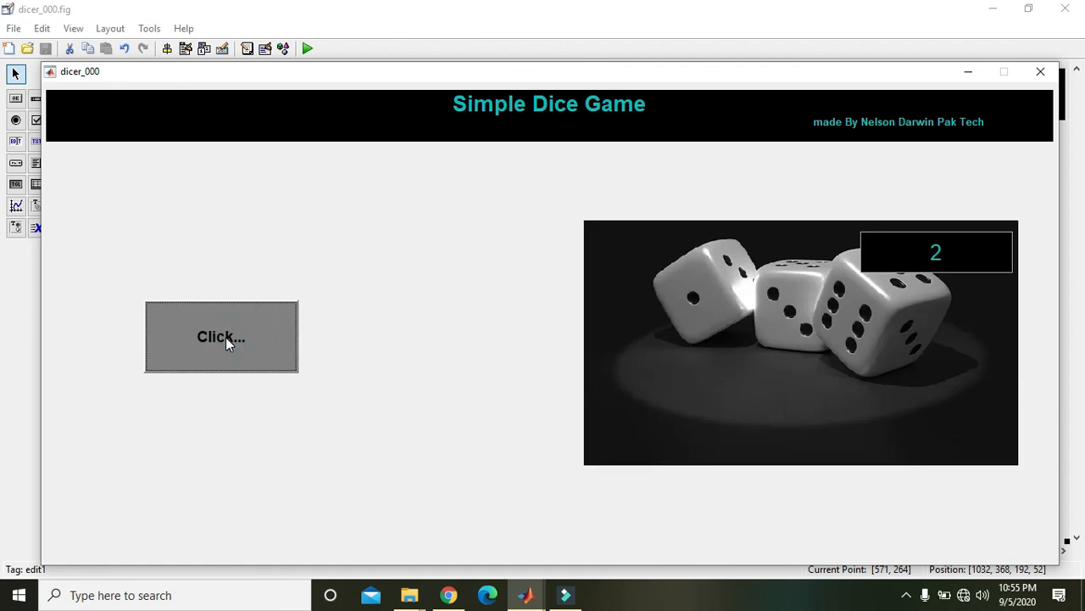
{"action": "left_click", "coordinate": [221, 337]}
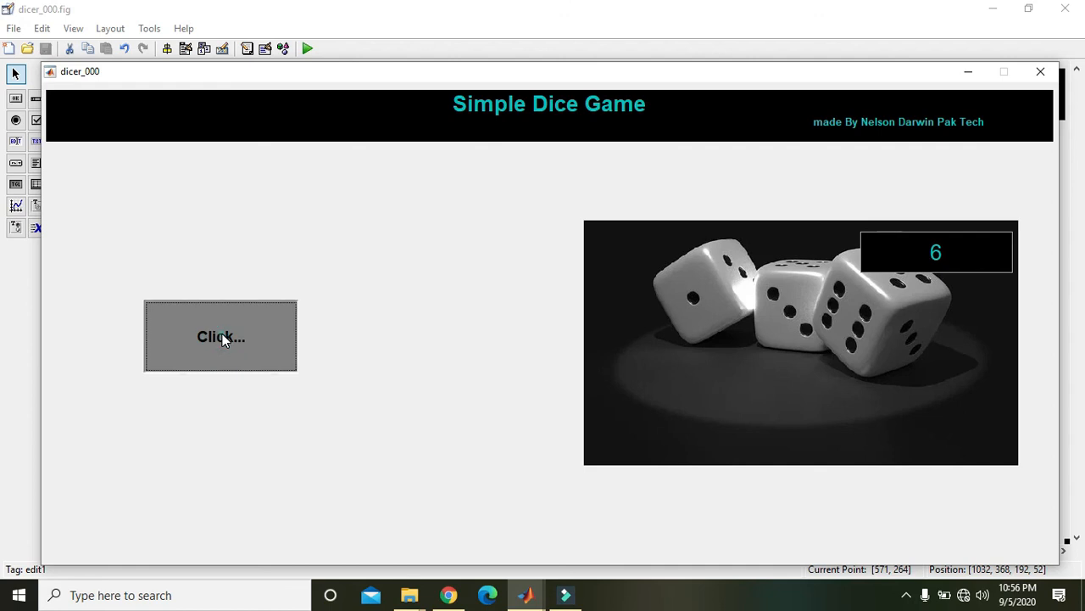
{"action": "left_click", "coordinate": [220, 335]}
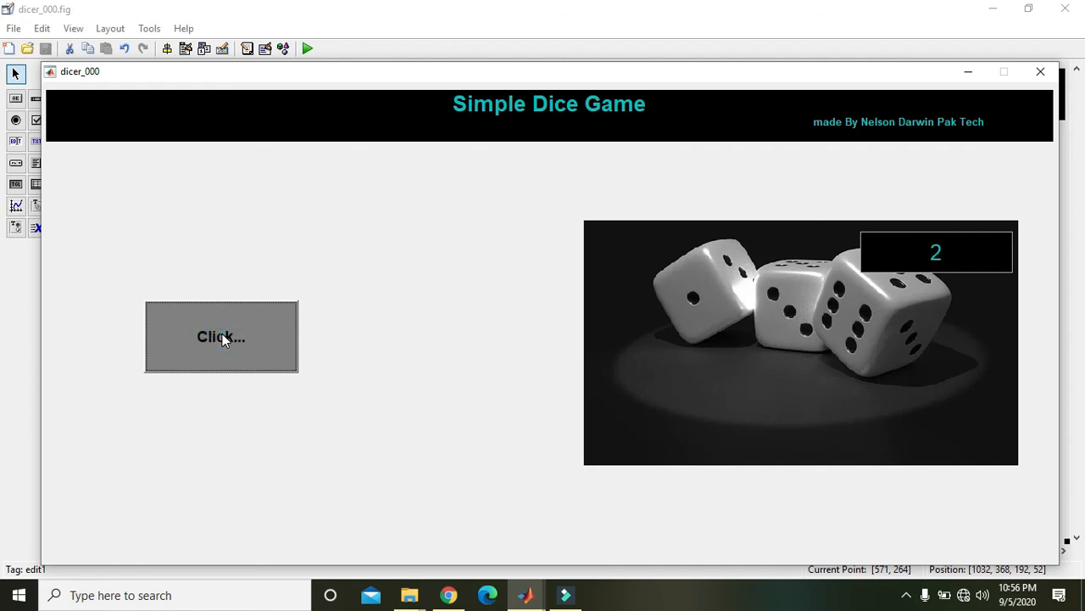
{"action": "left_click", "coordinate": [221, 337]}
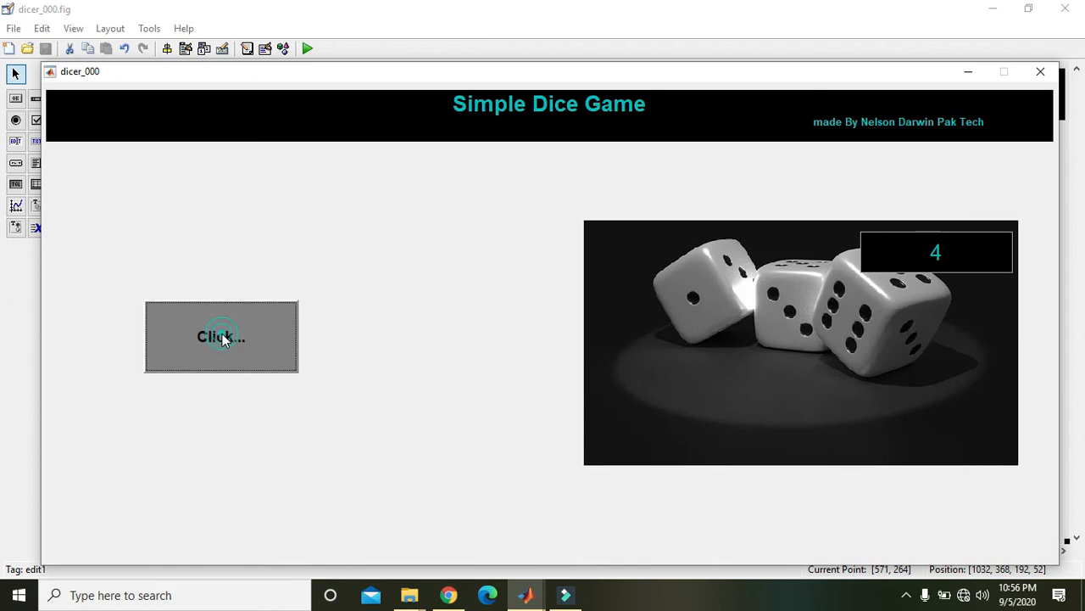
{"action": "left_click", "coordinate": [221, 337]}
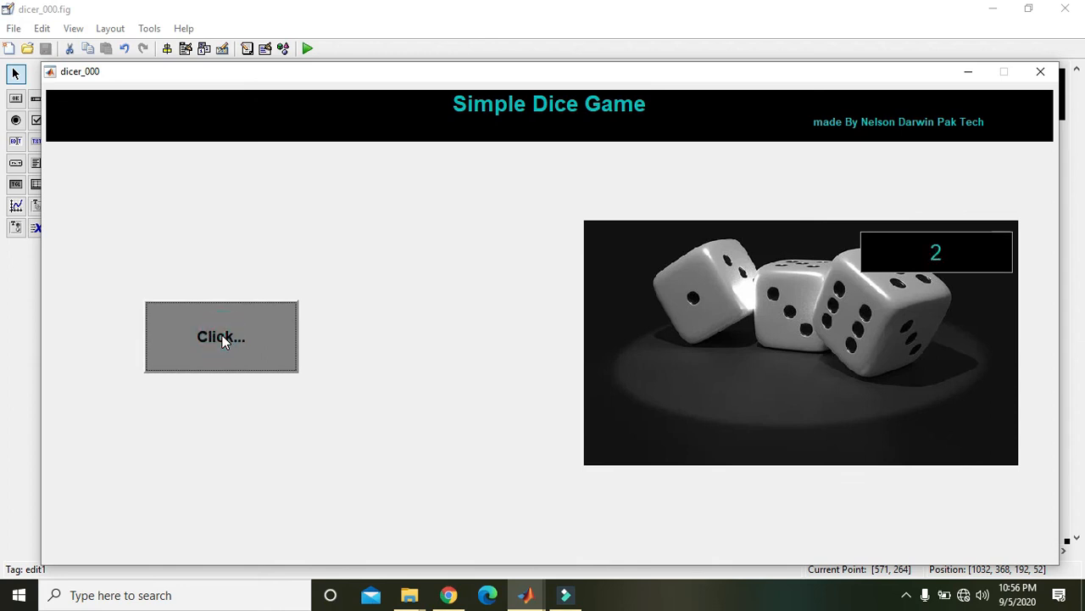
{"action": "left_click", "coordinate": [221, 337]}
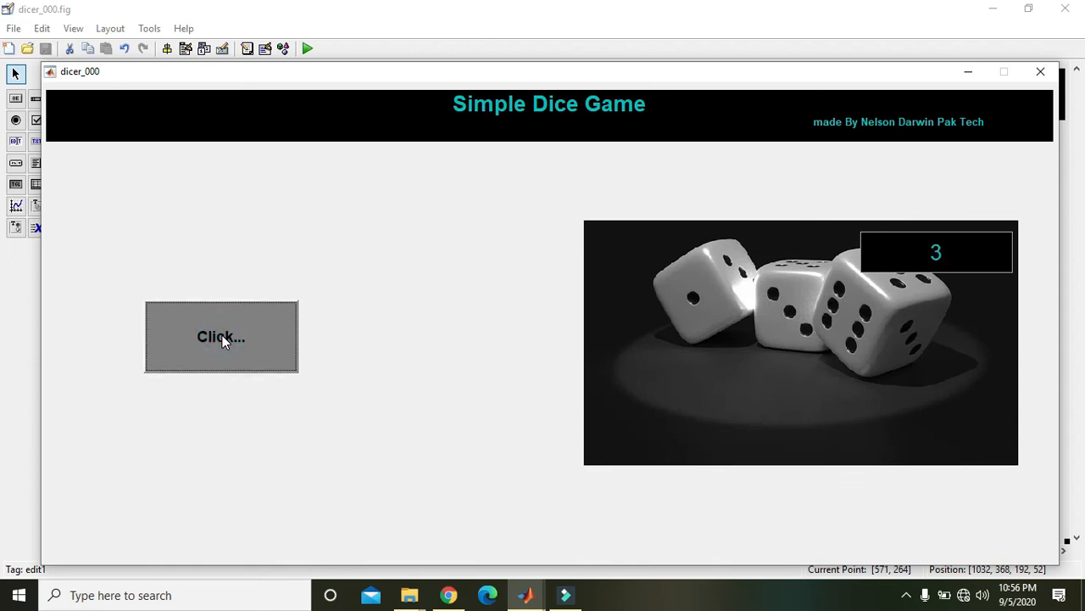
{"action": "left_click", "coordinate": [221, 337]}
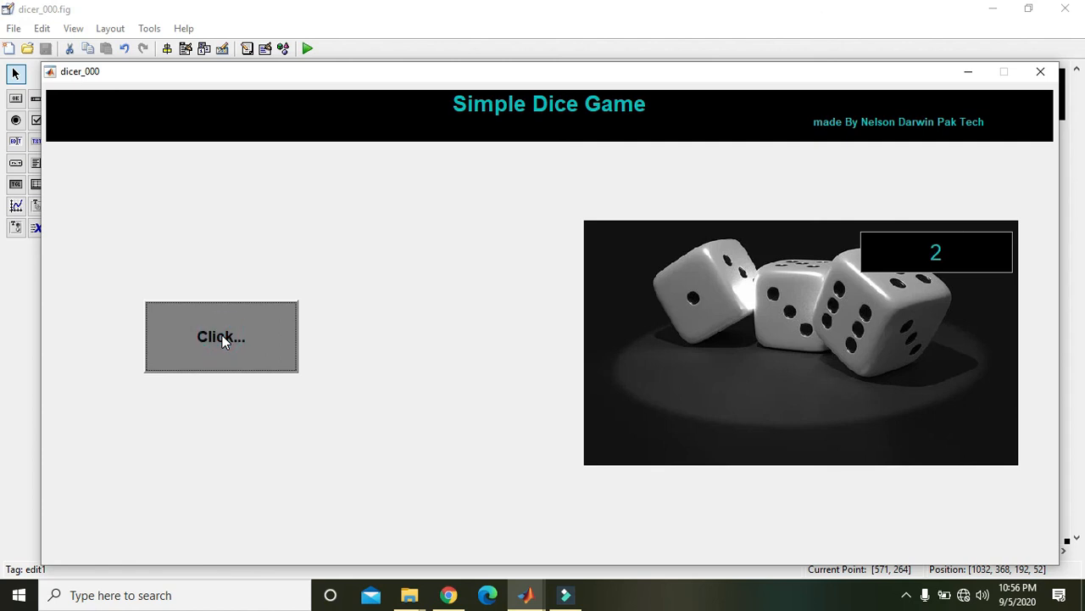
{"action": "left_click", "coordinate": [221, 336]}
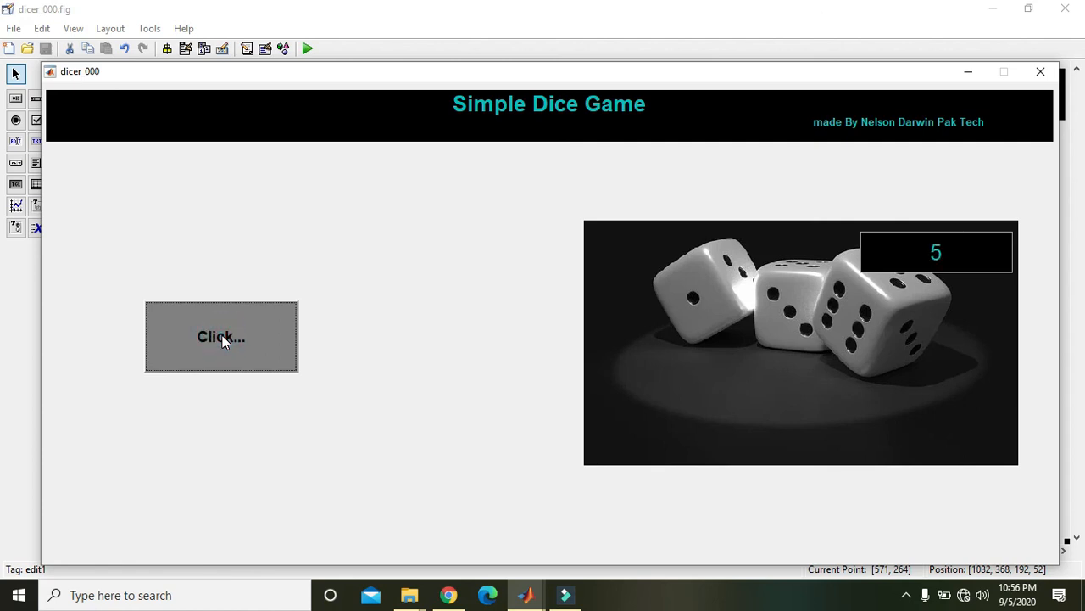
{"action": "left_click", "coordinate": [221, 335]}
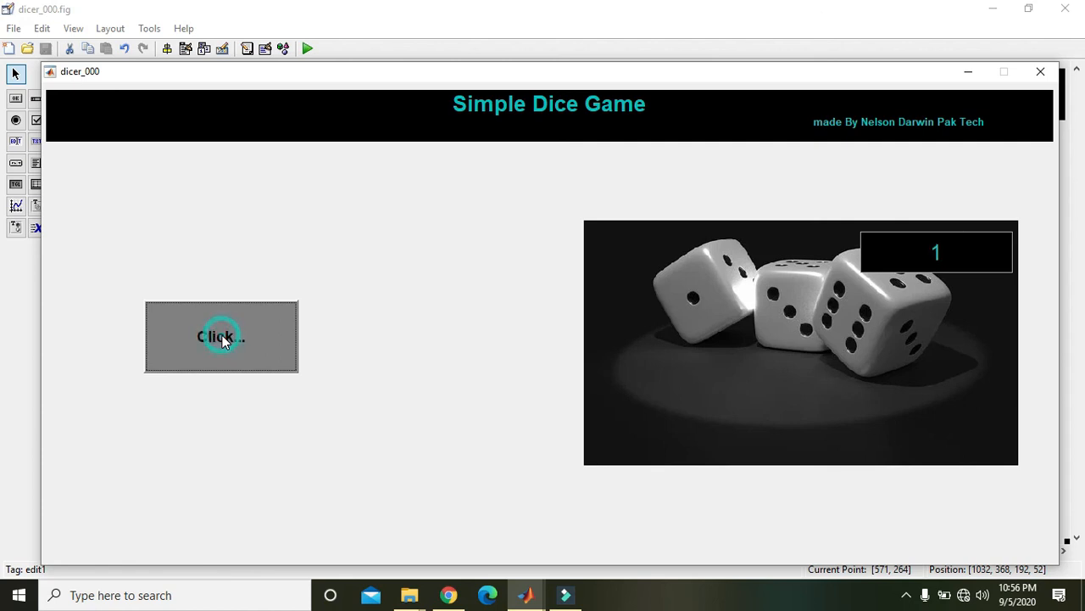
{"action": "left_click", "coordinate": [222, 336]}
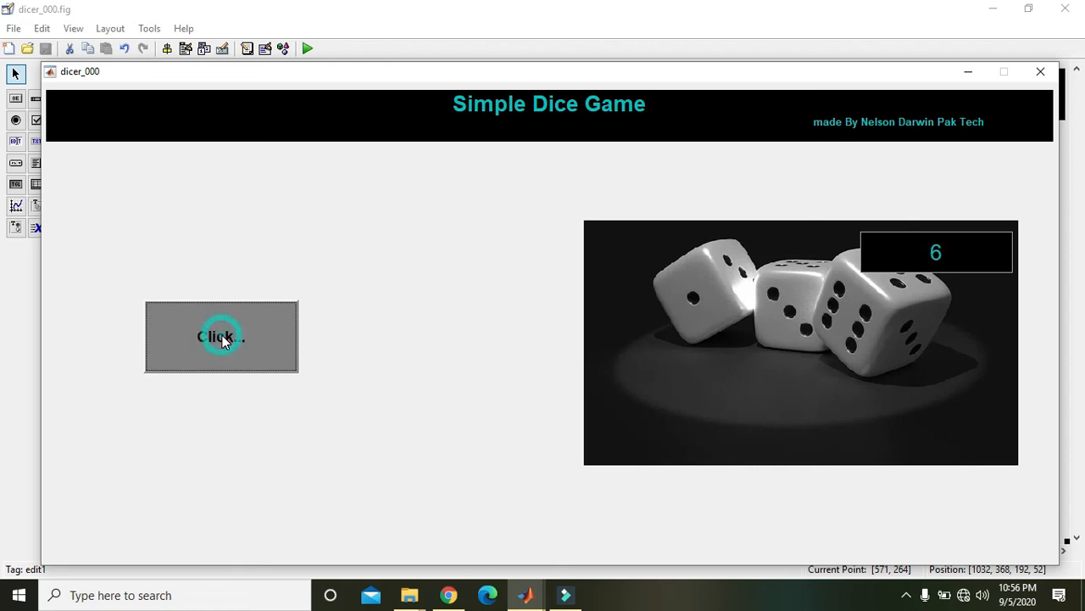
{"action": "left_click", "coordinate": [221, 337]}
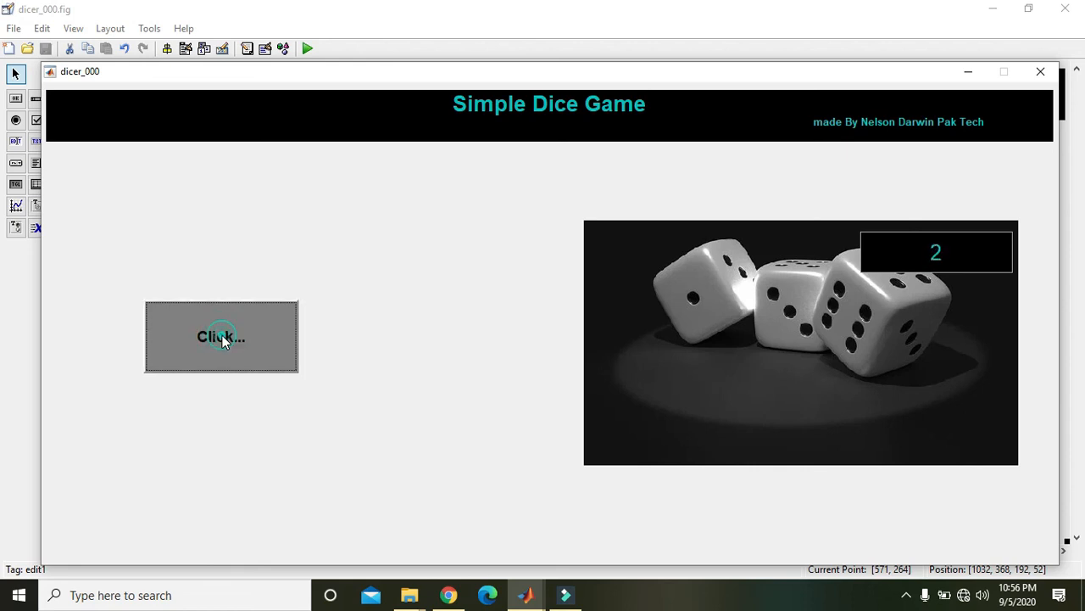
{"action": "left_click", "coordinate": [222, 335]}
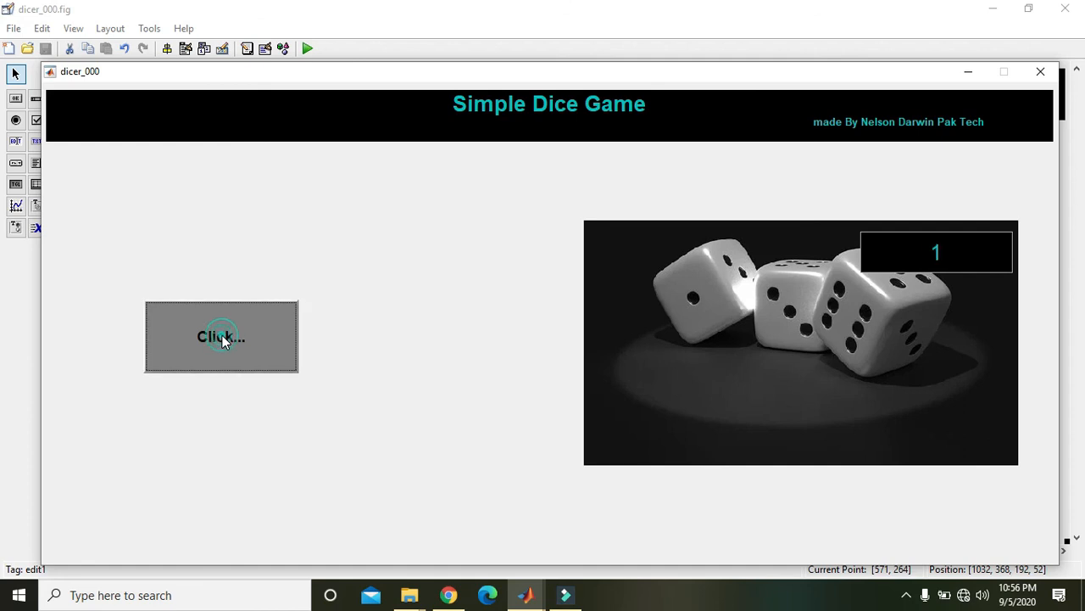
{"action": "left_click", "coordinate": [220, 336]}
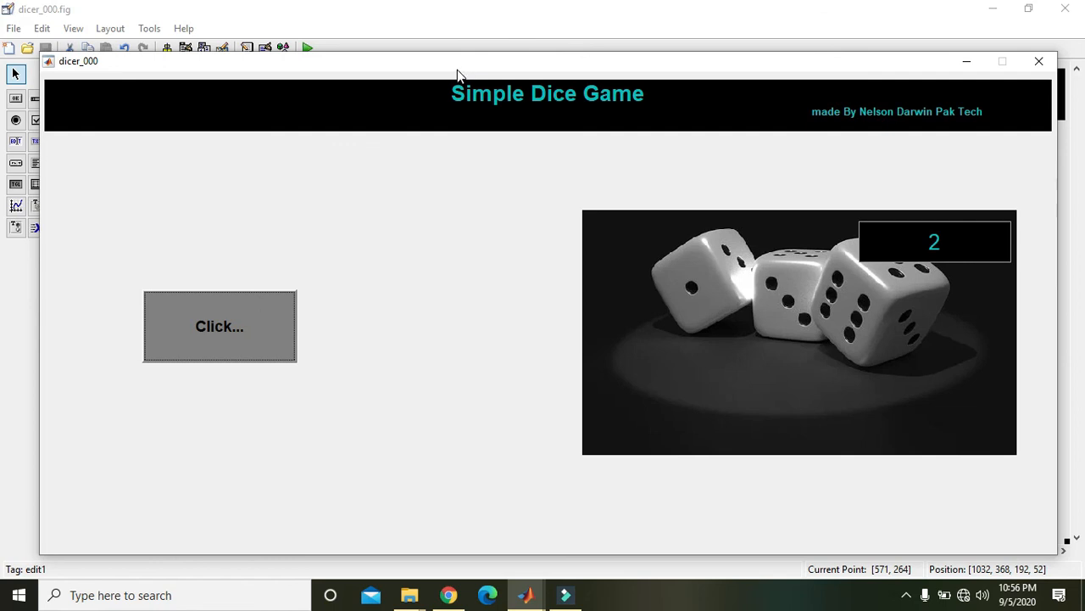
{"action": "mouse_move", "coordinate": [519, 74]}
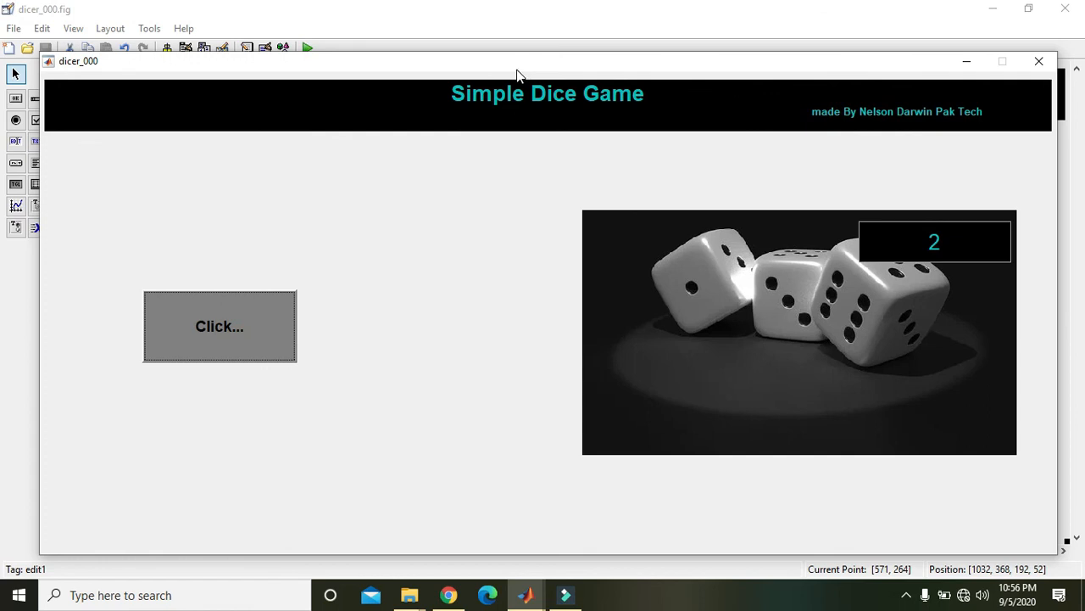